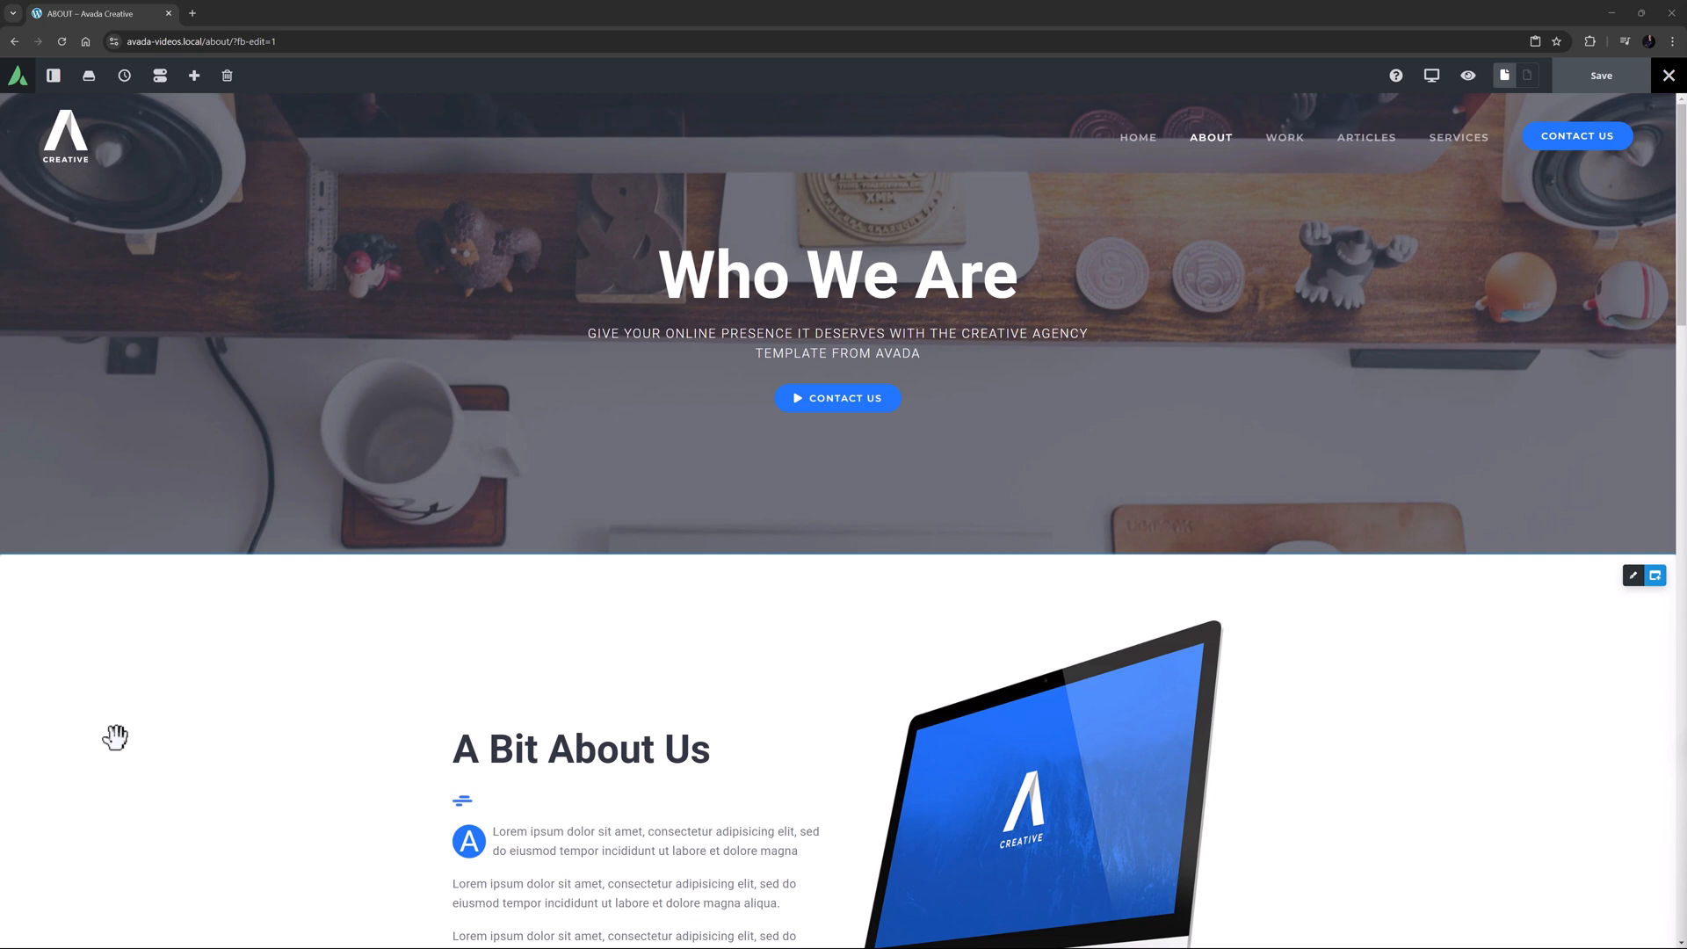
Scroll down to the A Bit About Us text section of the About page.
scroll("down", 3)
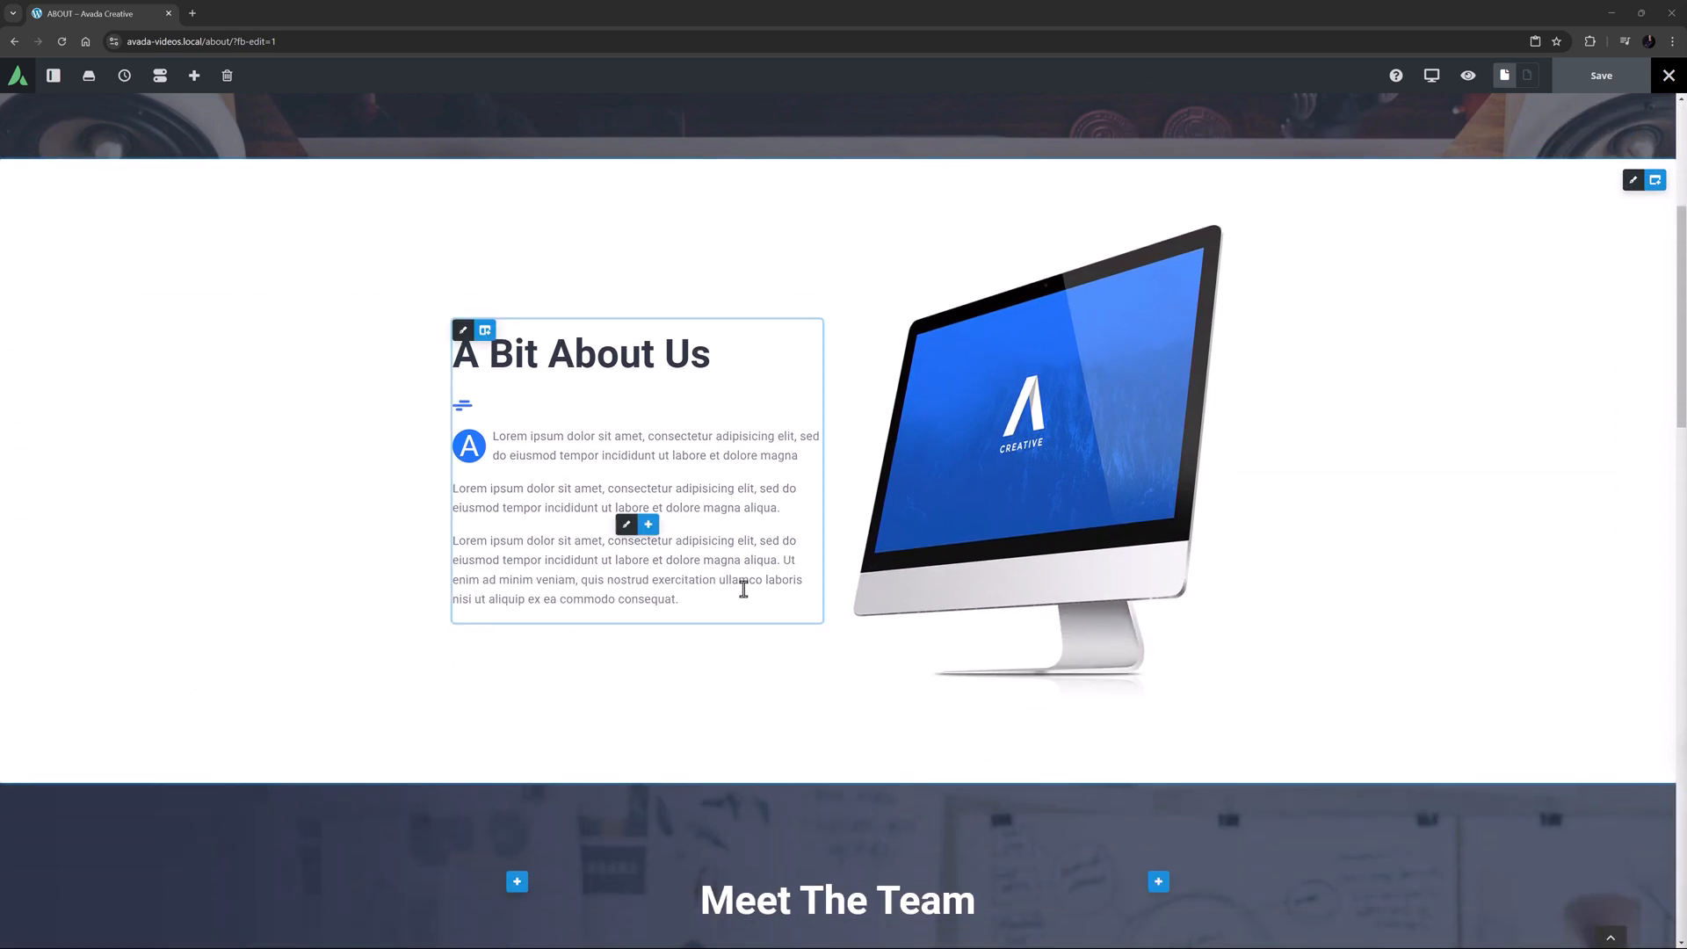
mouse_move(780, 506)
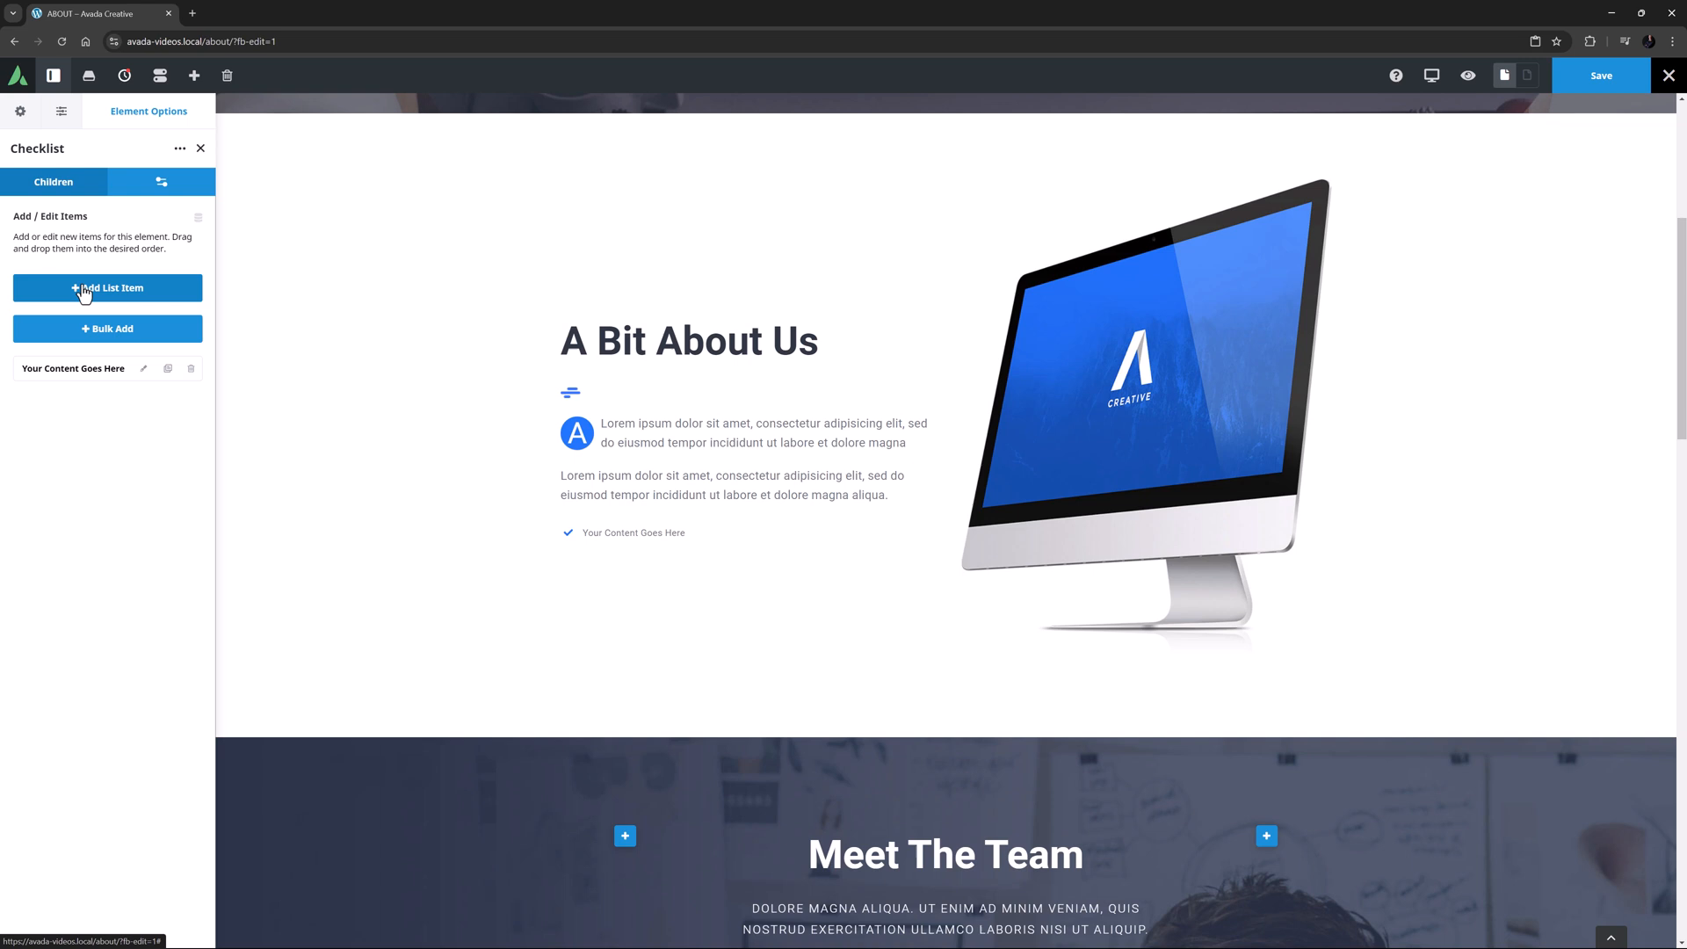
Add a second placeholder item to the checklist, reviewing and cancelling the Bulk Add options.
left_click(107, 286)
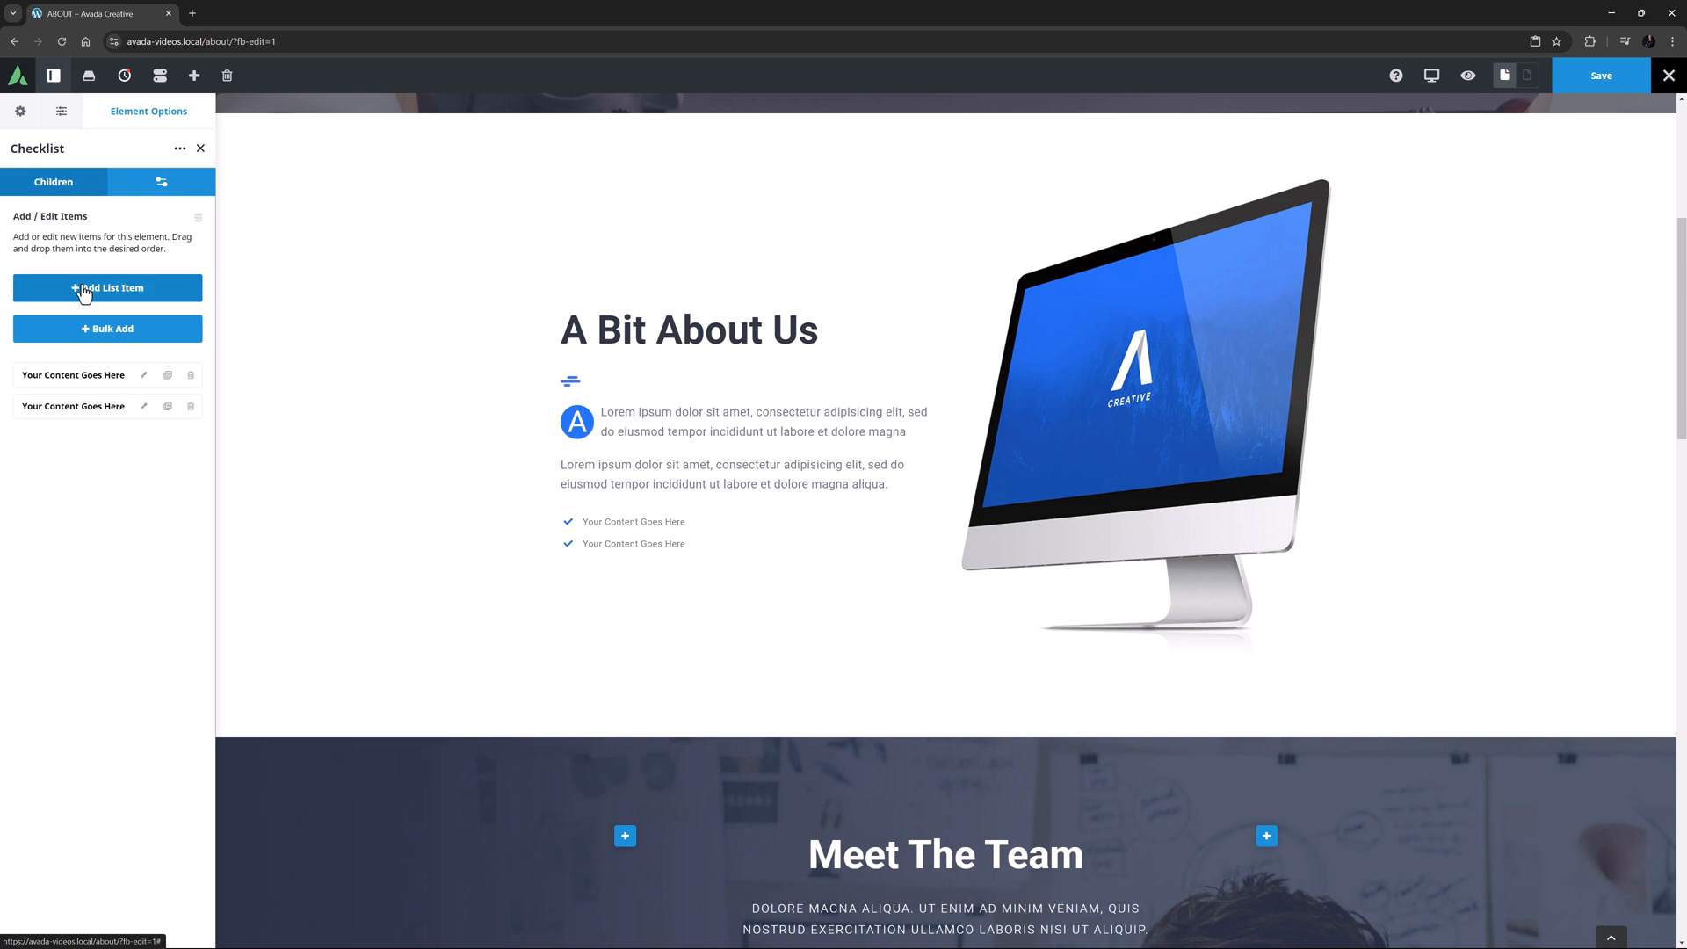
left_click(107, 329)
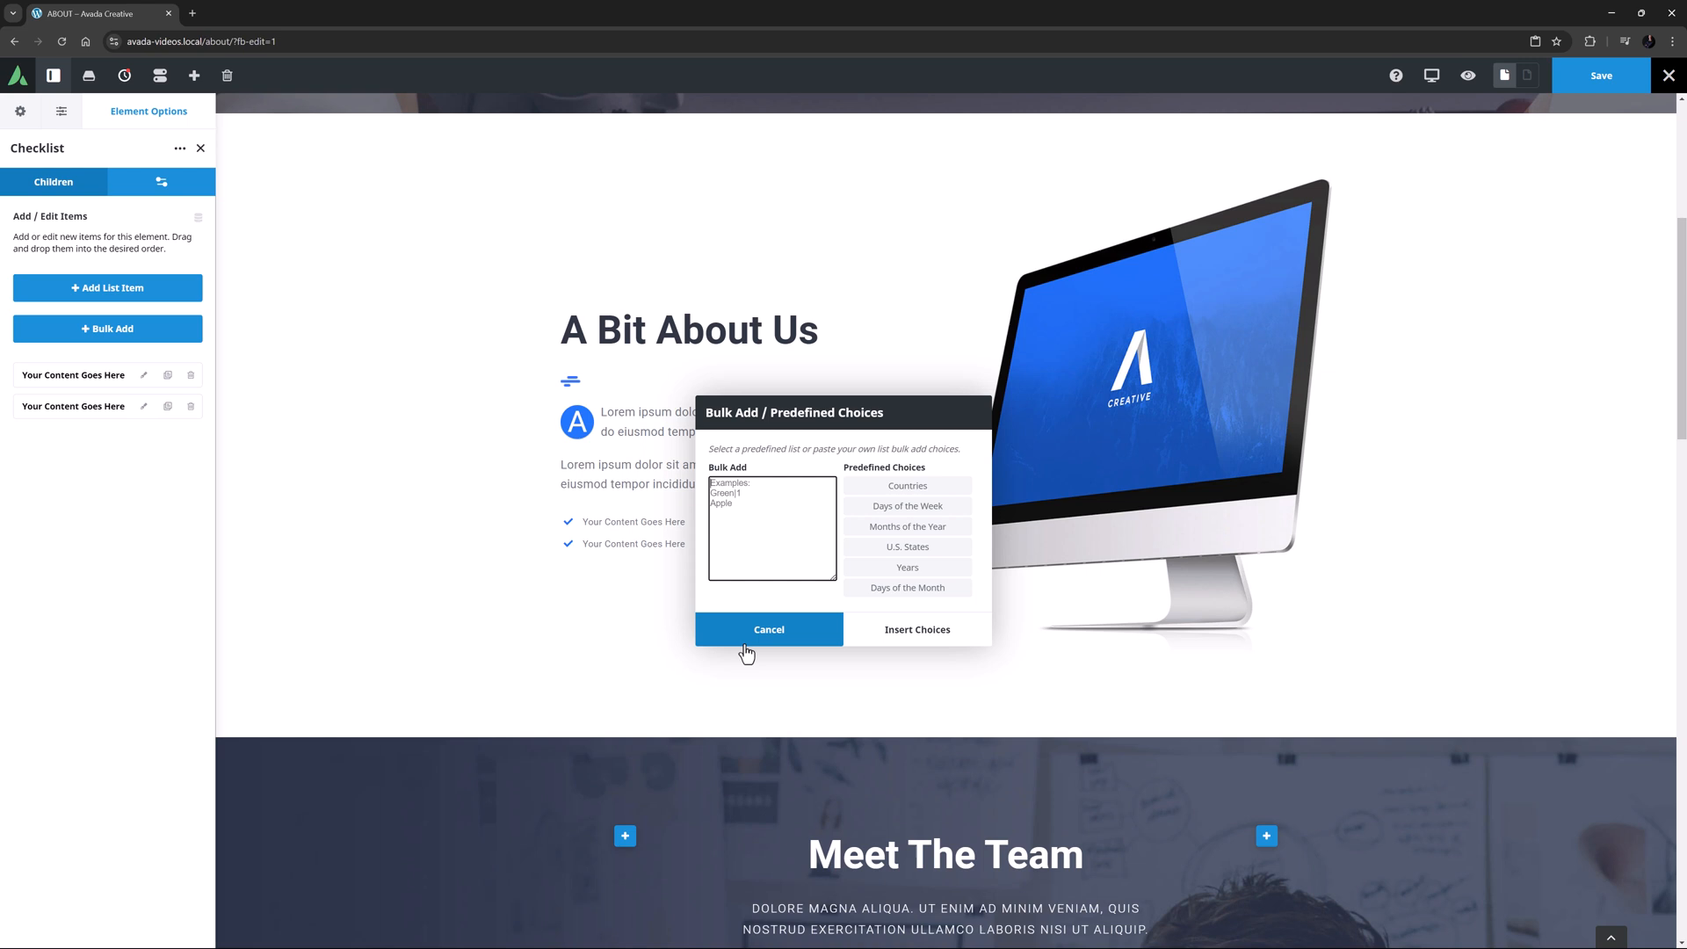
left_click(768, 629)
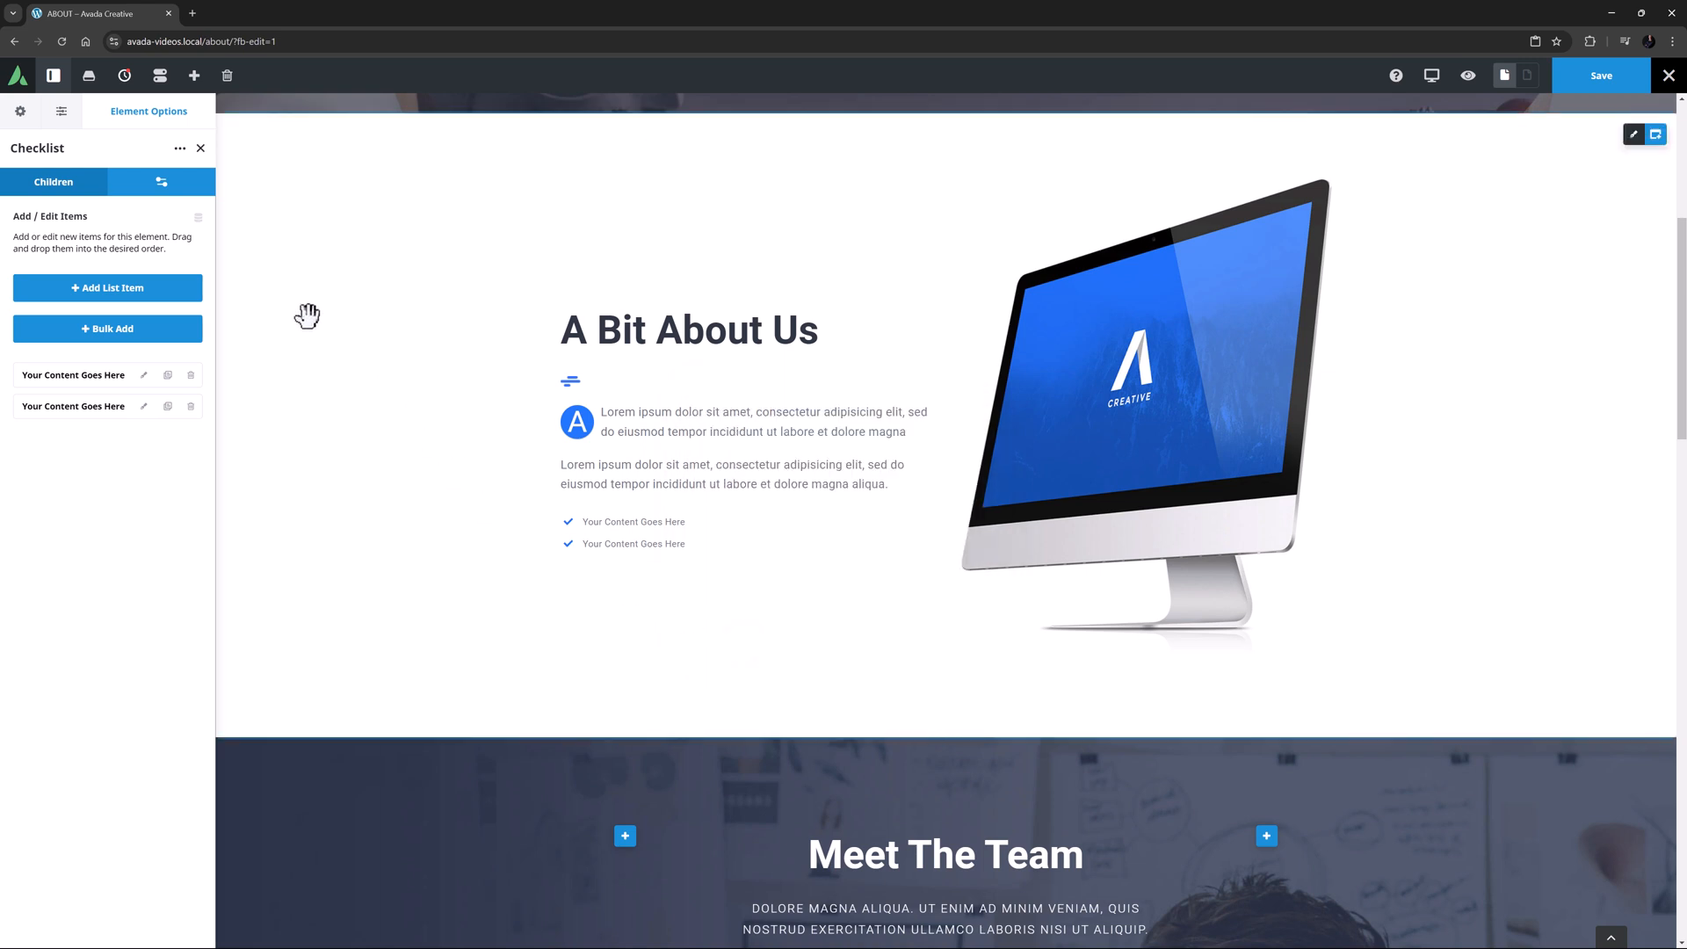
Try the Numbered list type in the General settings, then revert to Icons.
left_click(160, 181)
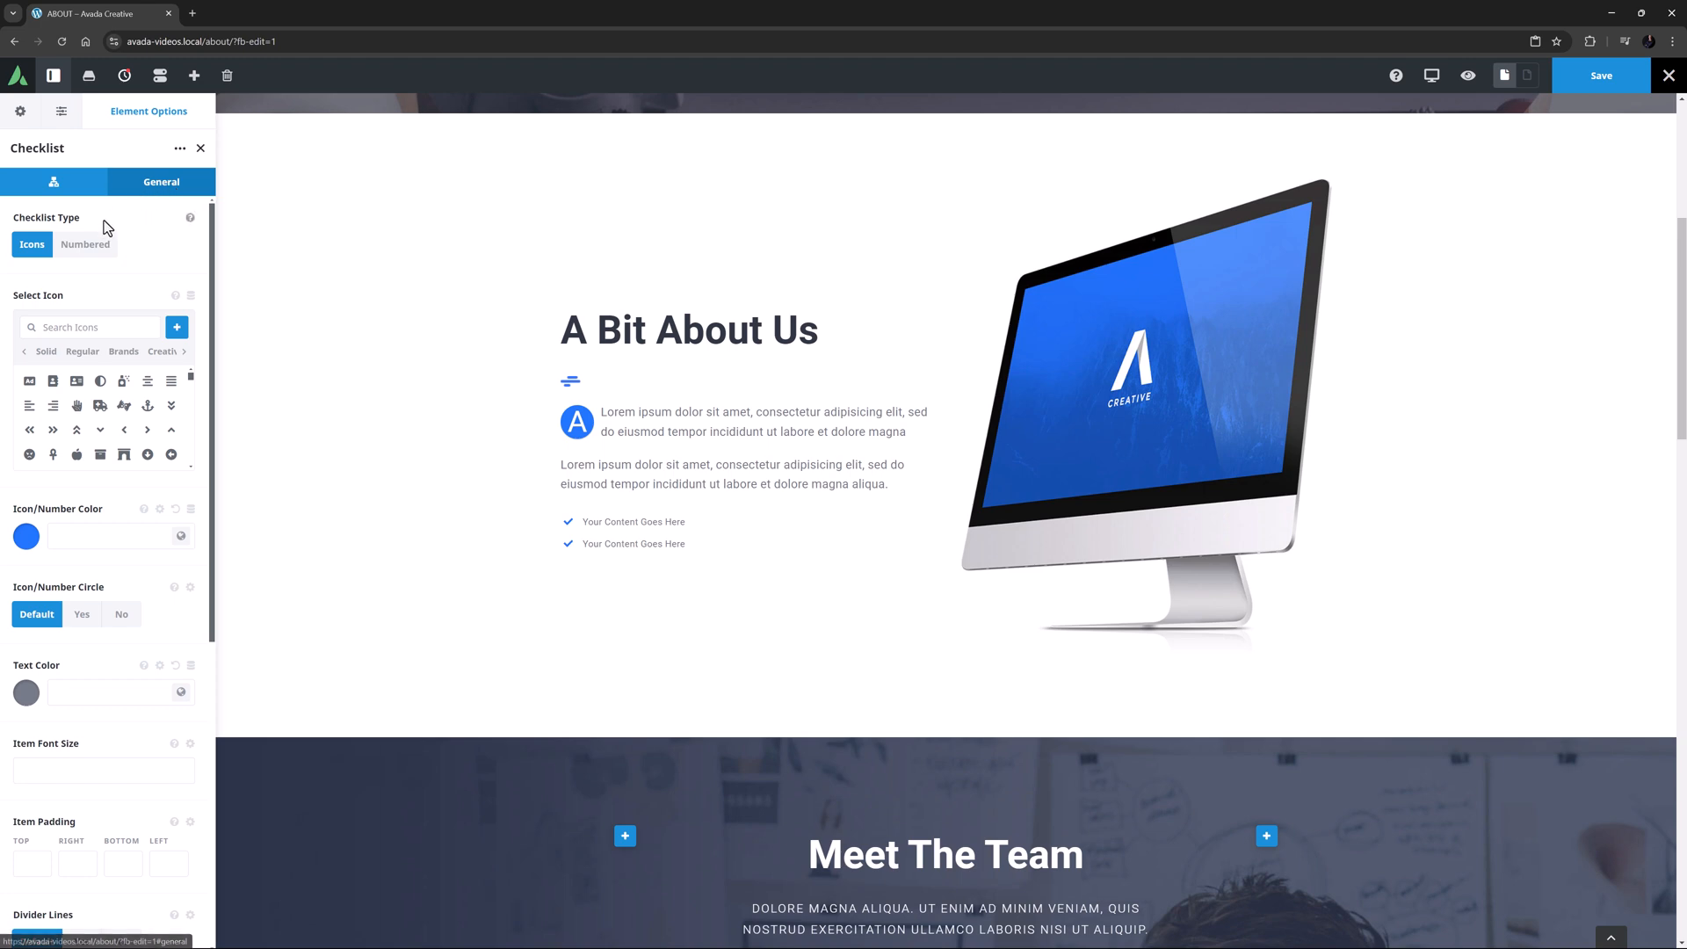
left_click(84, 244)
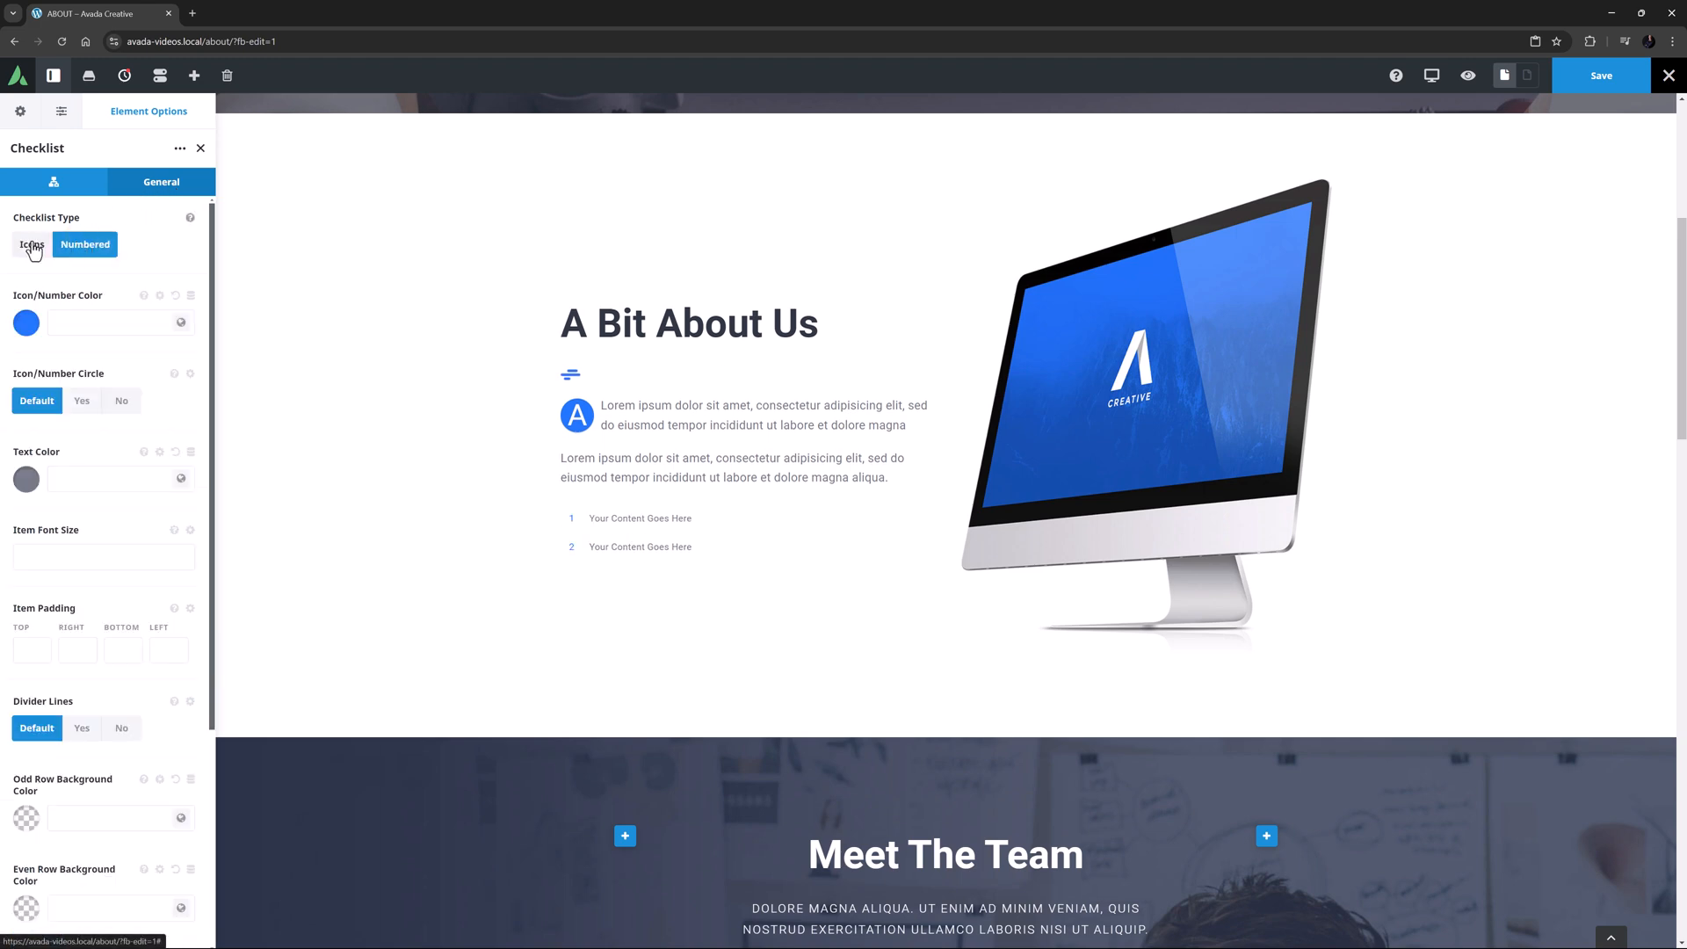
left_click(30, 245)
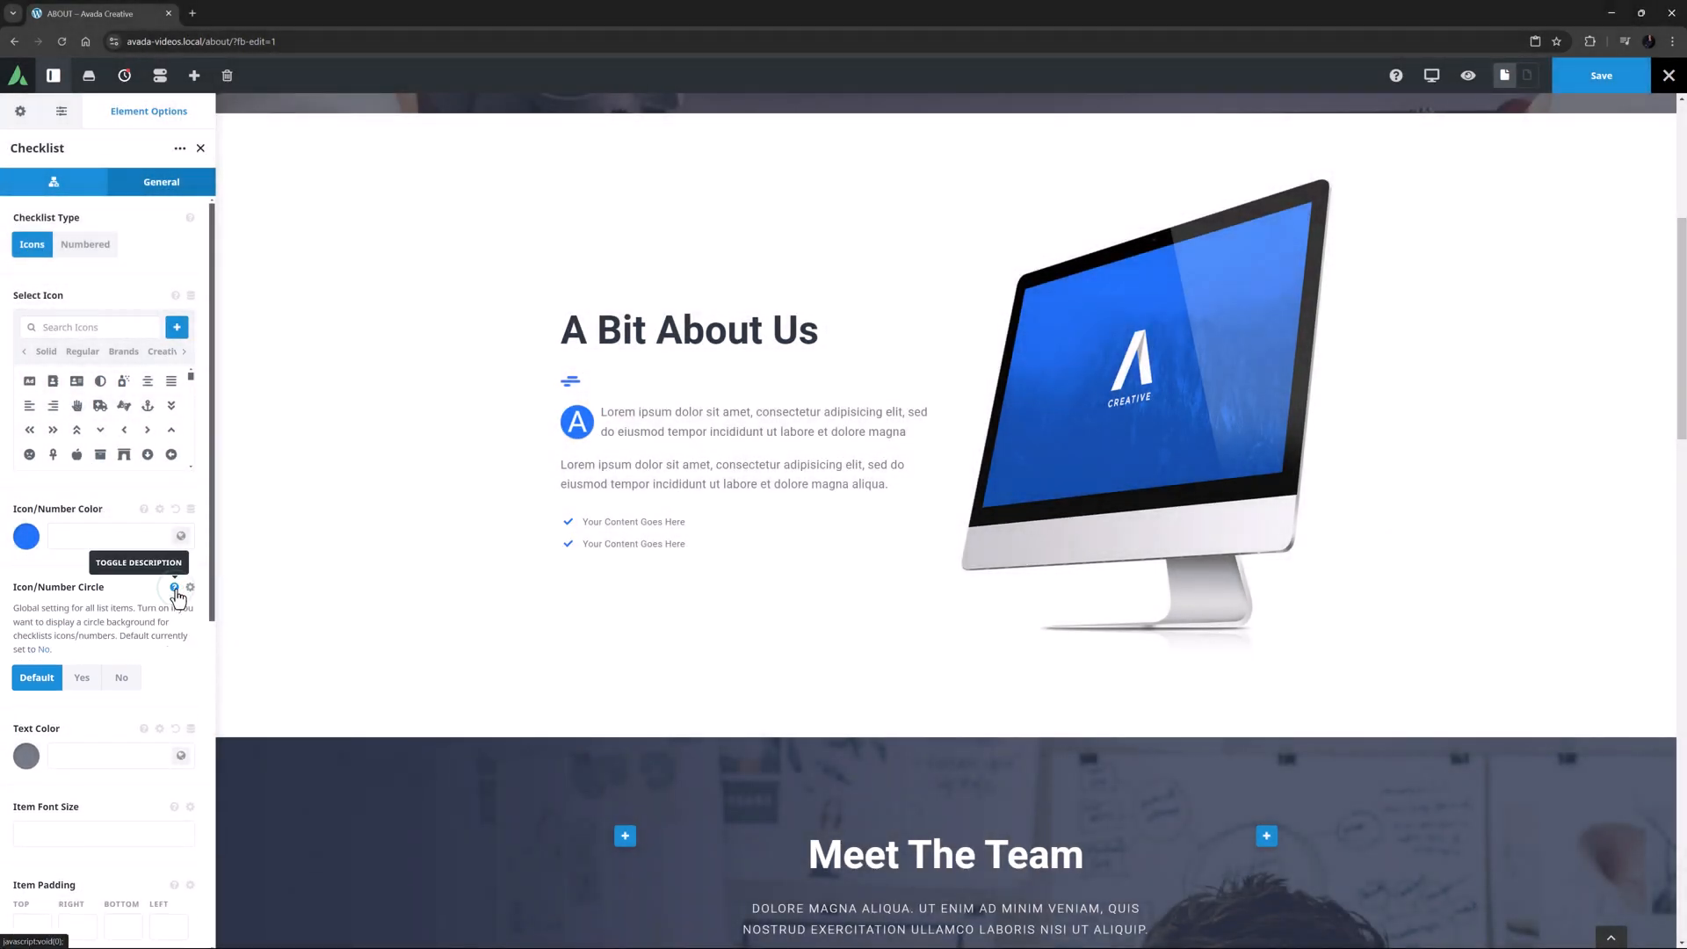
Try Icon/Number Circle set to Yes, then return it to Default.
left_click(174, 587)
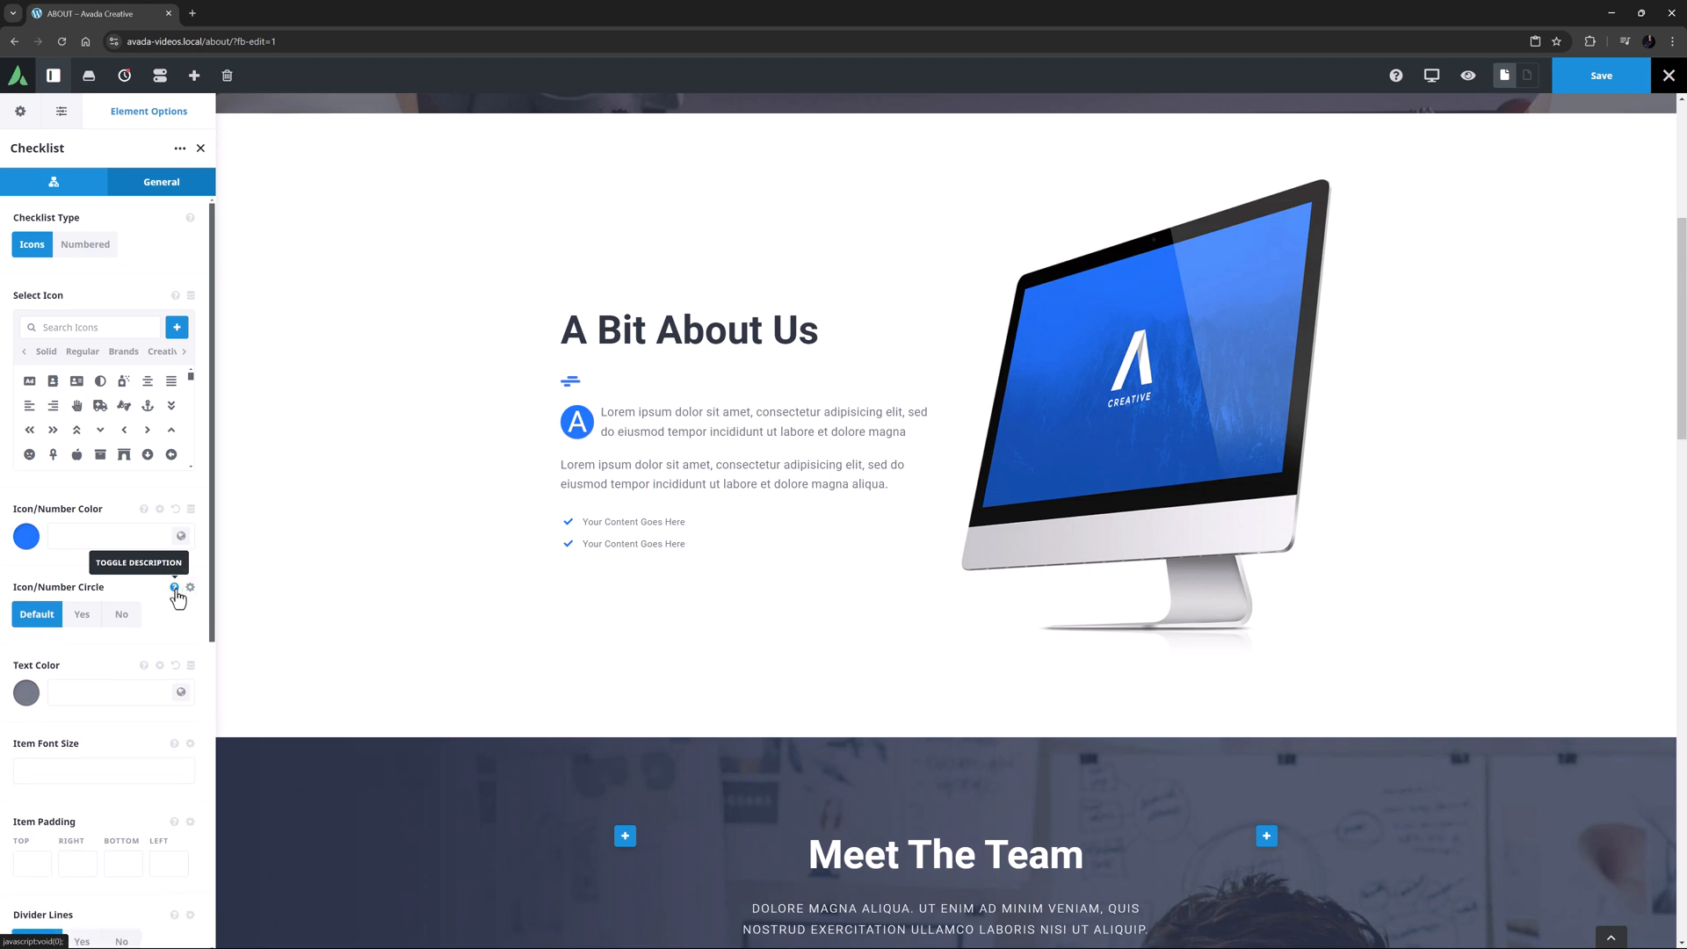
left_click(81, 615)
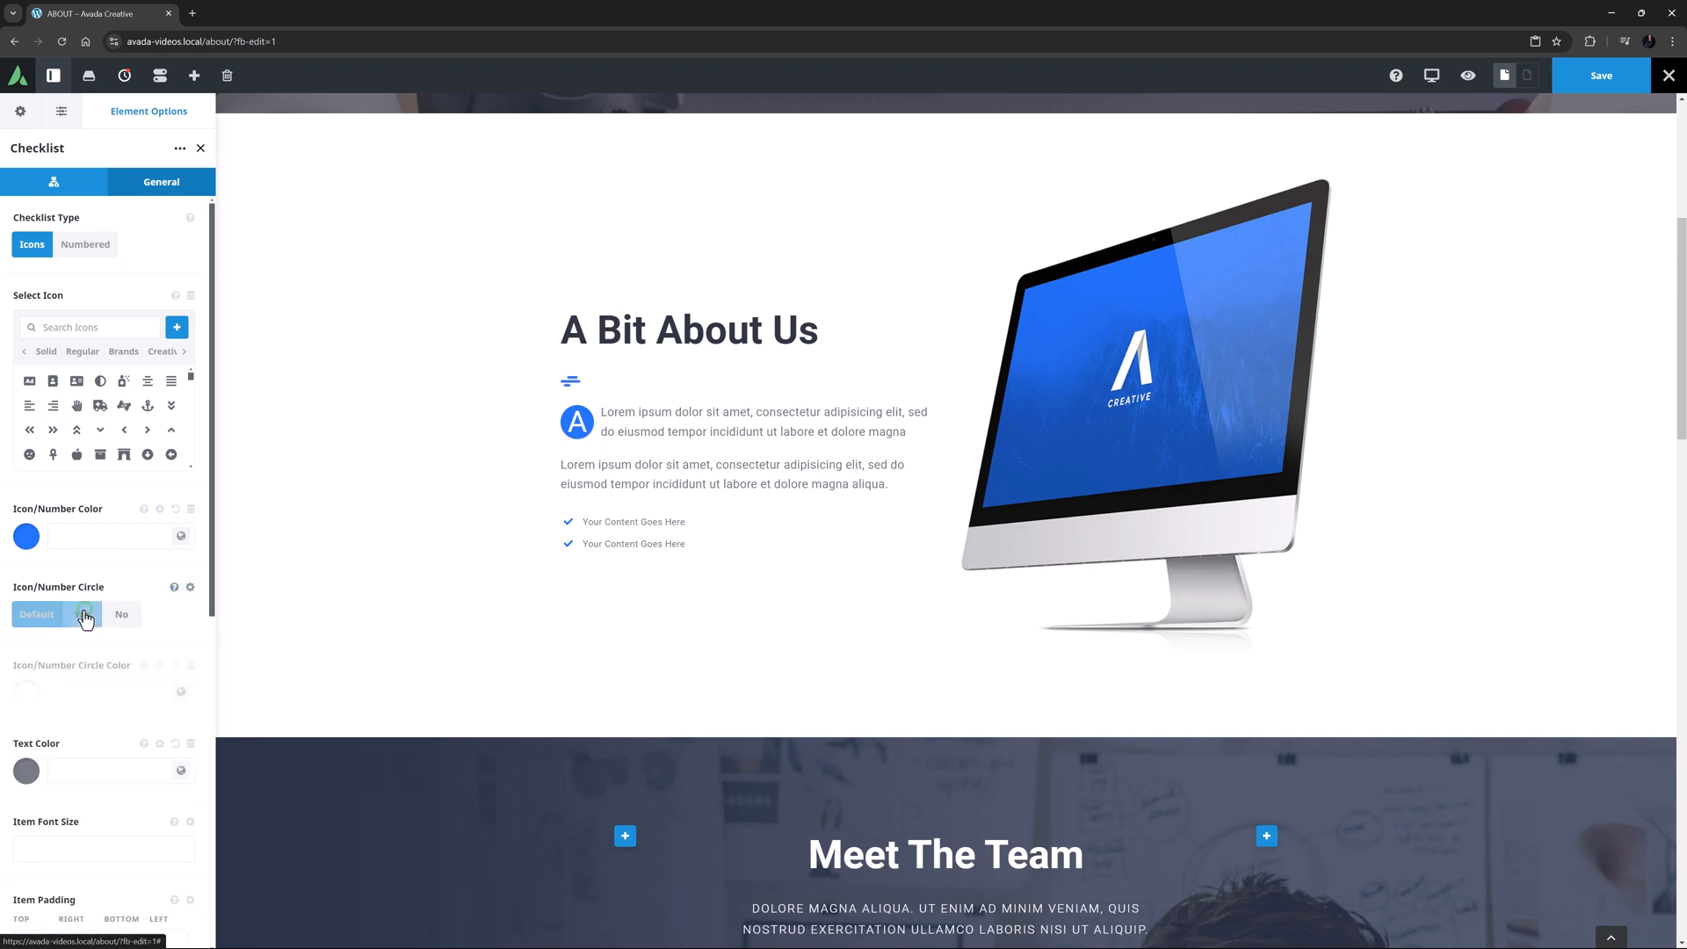
left_click(84, 615)
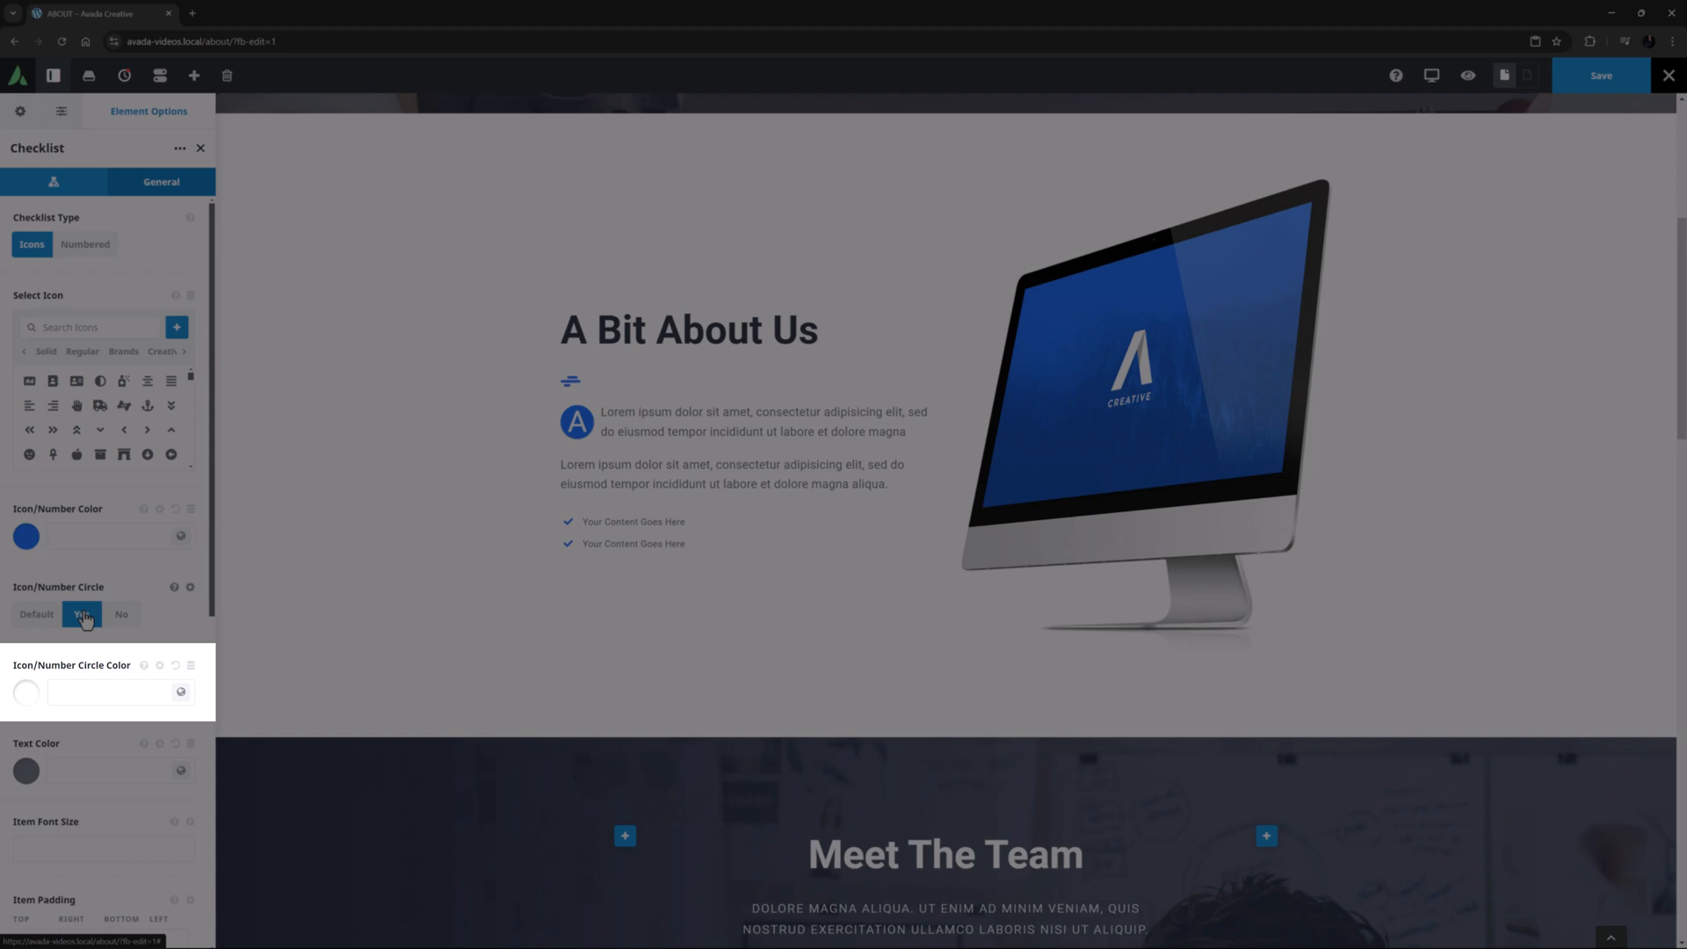
left_click(35, 615)
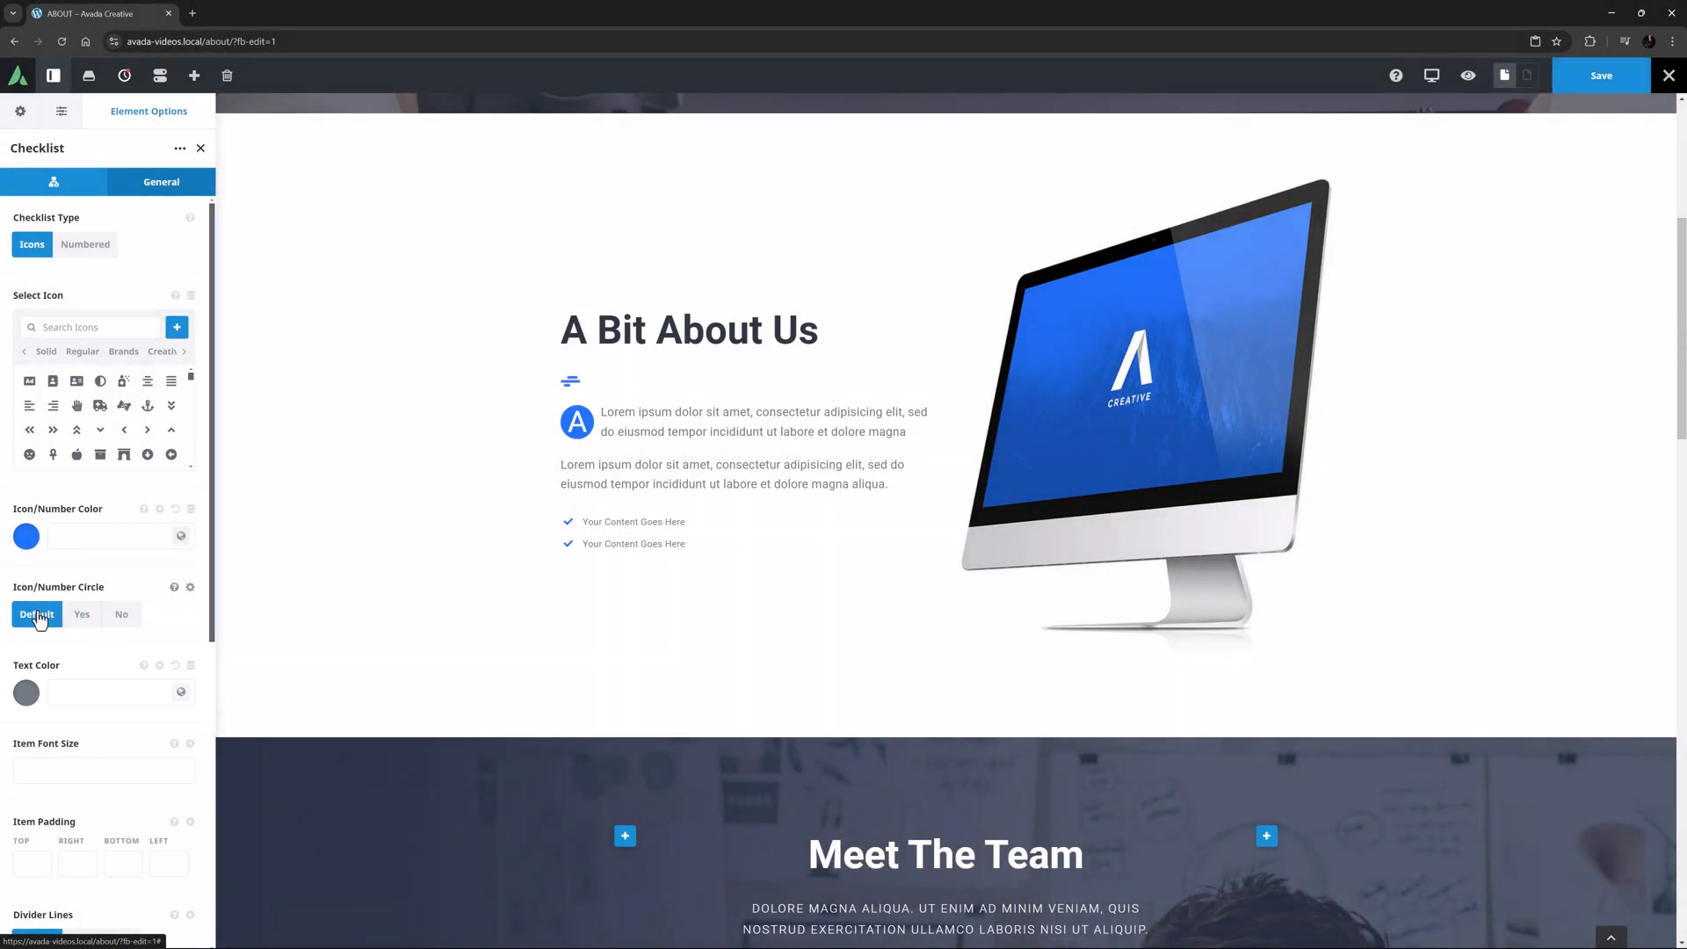
scroll("down", 3)
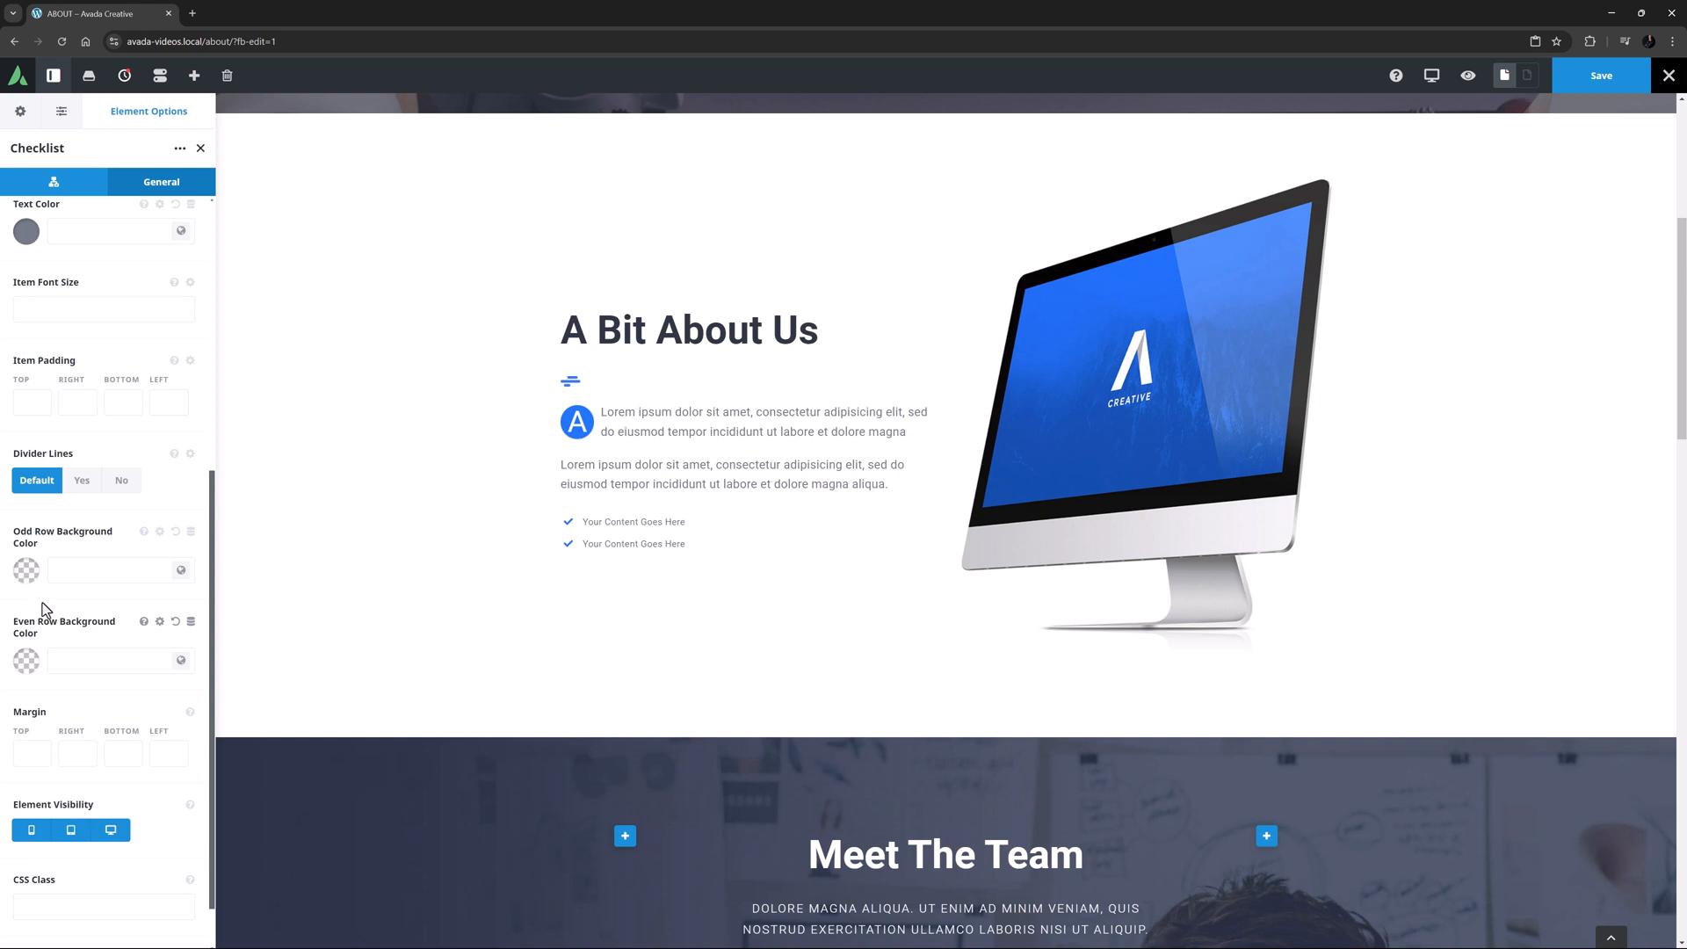
Set Item Font Size to 18px and Divider Lines to Yes.
left_click(104, 309)
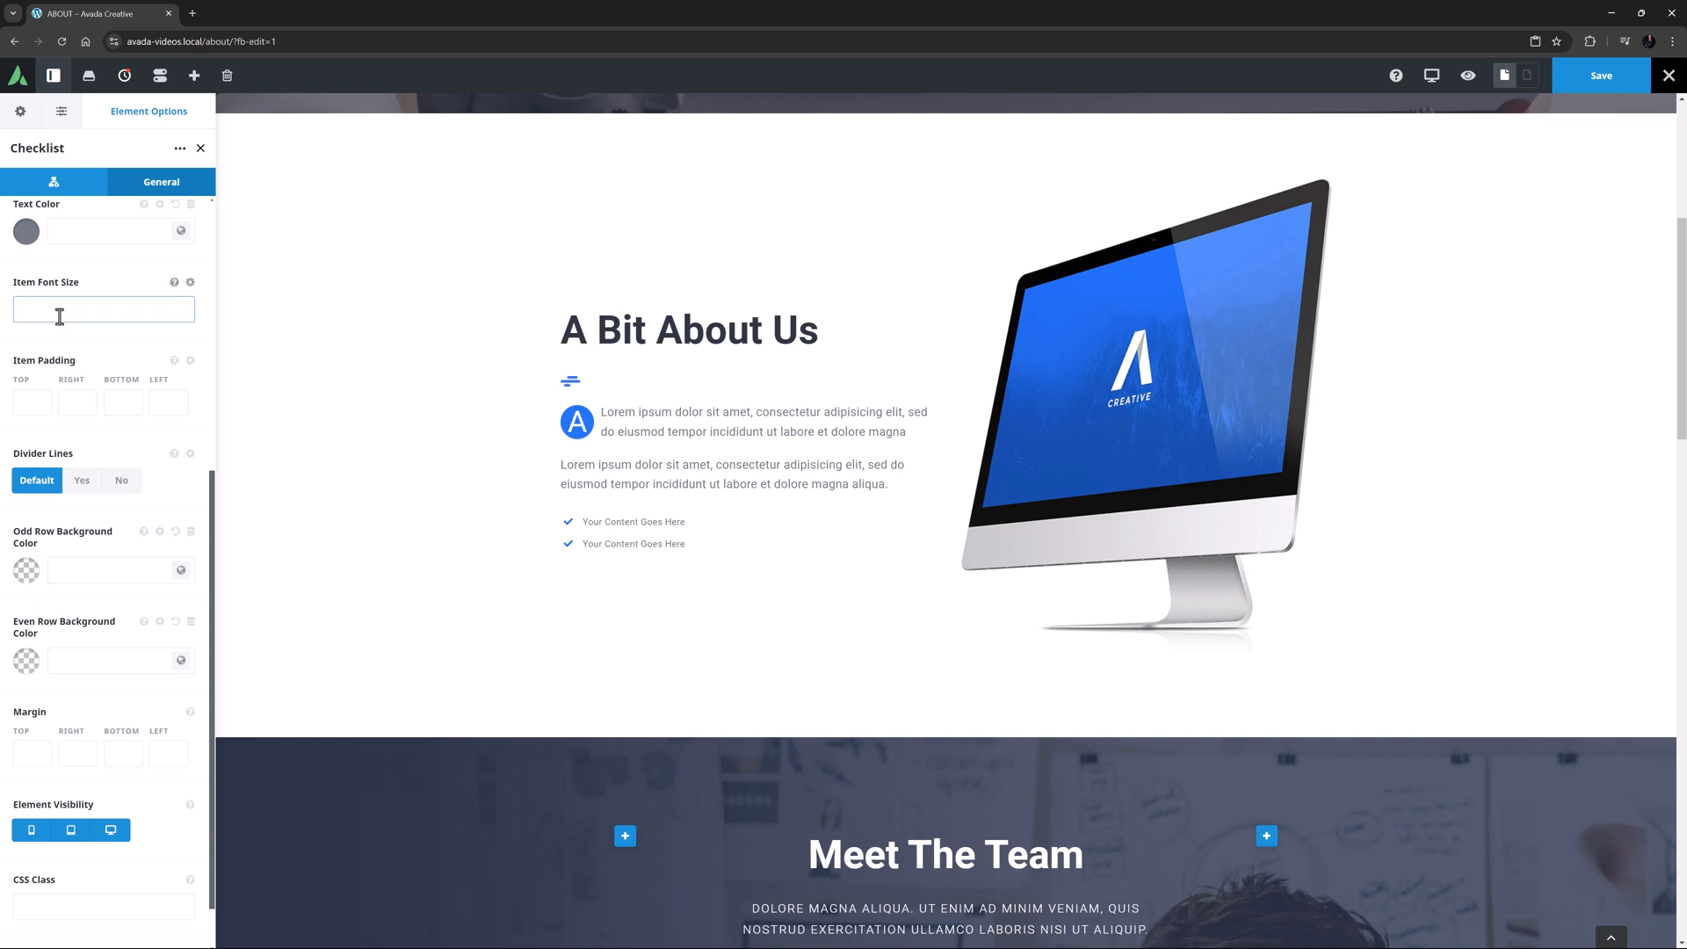
type("18px")
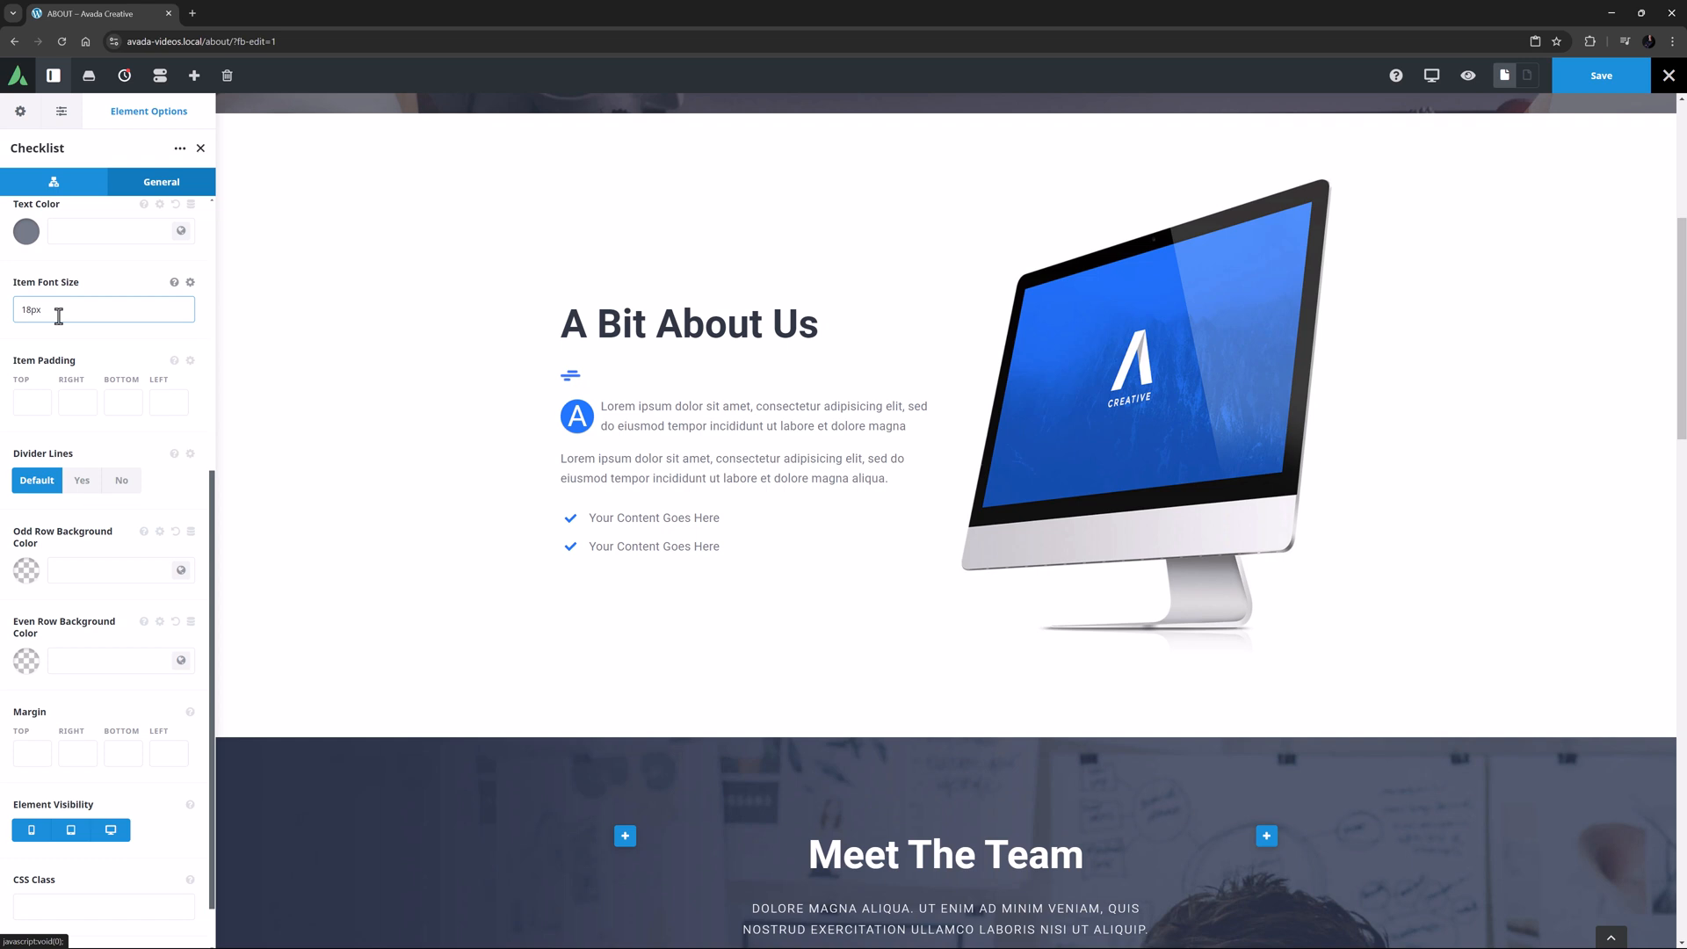
scroll("down", 3)
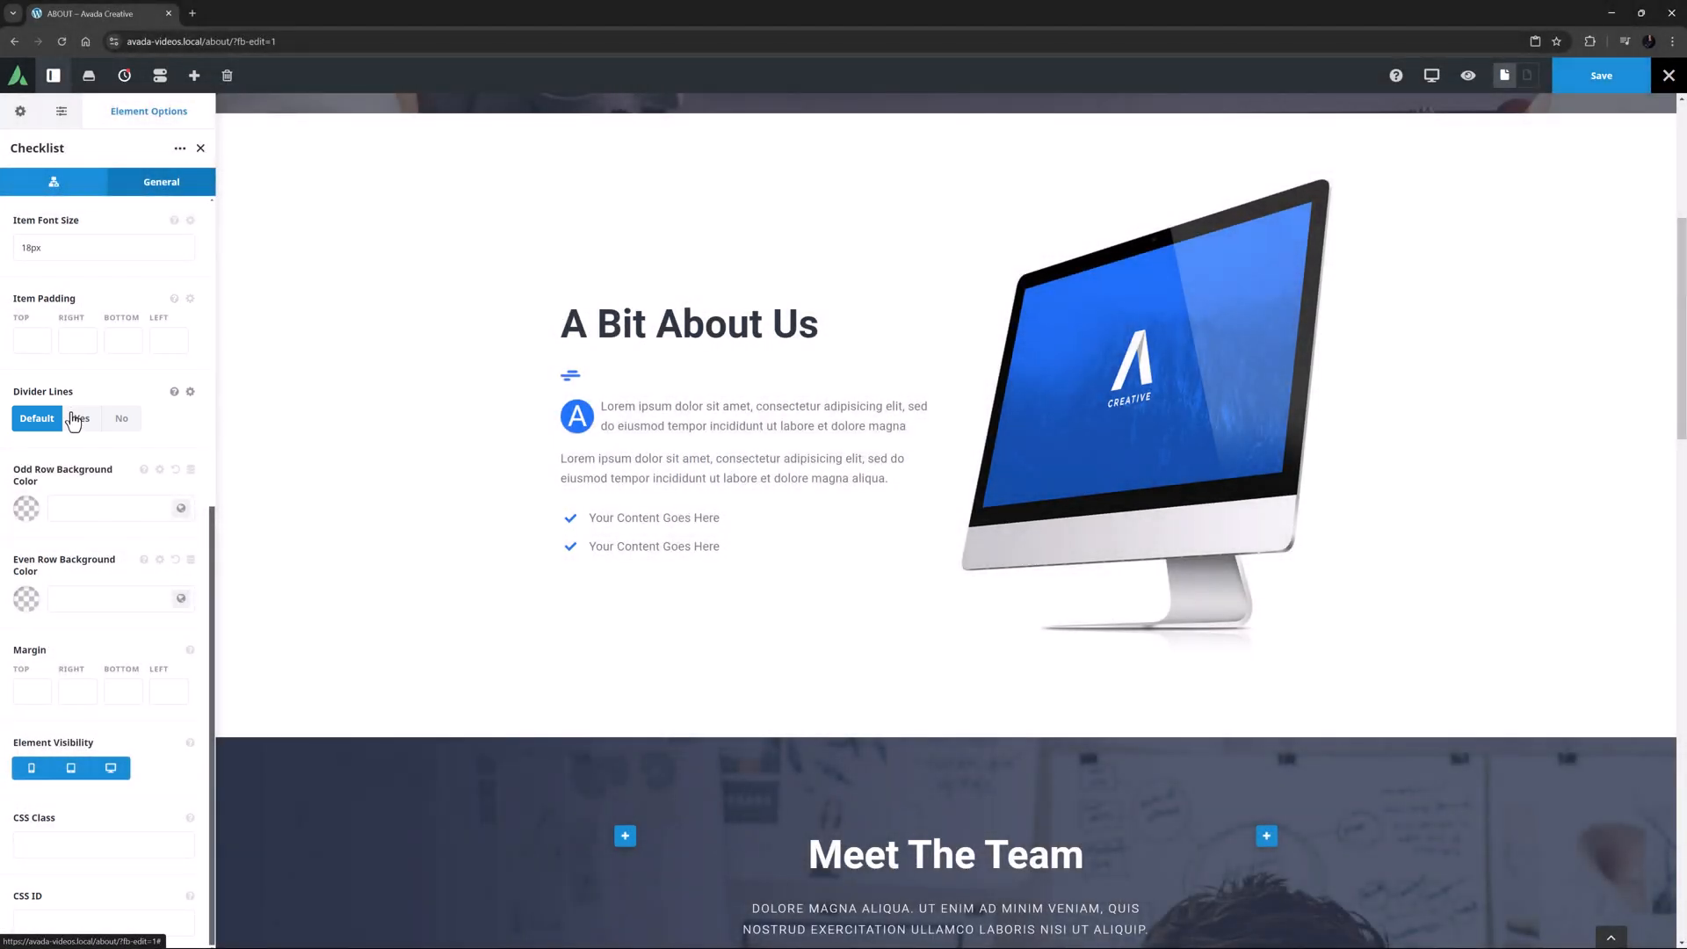
left_click(79, 418)
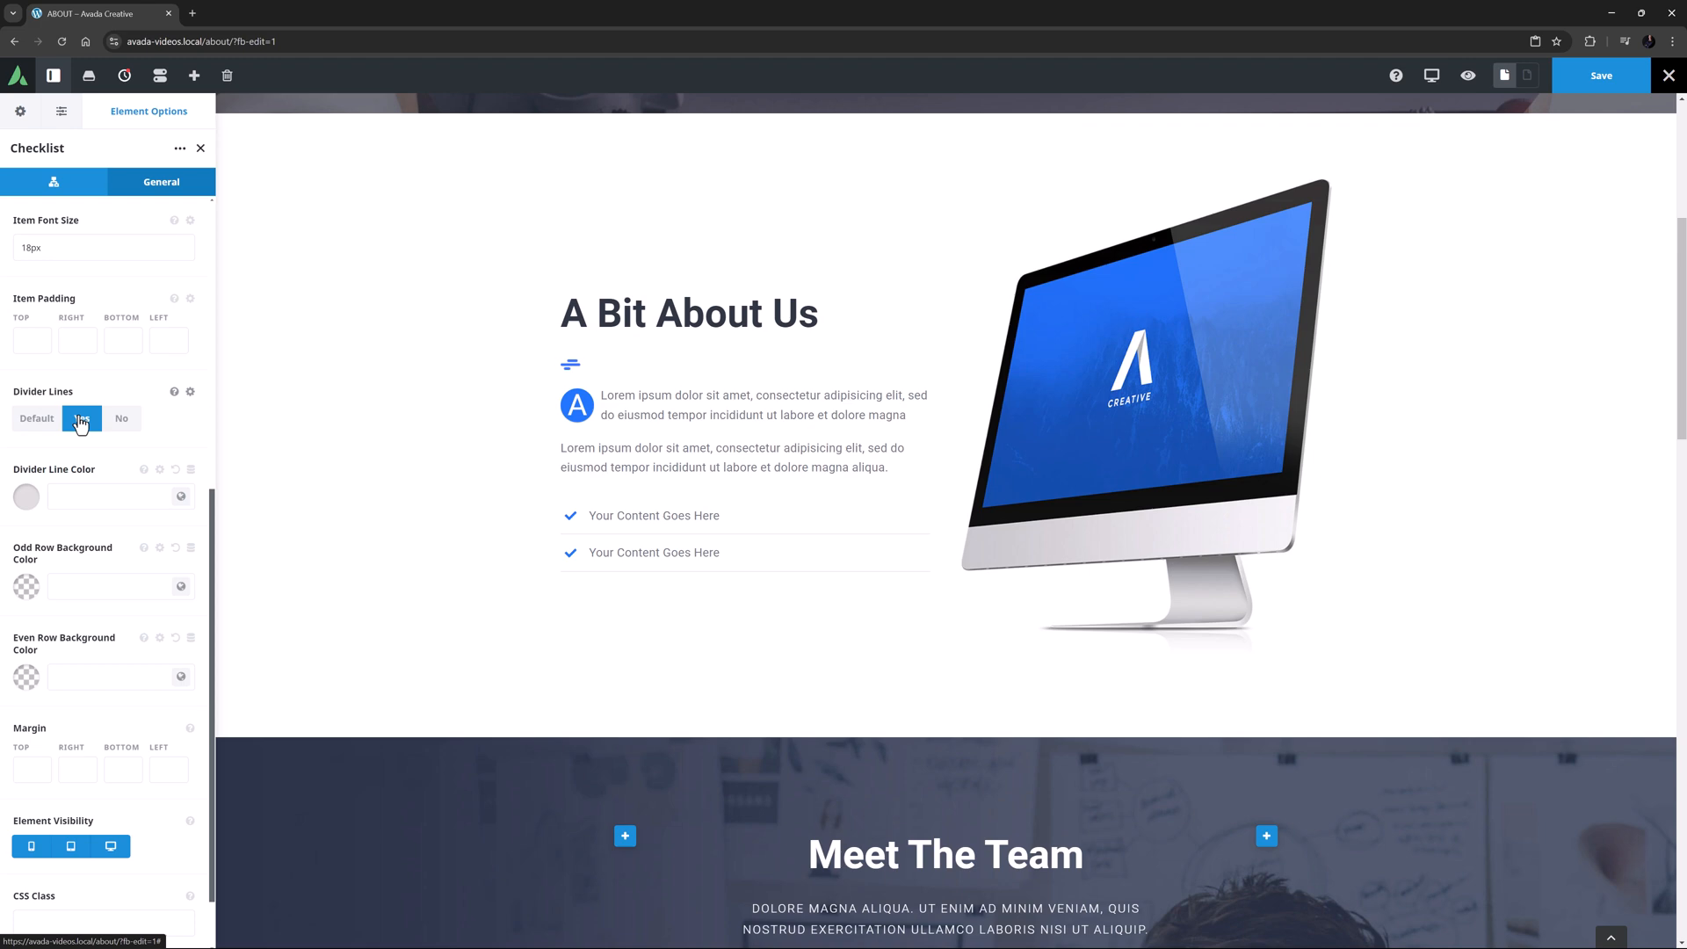
left_click(81, 418)
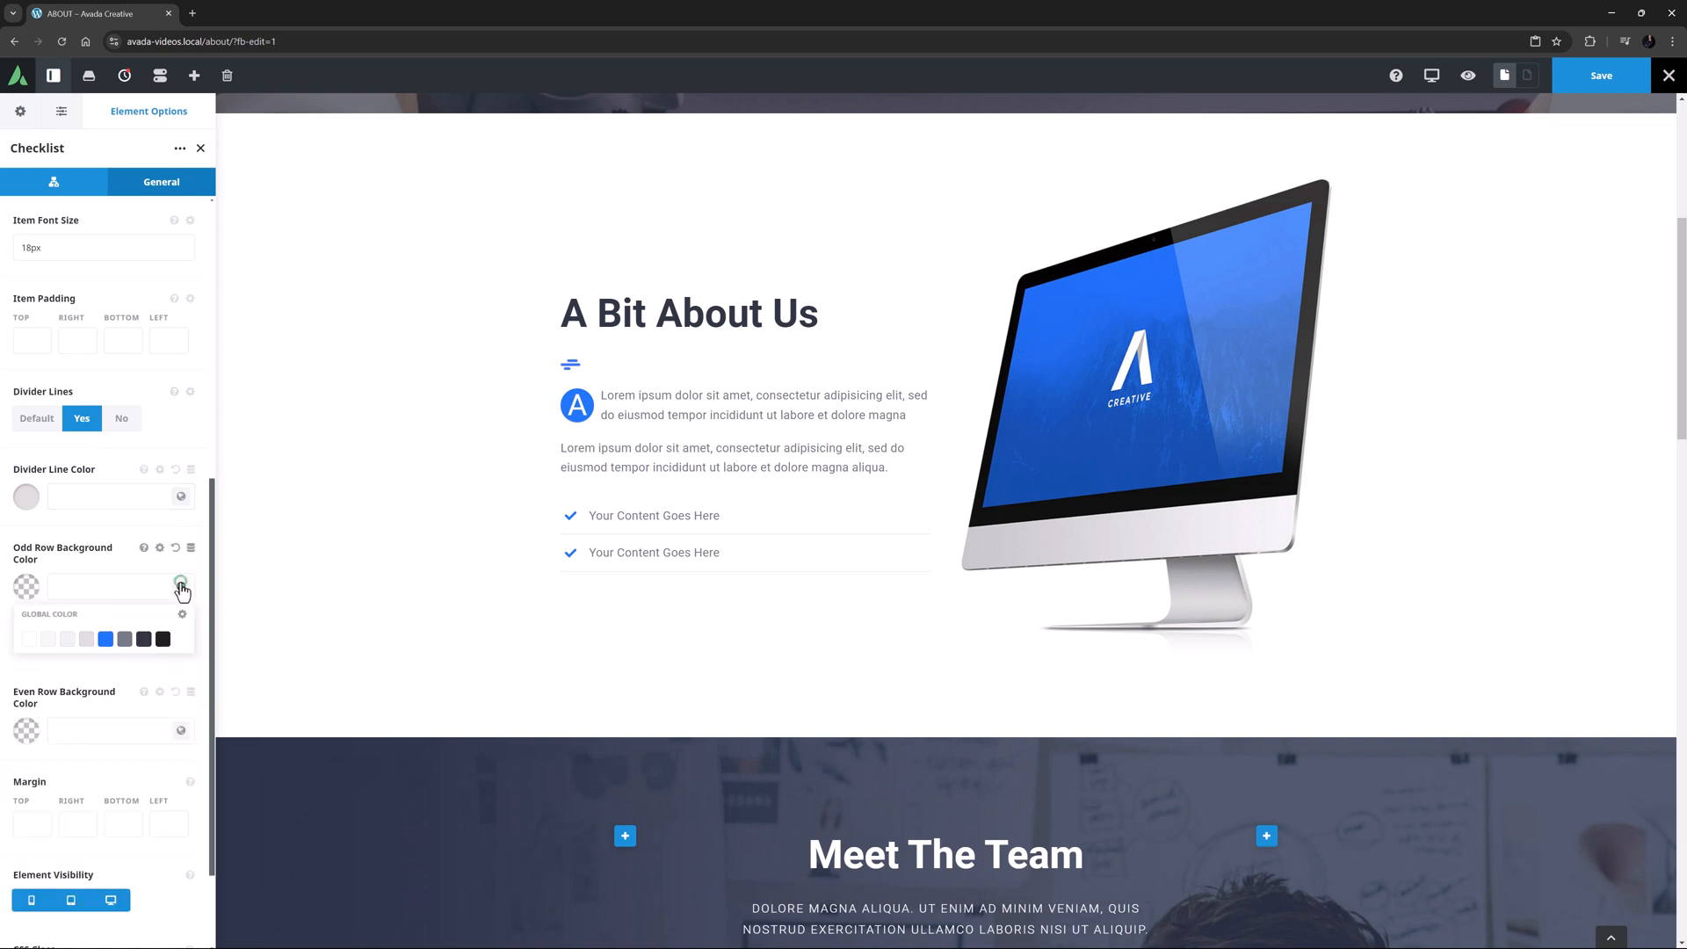
left_click(106, 638)
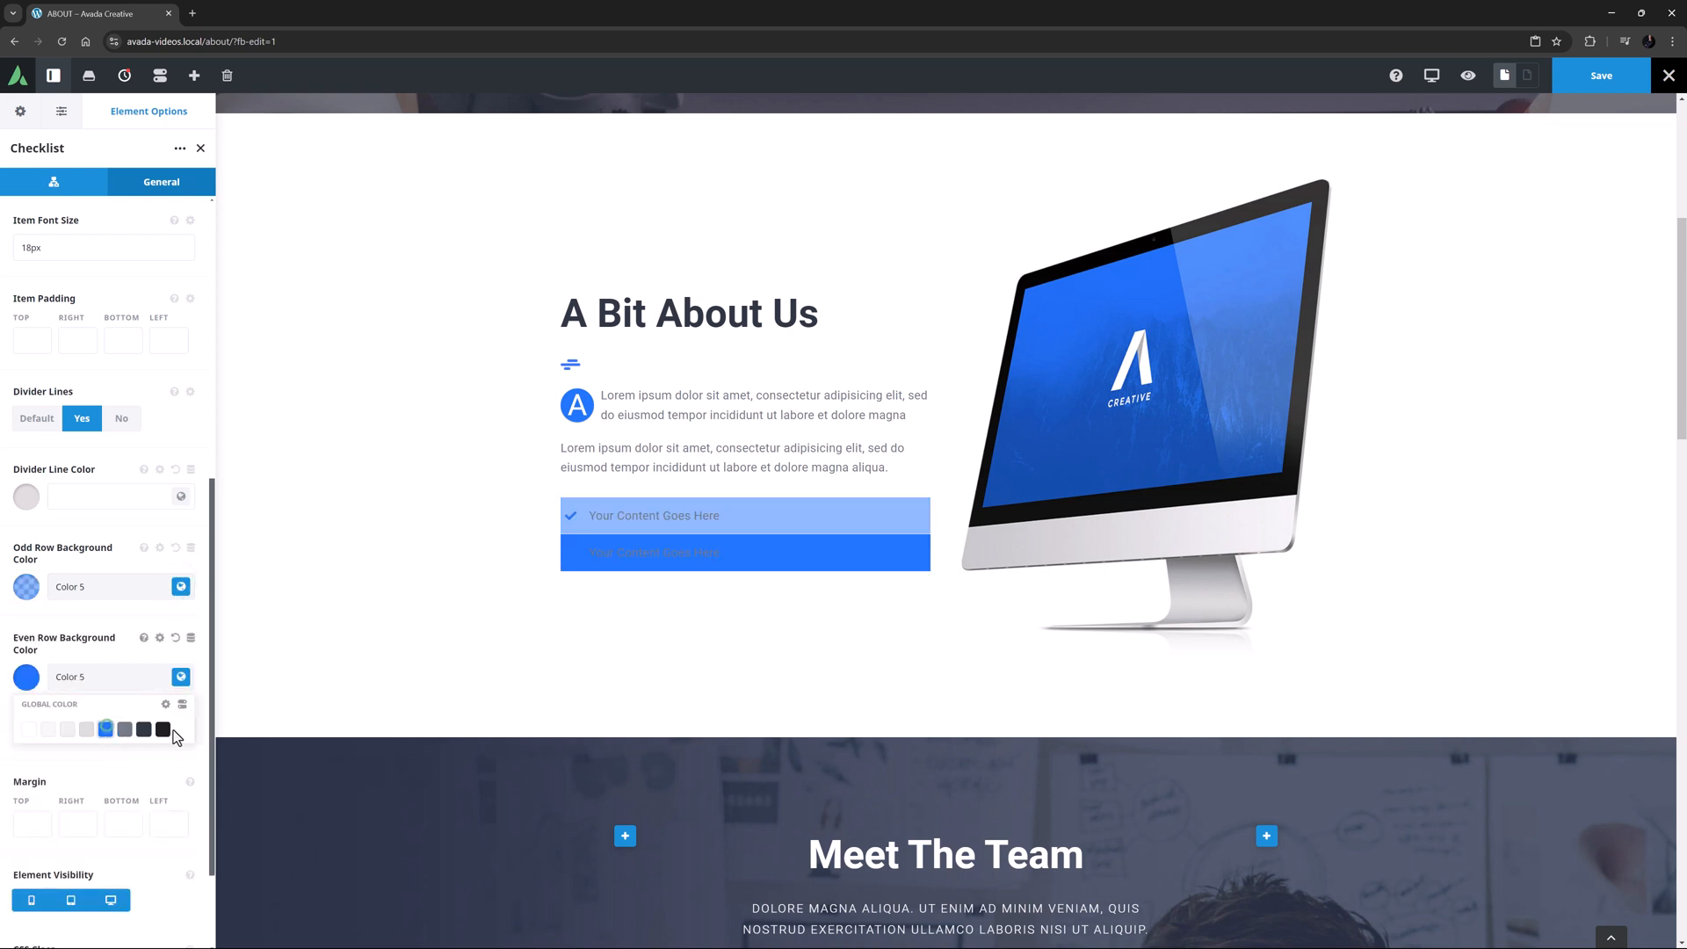
left_click(105, 727)
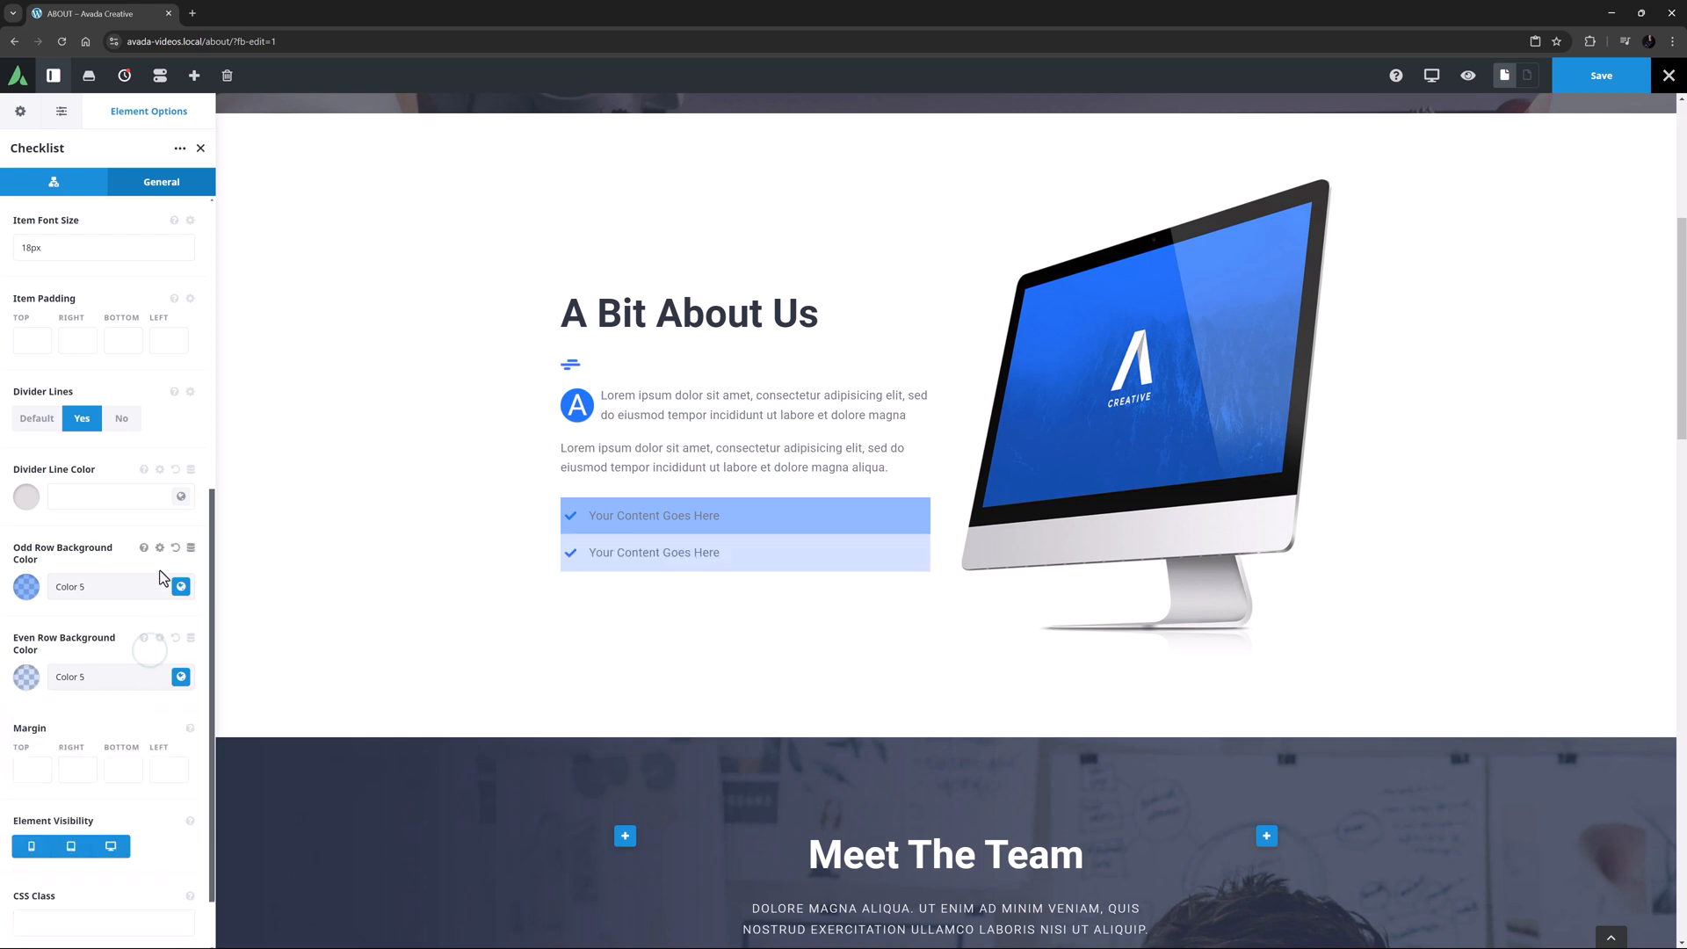
mouse_move(174, 552)
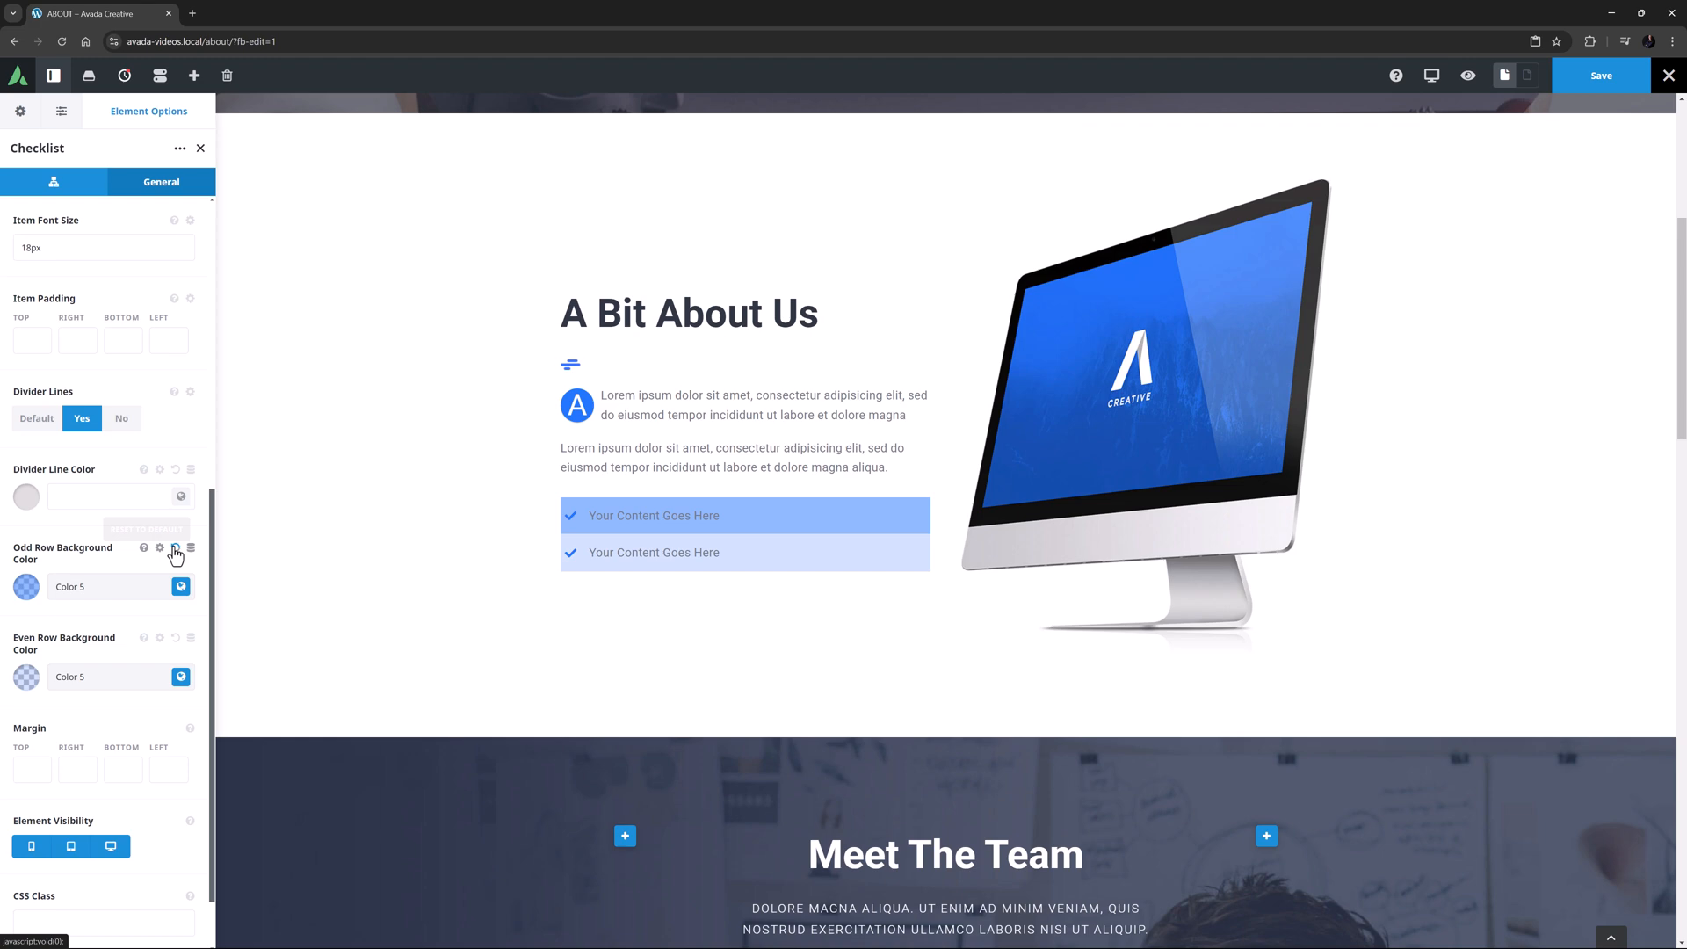
left_click(174, 546)
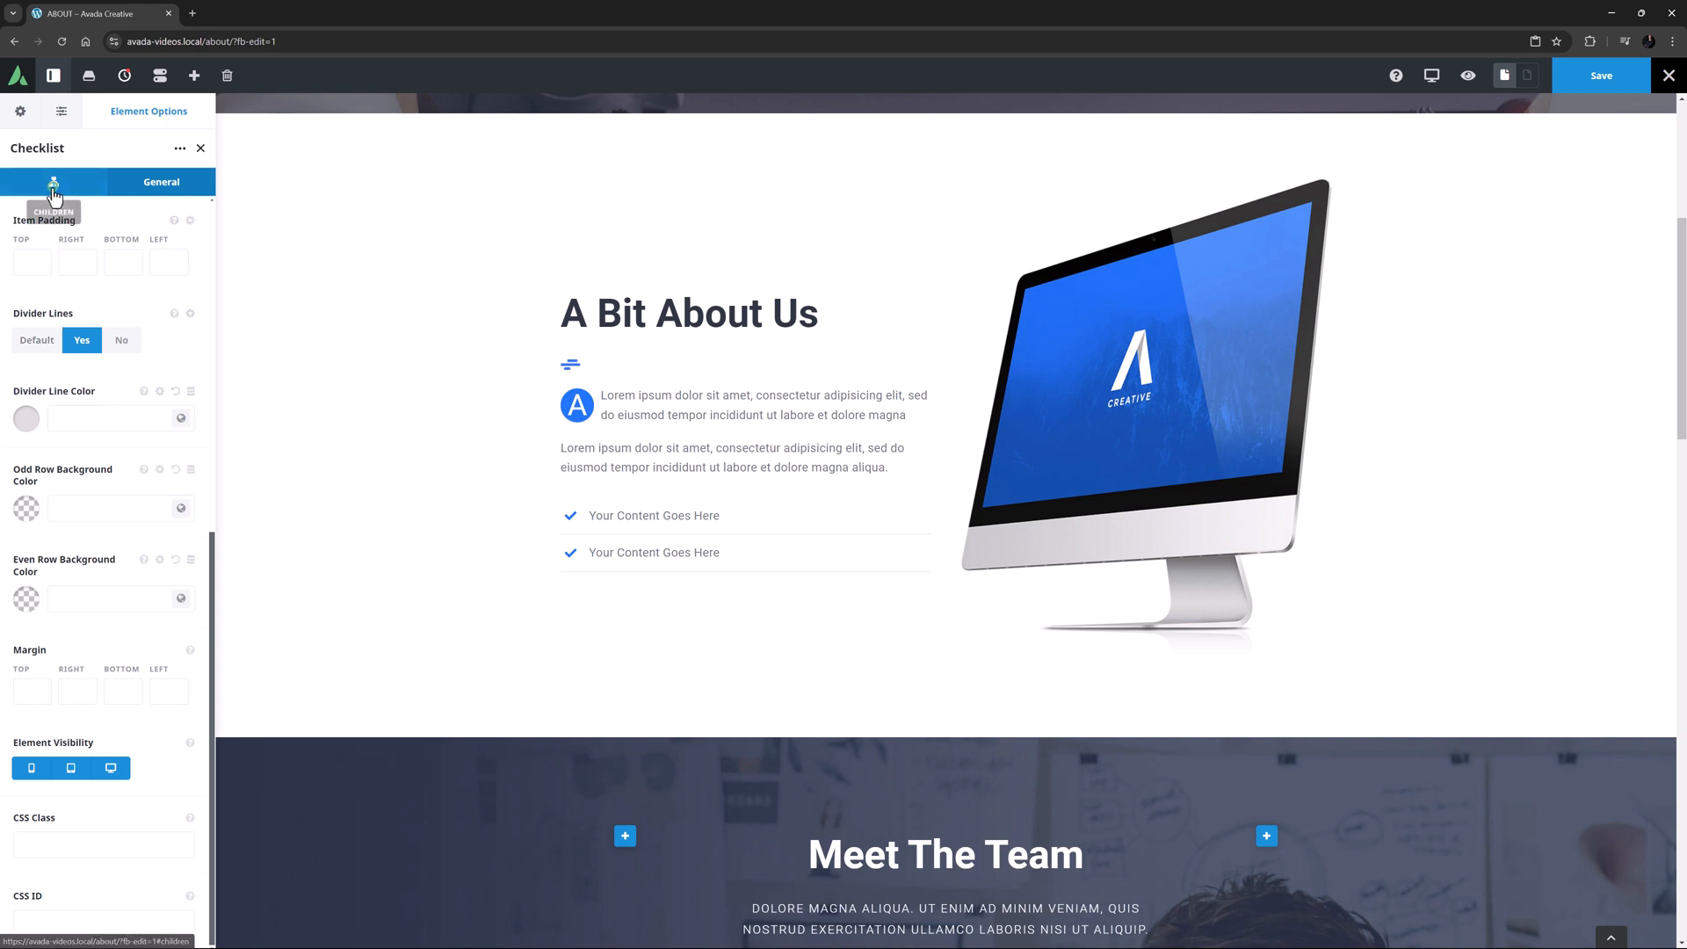
Return to the checklist's item list and open the first item's List Item Options.
left_click(53, 181)
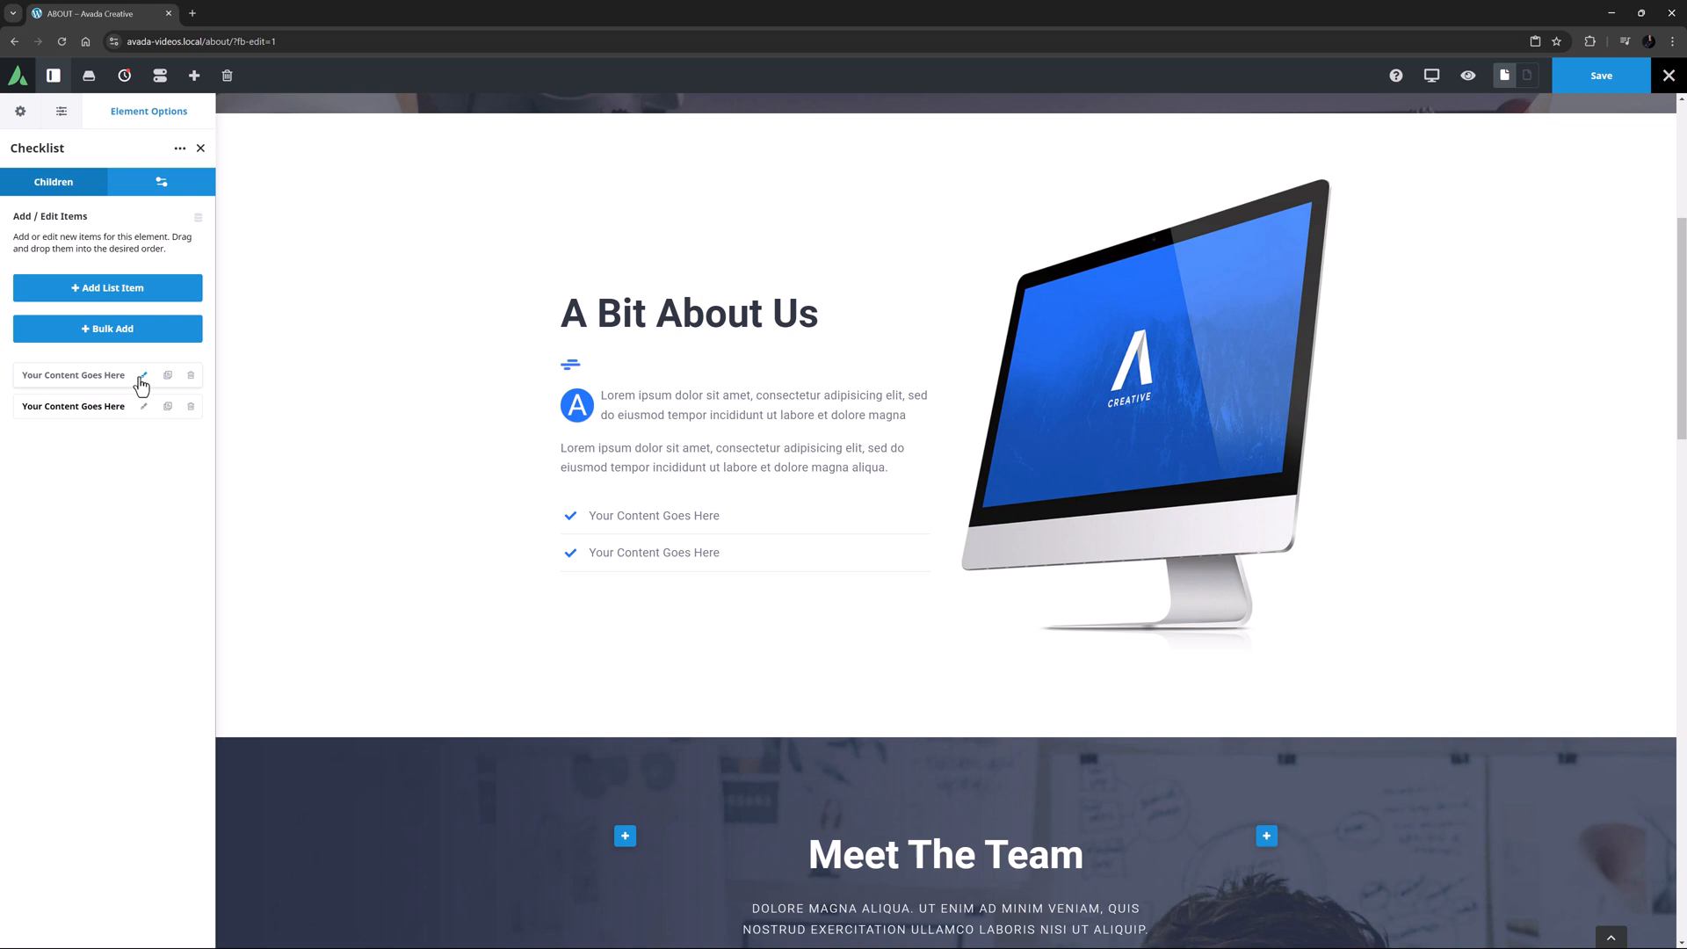
left_click(141, 376)
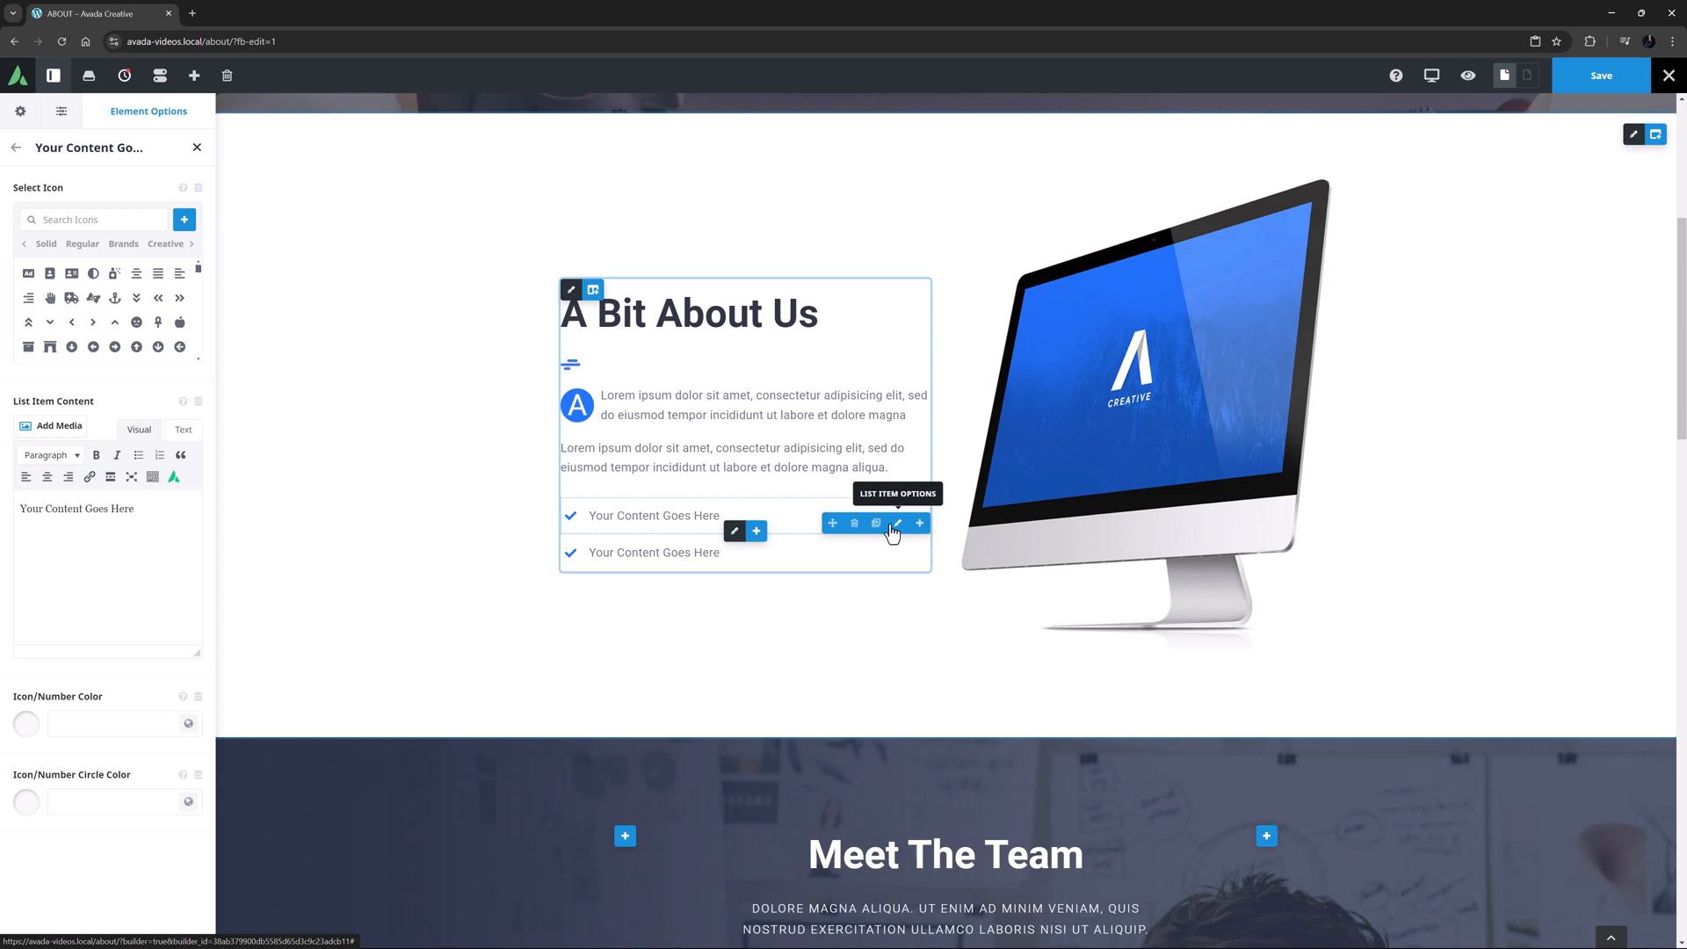
mouse_move(898, 534)
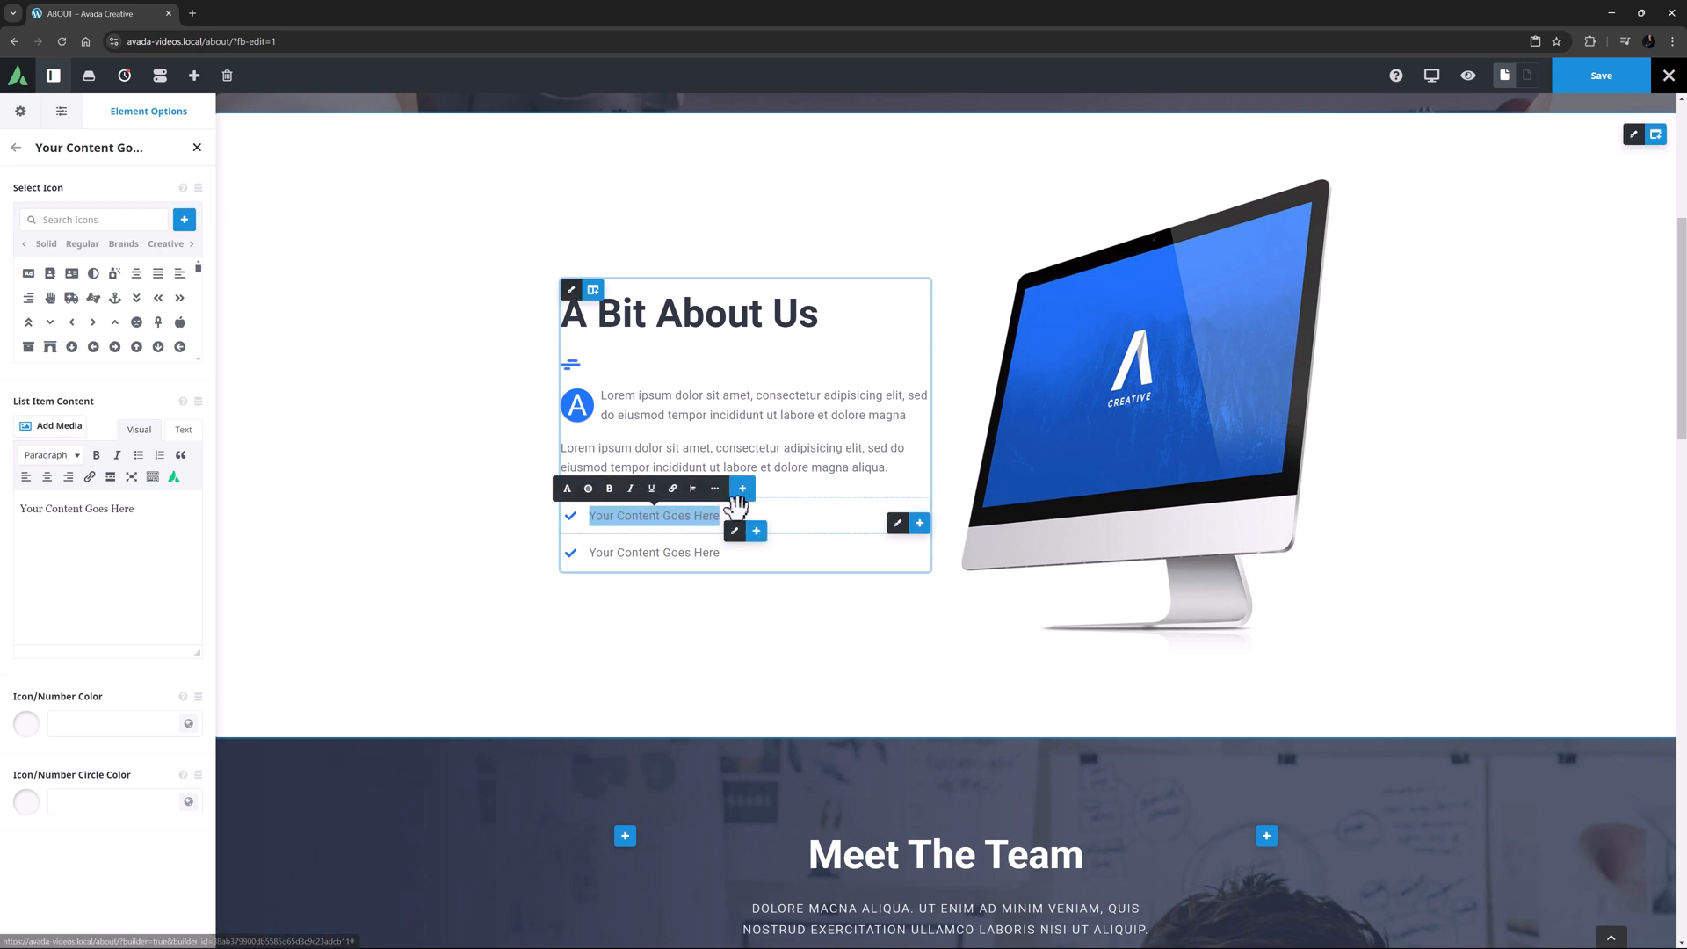
Enter 'Services - We offer digital, branding & marketing services' and link Services to the Services page.
type("Services - We offer digital, branding & marketing services")
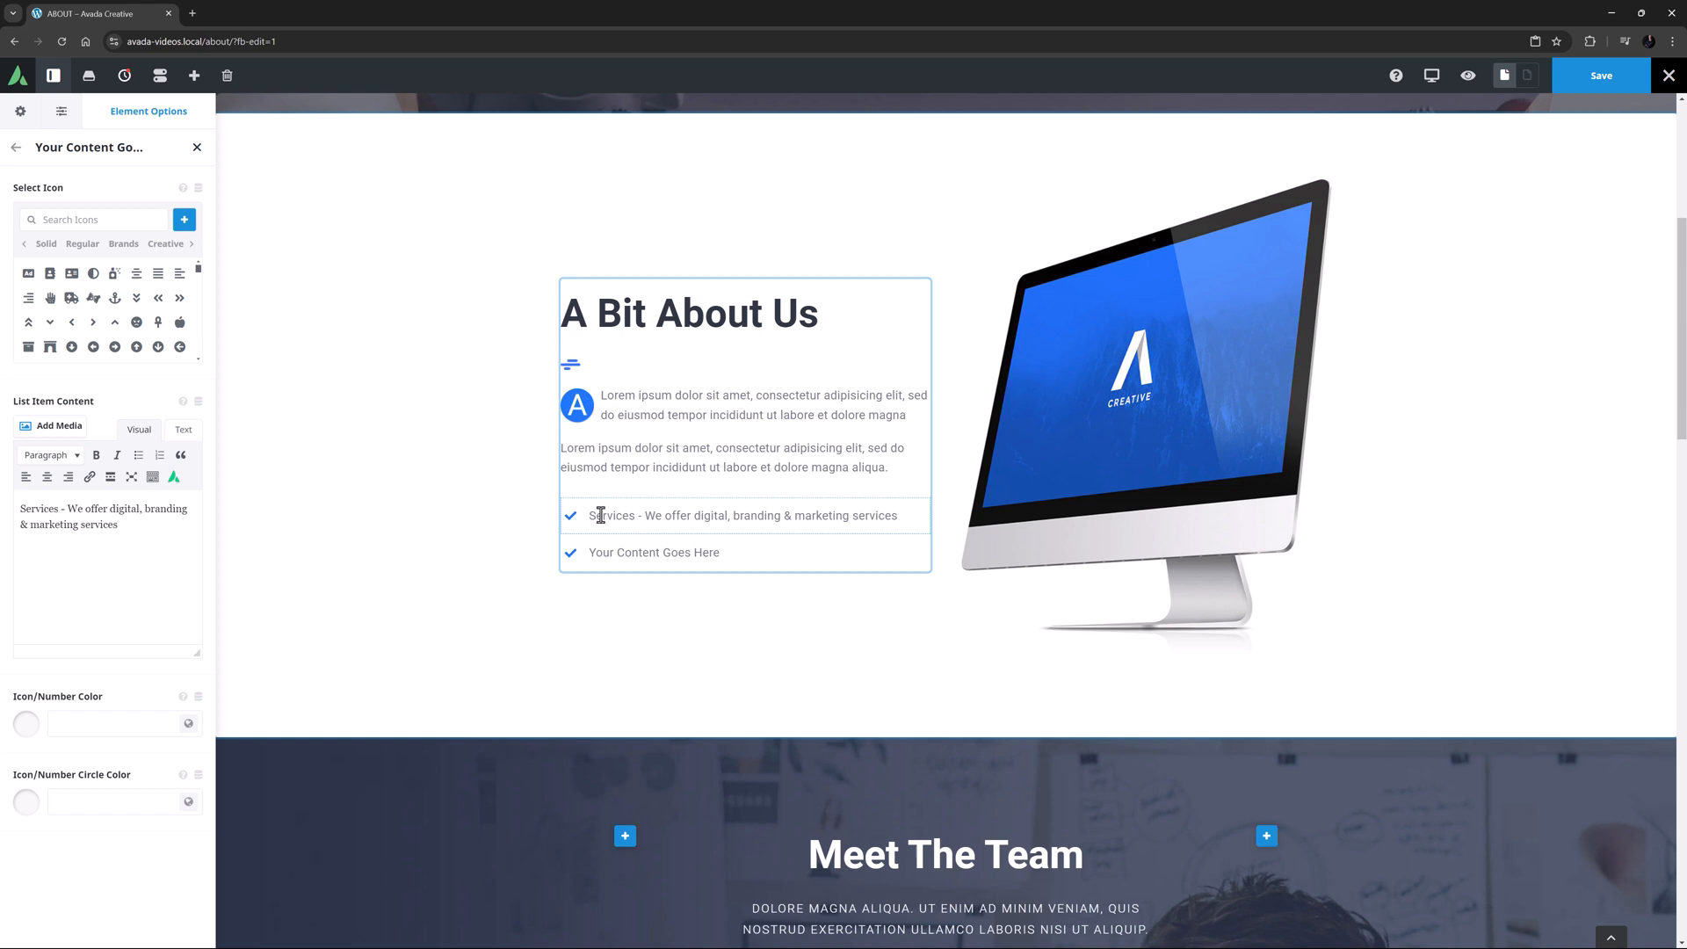
double_click(611, 515)
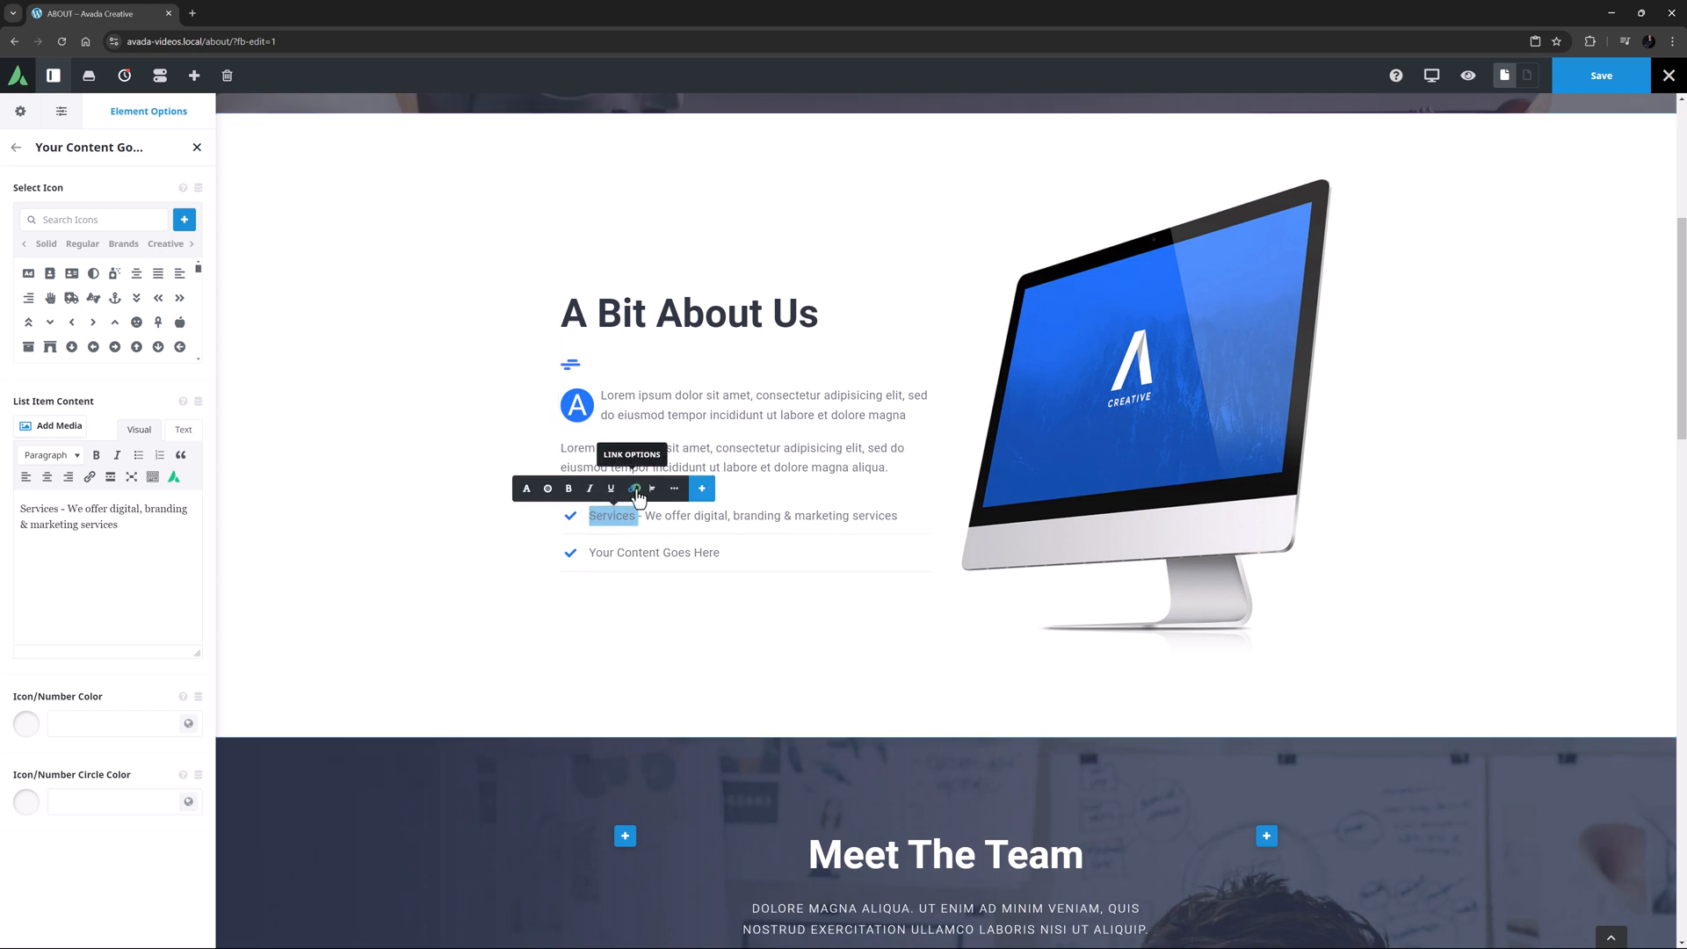
left_click(634, 489)
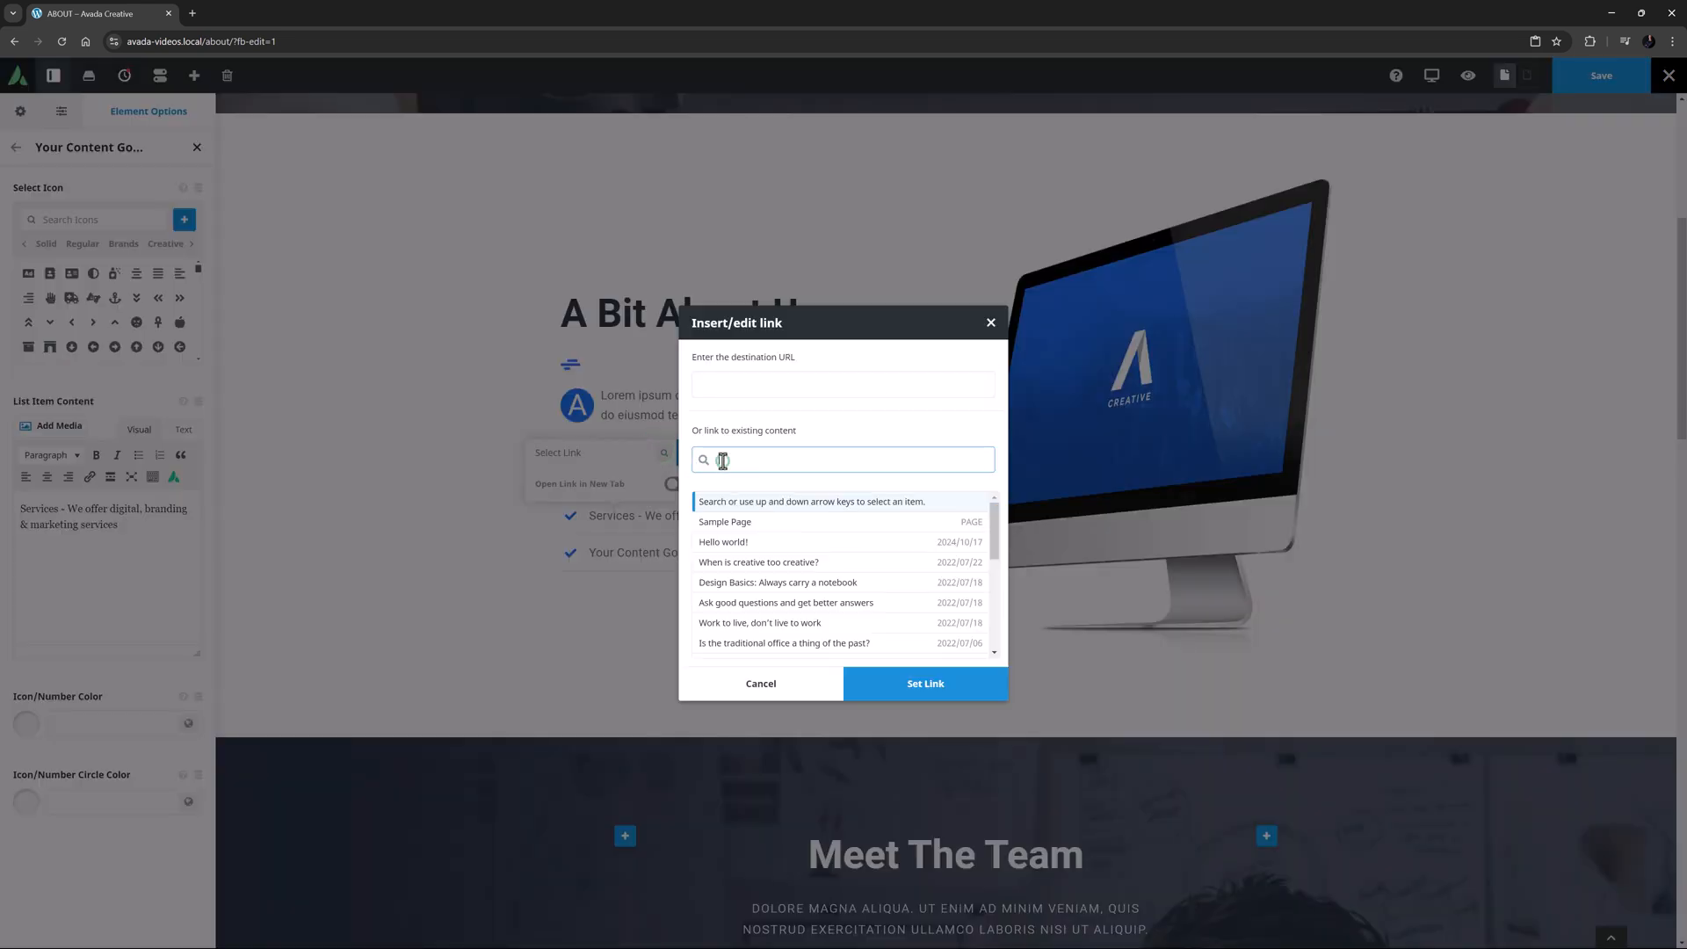
type("services")
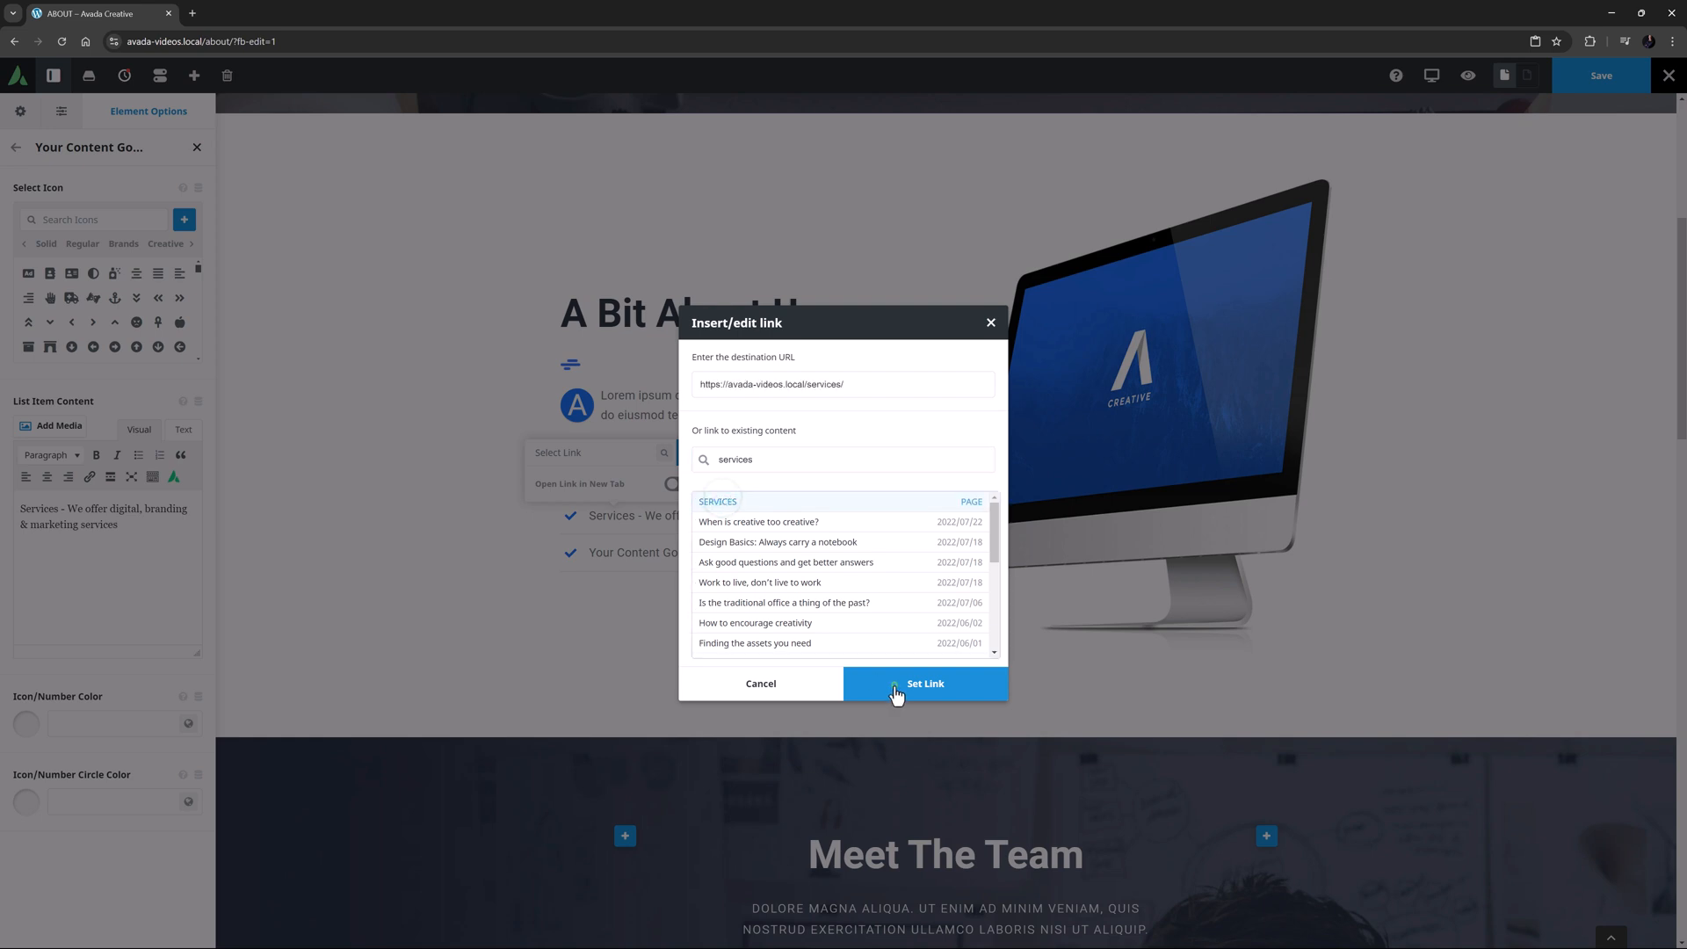
left_click(922, 684)
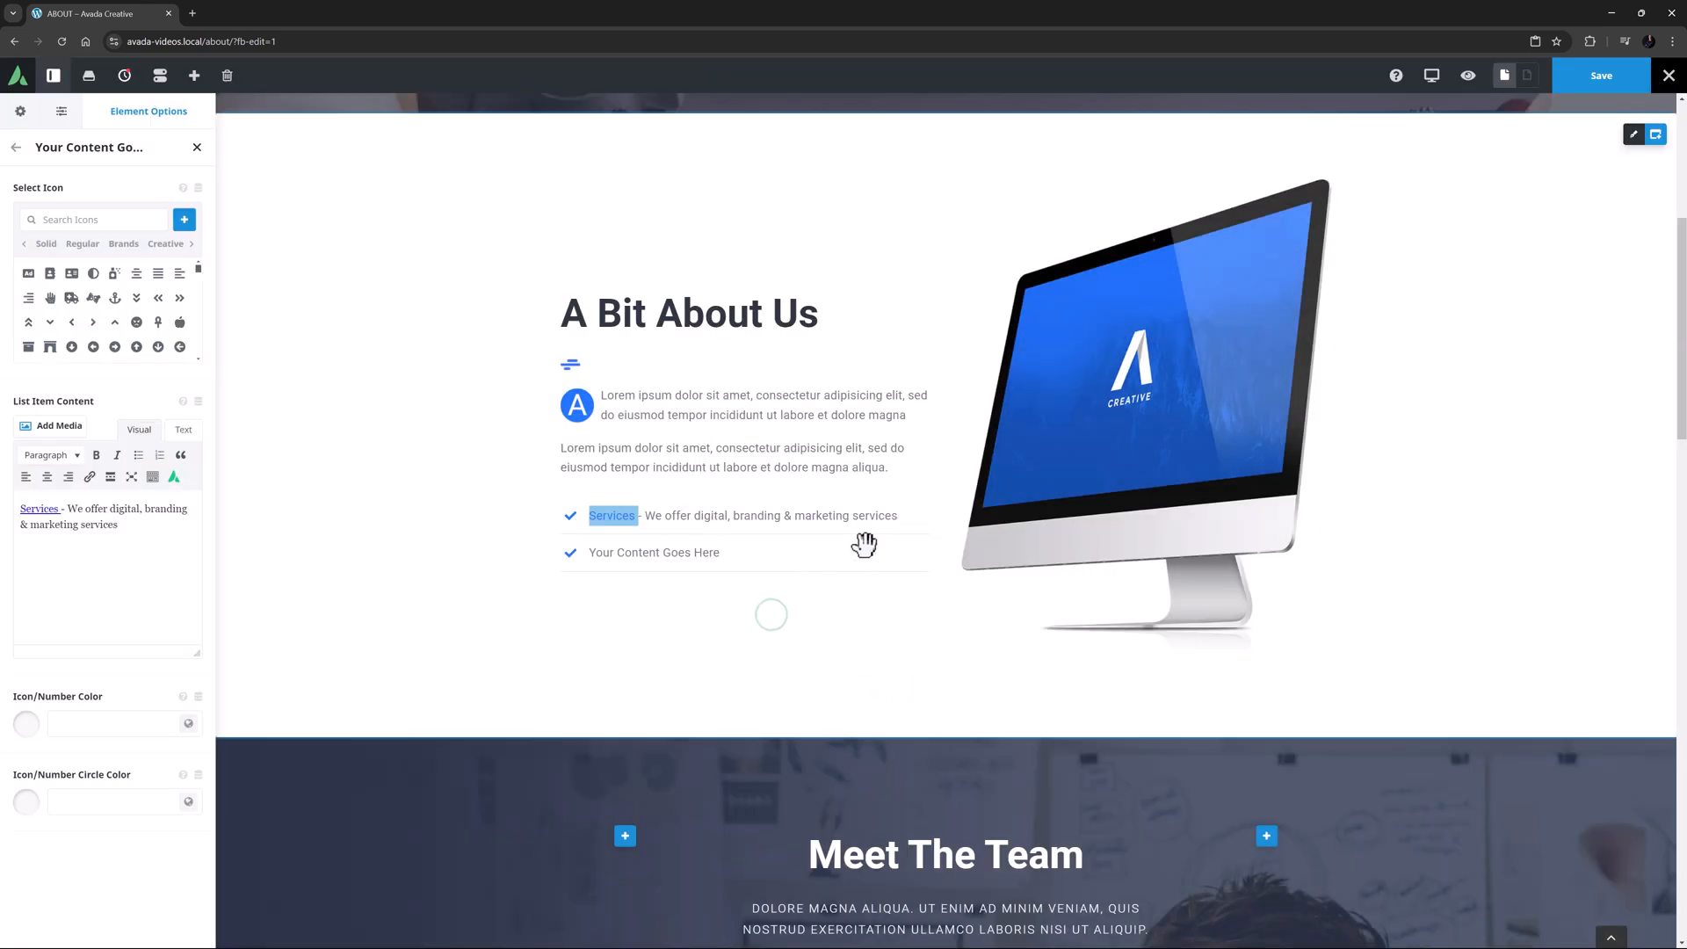
Give the Services item the concierge bell icon found by searching 'bell'.
left_click(97, 220)
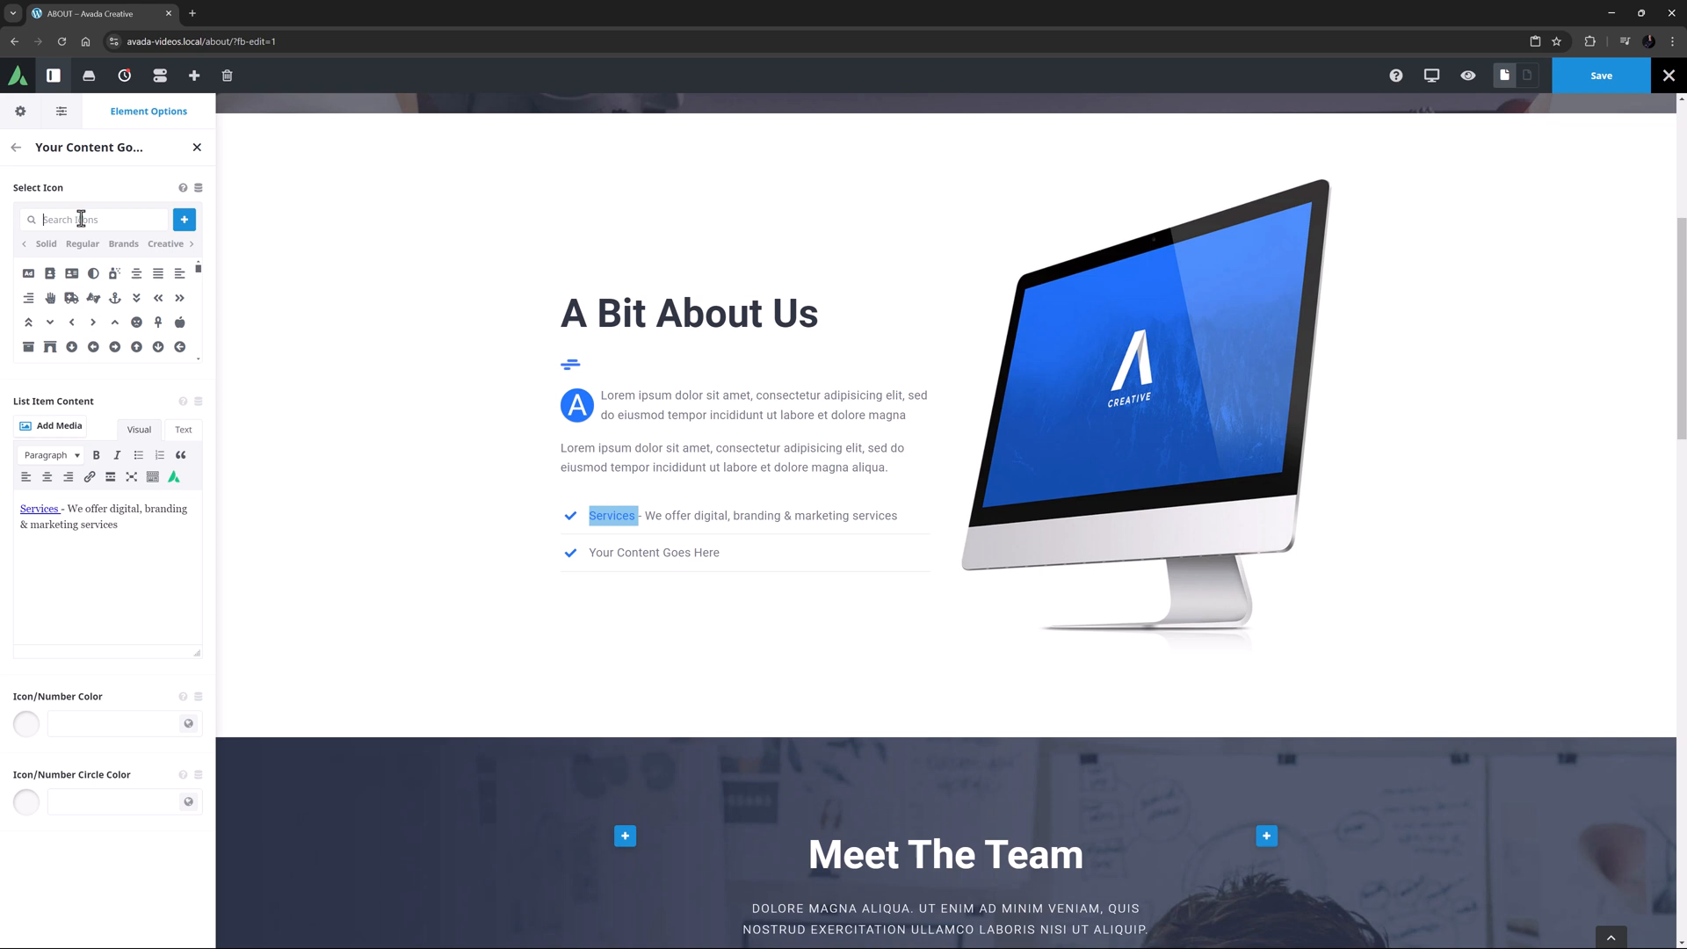
type("bell")
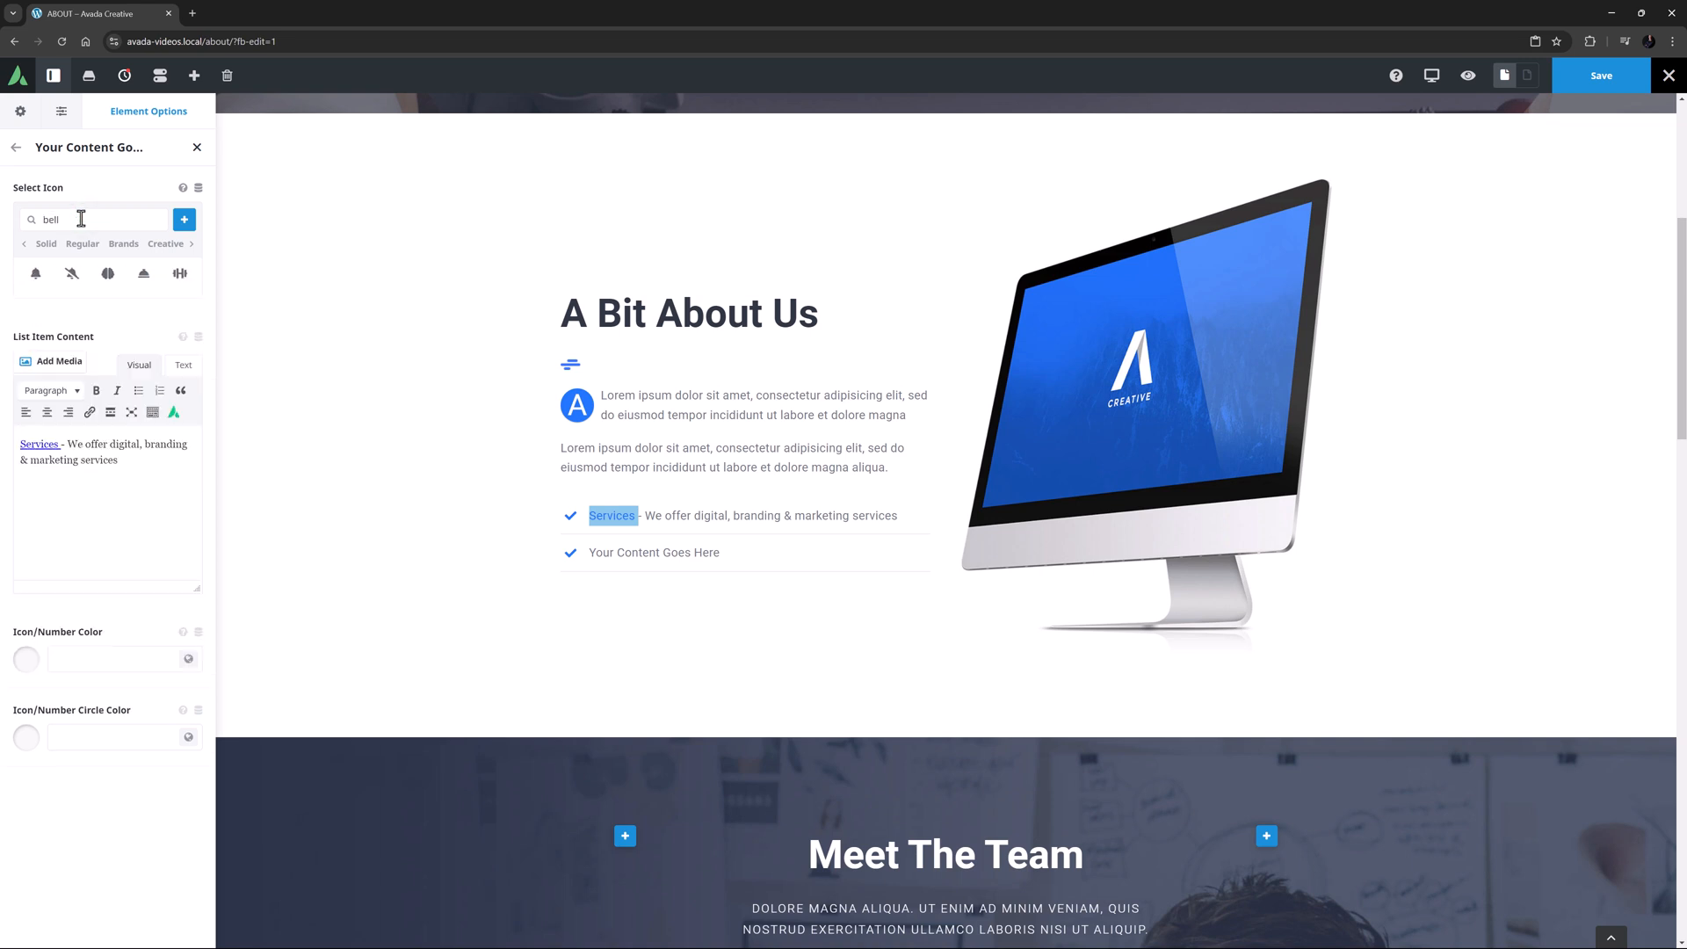
mouse_move(142, 274)
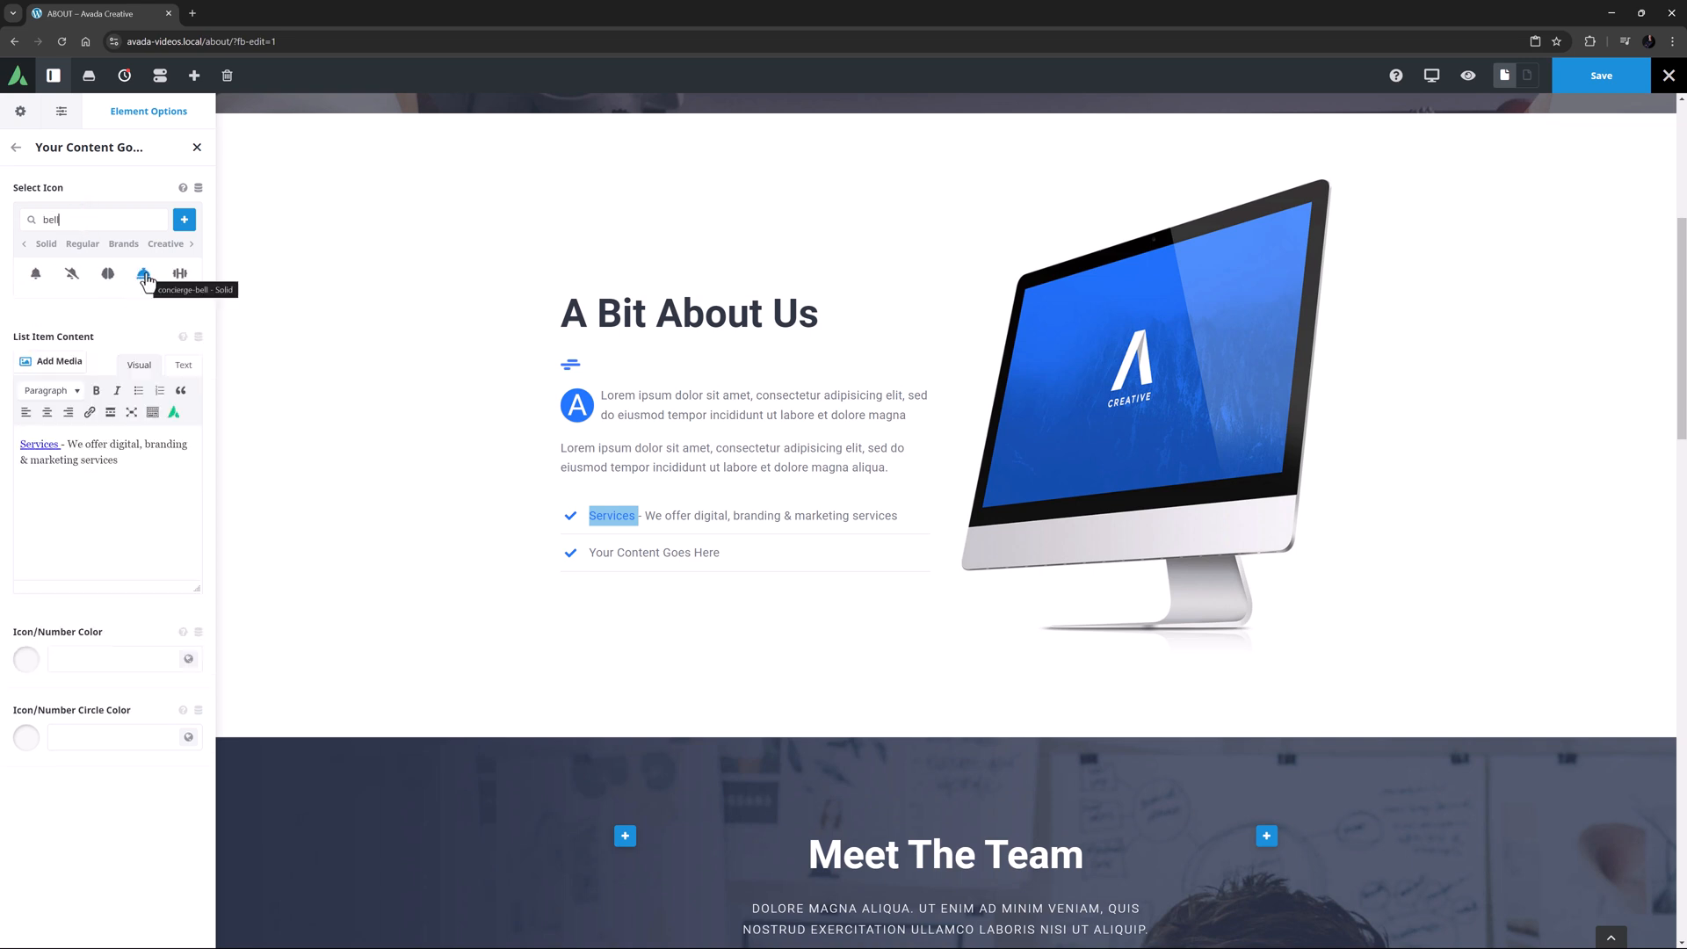
left_click(144, 272)
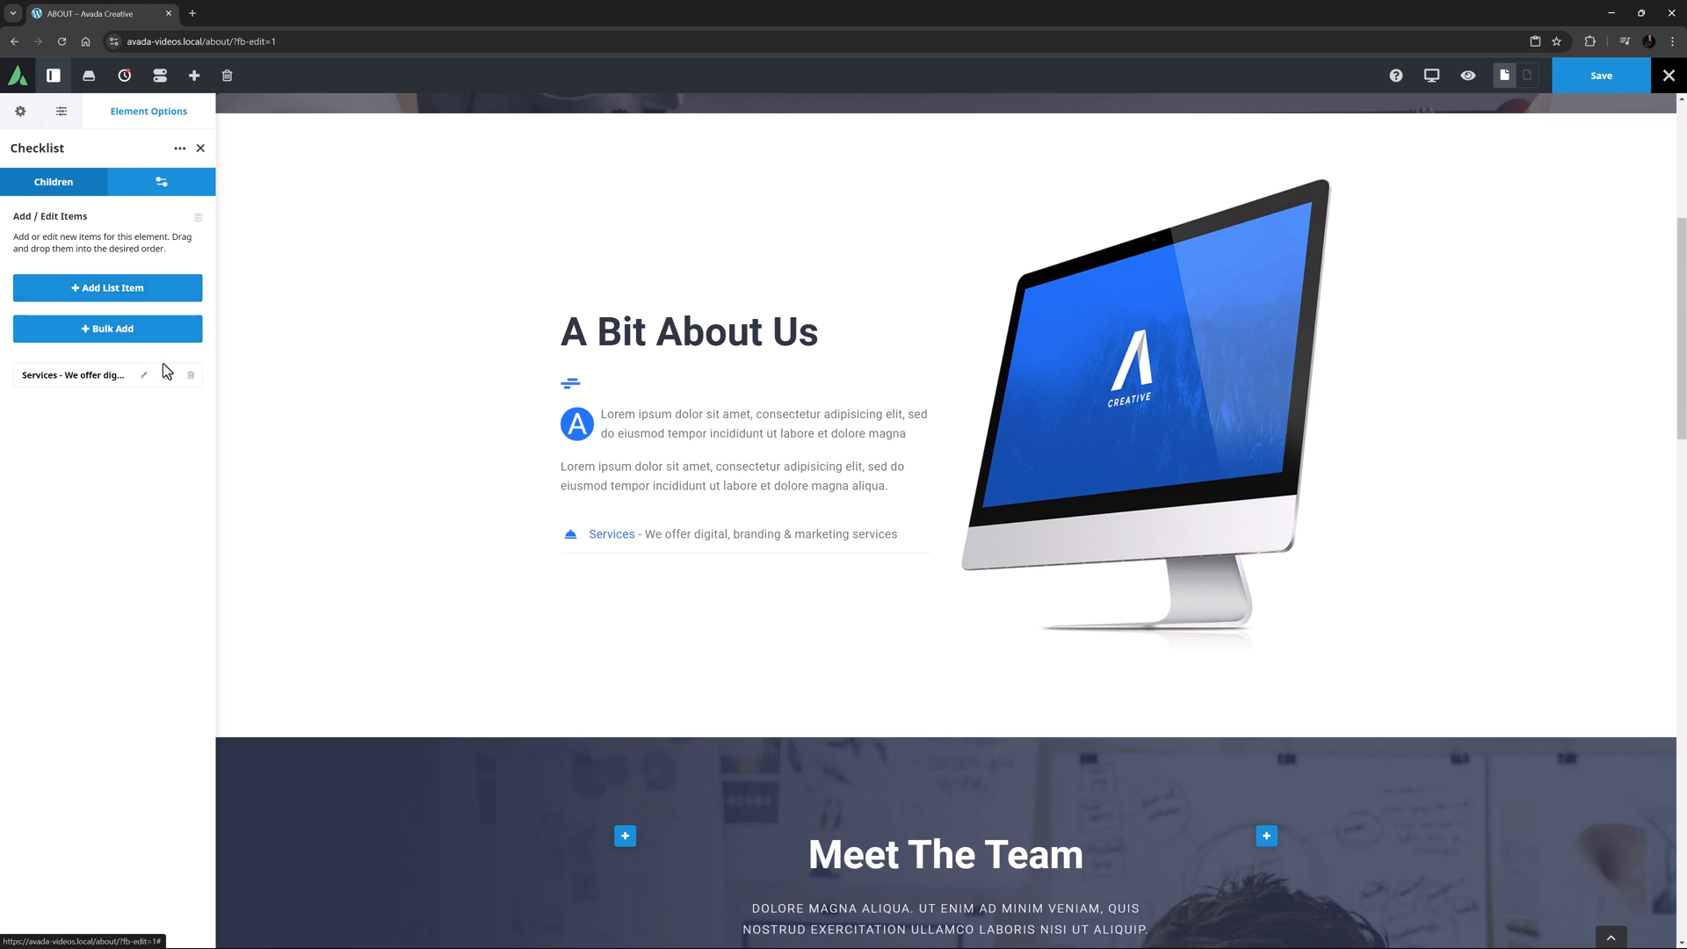
Clone the item as 'Our Work – Our portfolio is our pride & our proof', linked to the WORK page, with a briefcase icon.
left_click(167, 376)
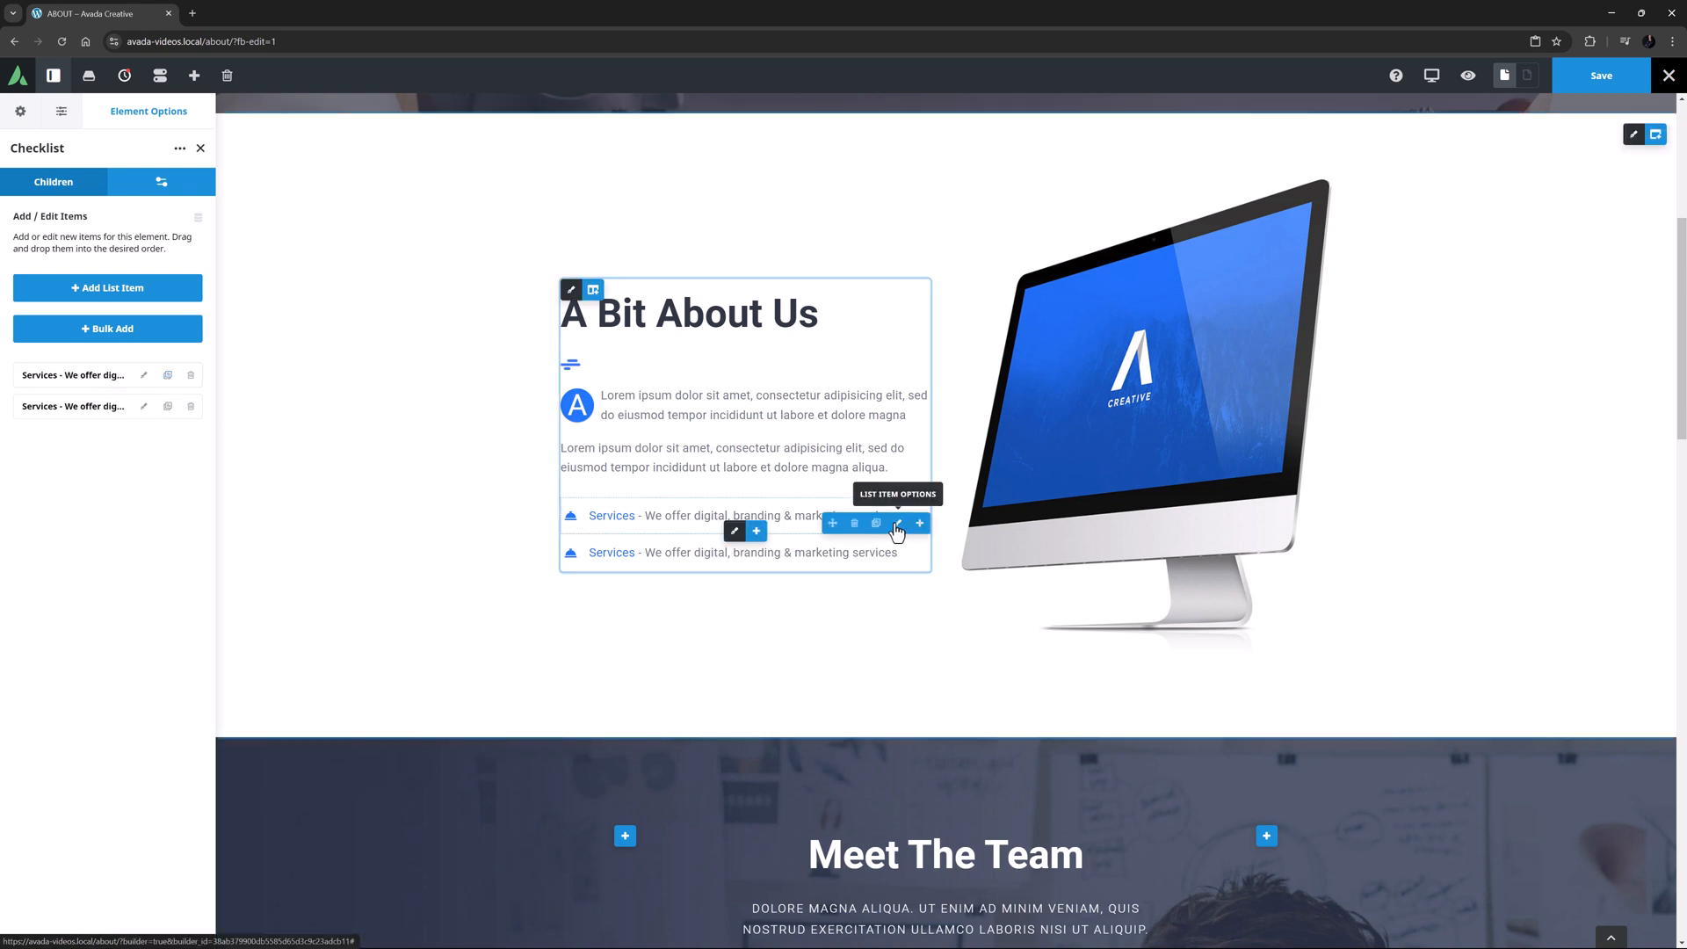
mouse_move(877, 526)
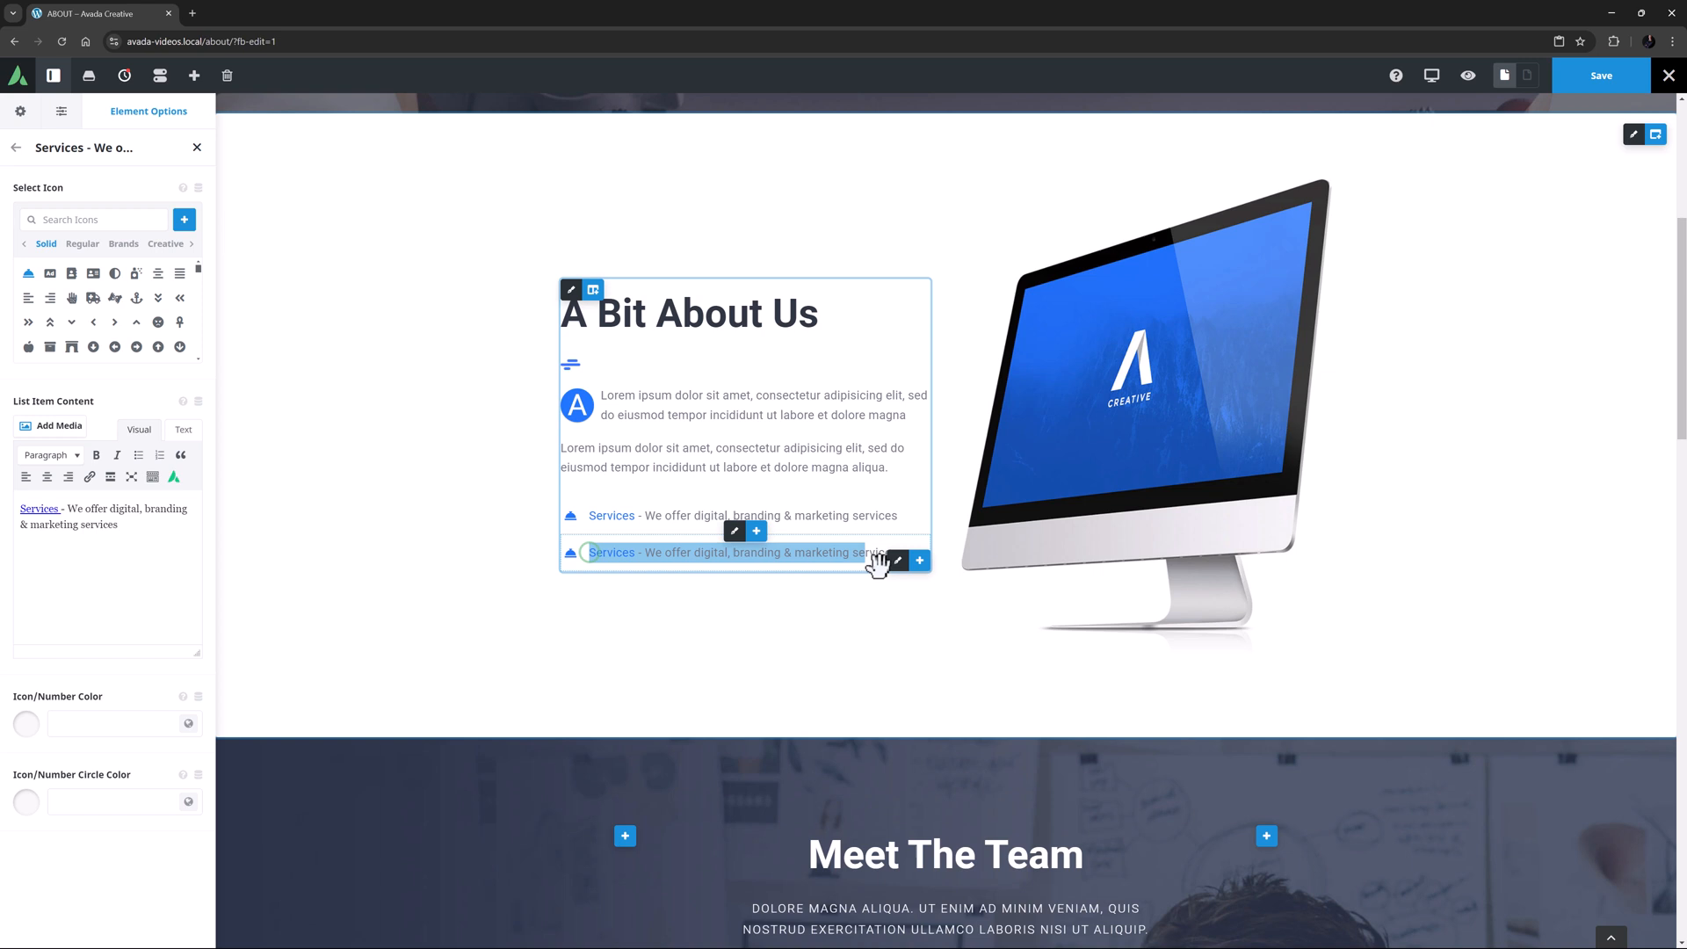
type("Our Work – Our portfolio is our pride & our proof")
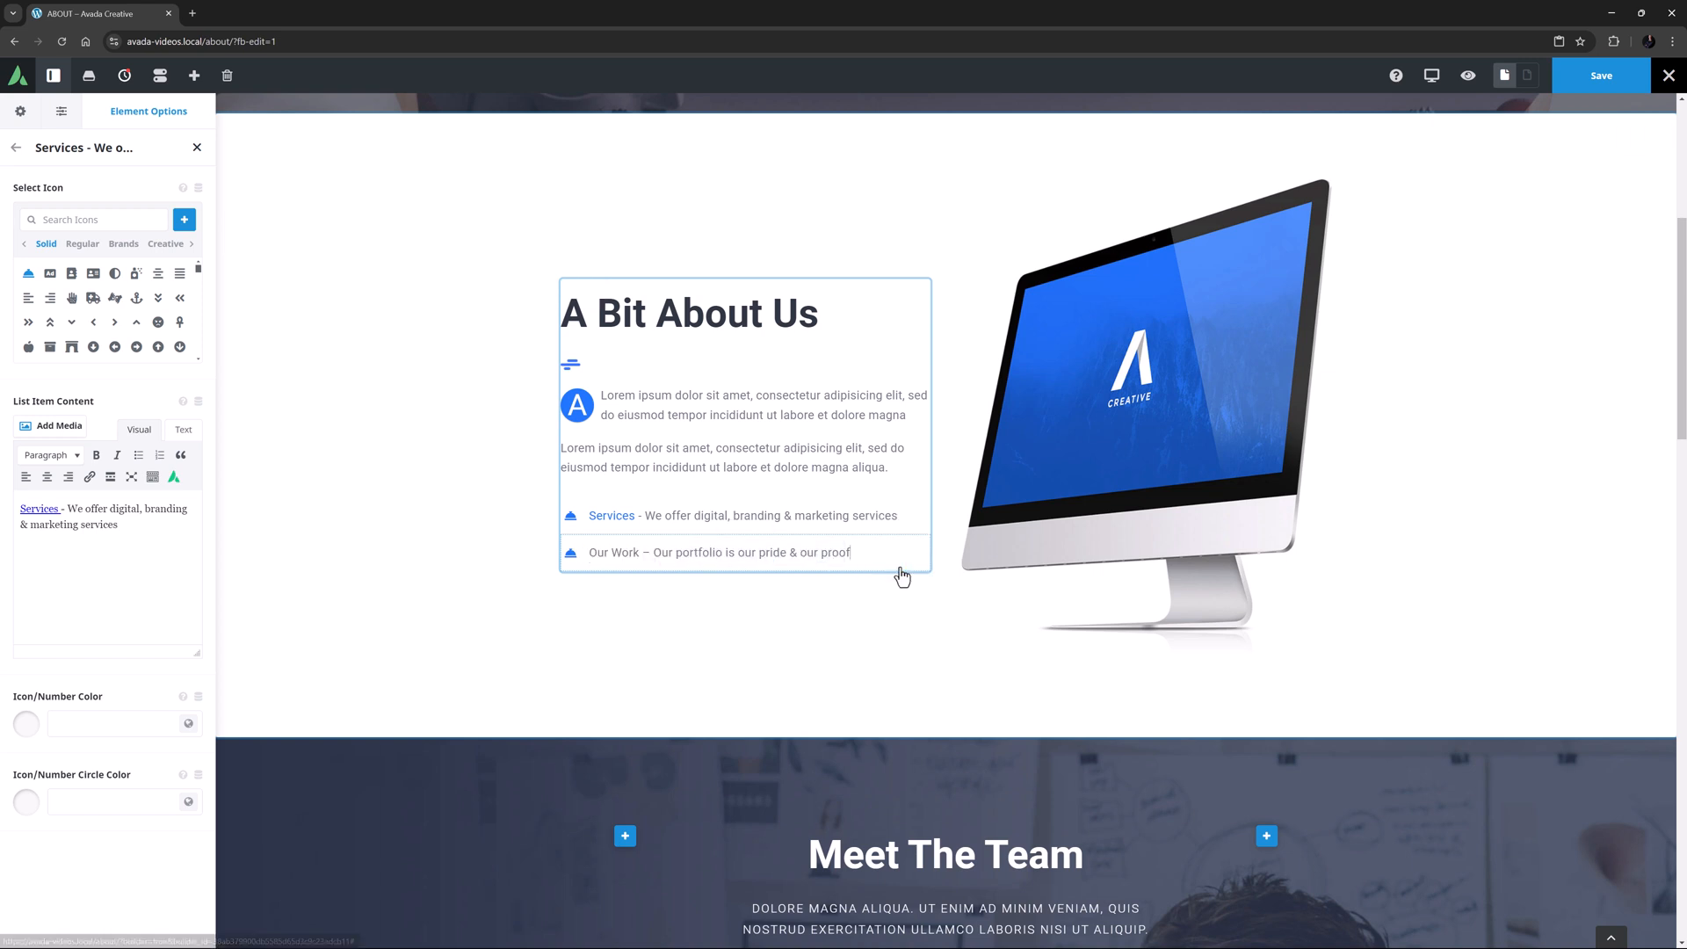
left_click(89, 476)
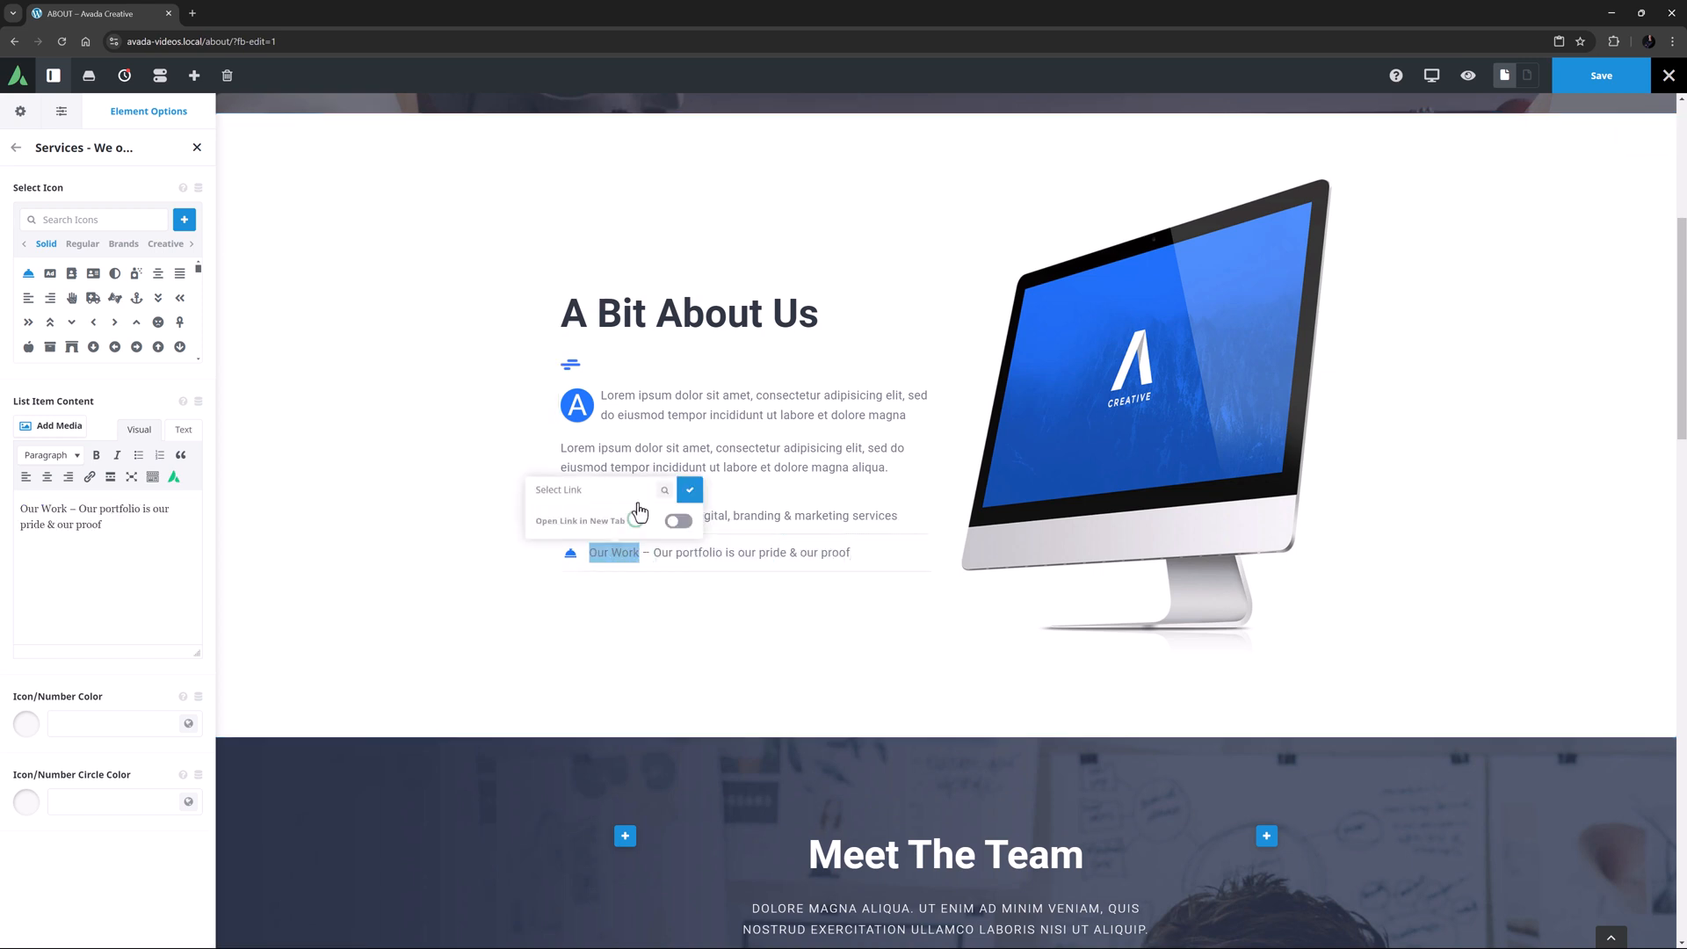
left_click(689, 490)
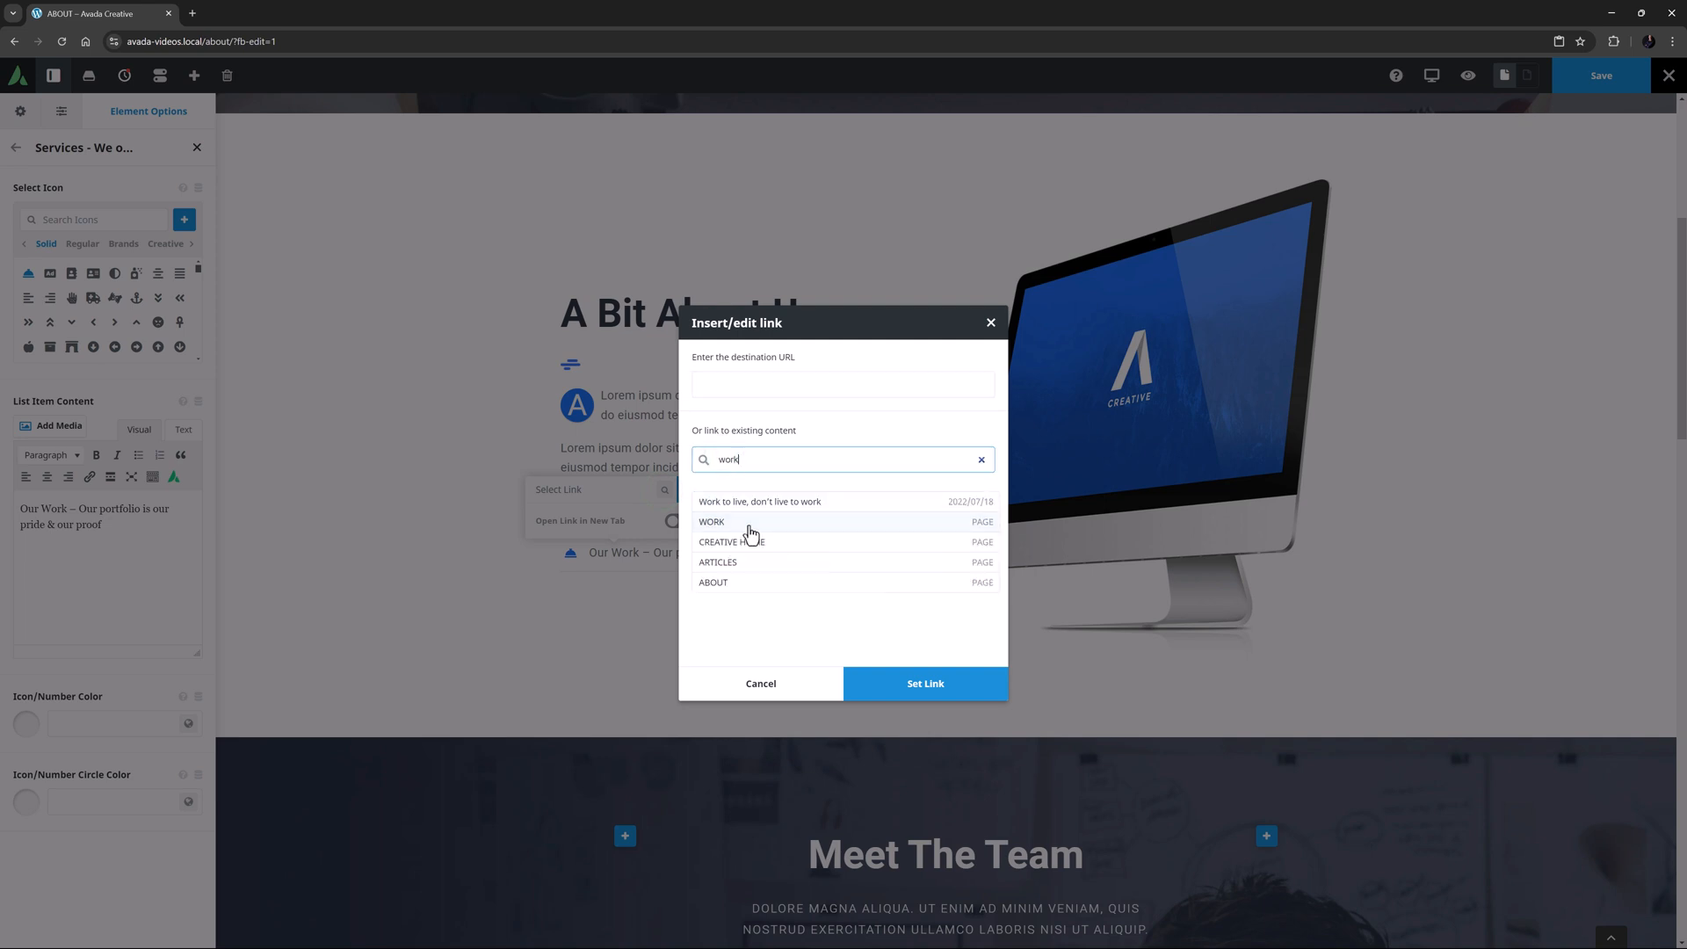
left_click(710, 522)
type("briefcase")
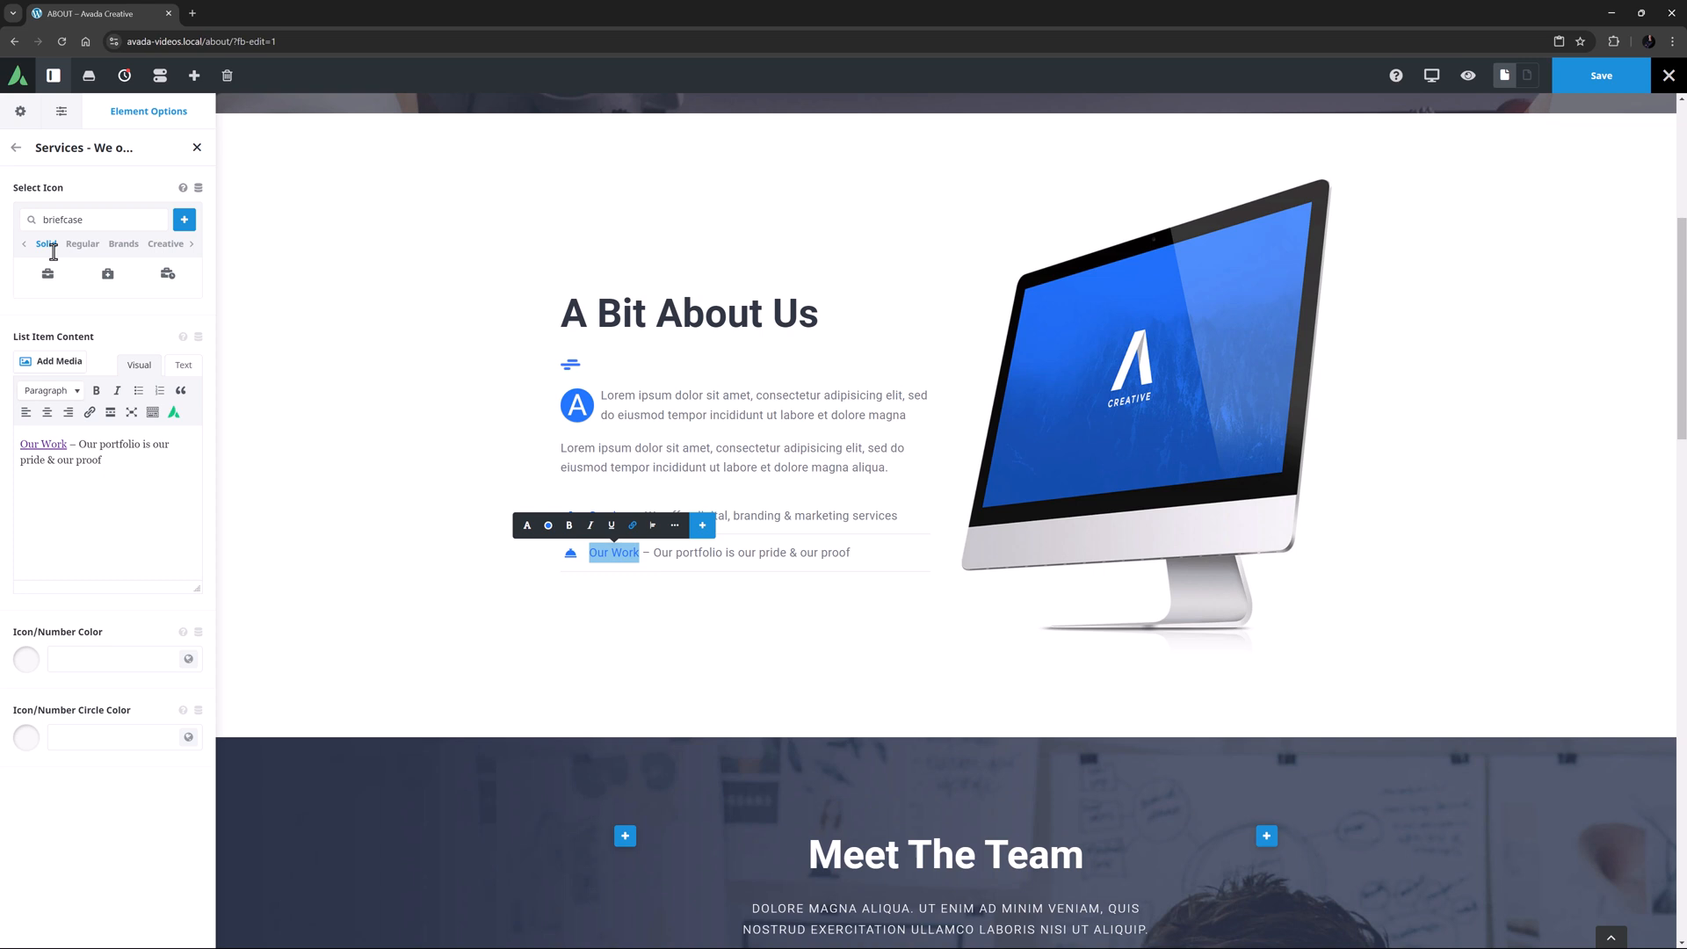
left_click(16, 148)
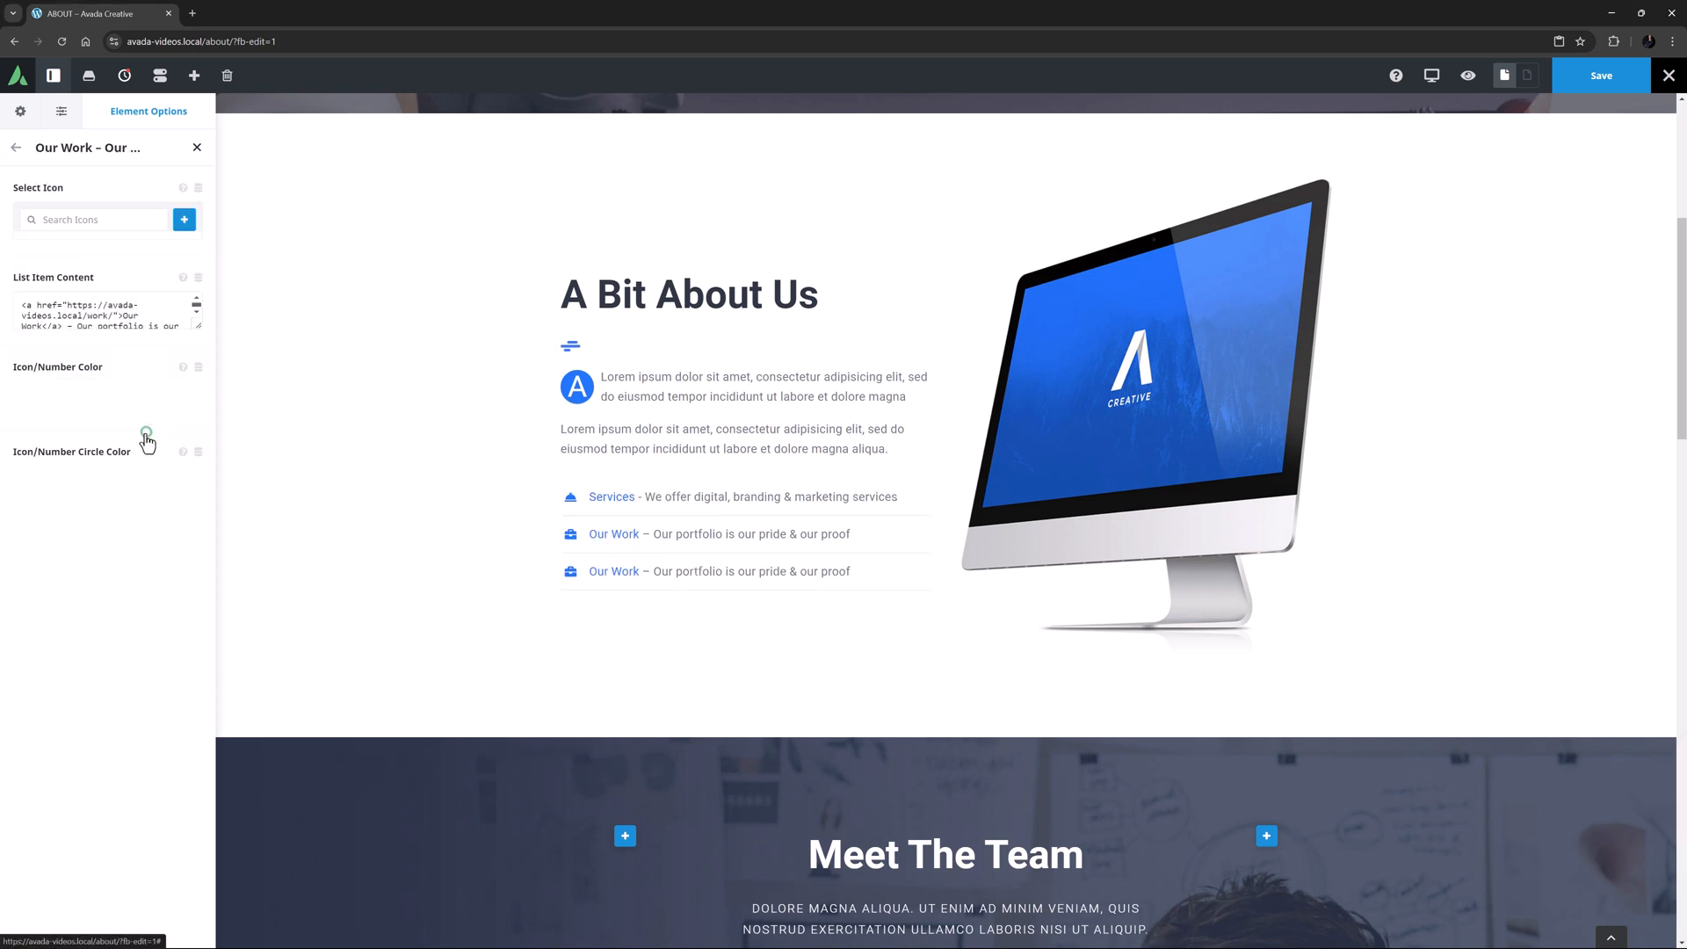
Give the third item a newspaper icon and the text 'Articles – We love to share our knowledge with others'.
type("newspaper")
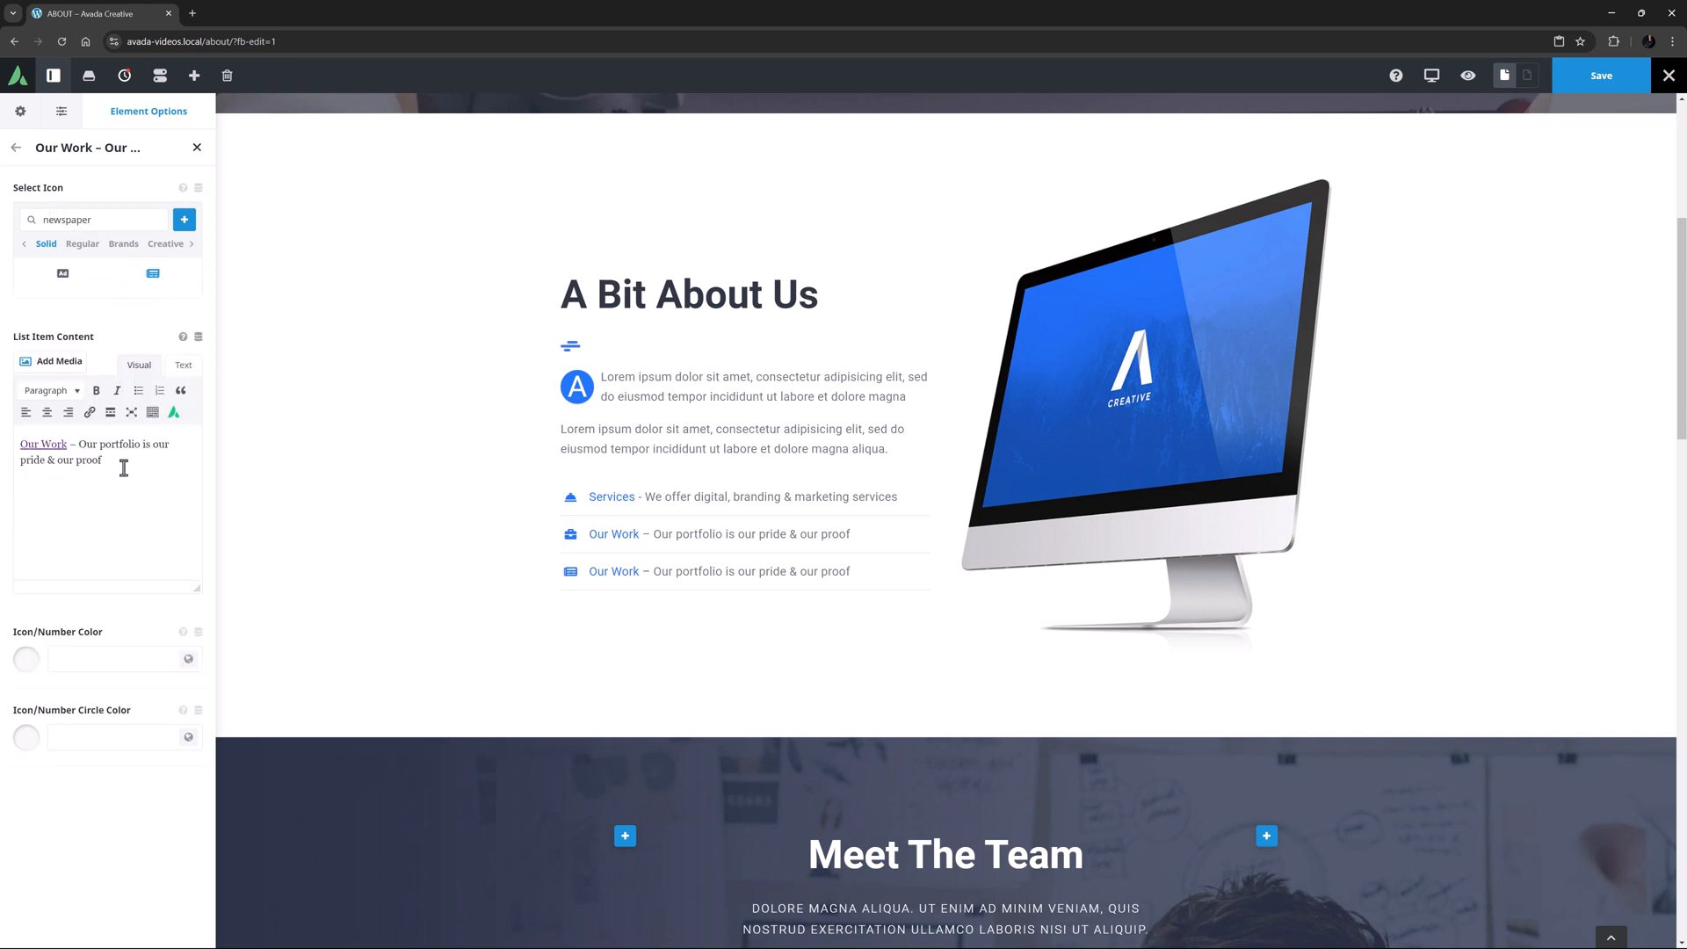
type("Articles – We love to share our knowledge with others")
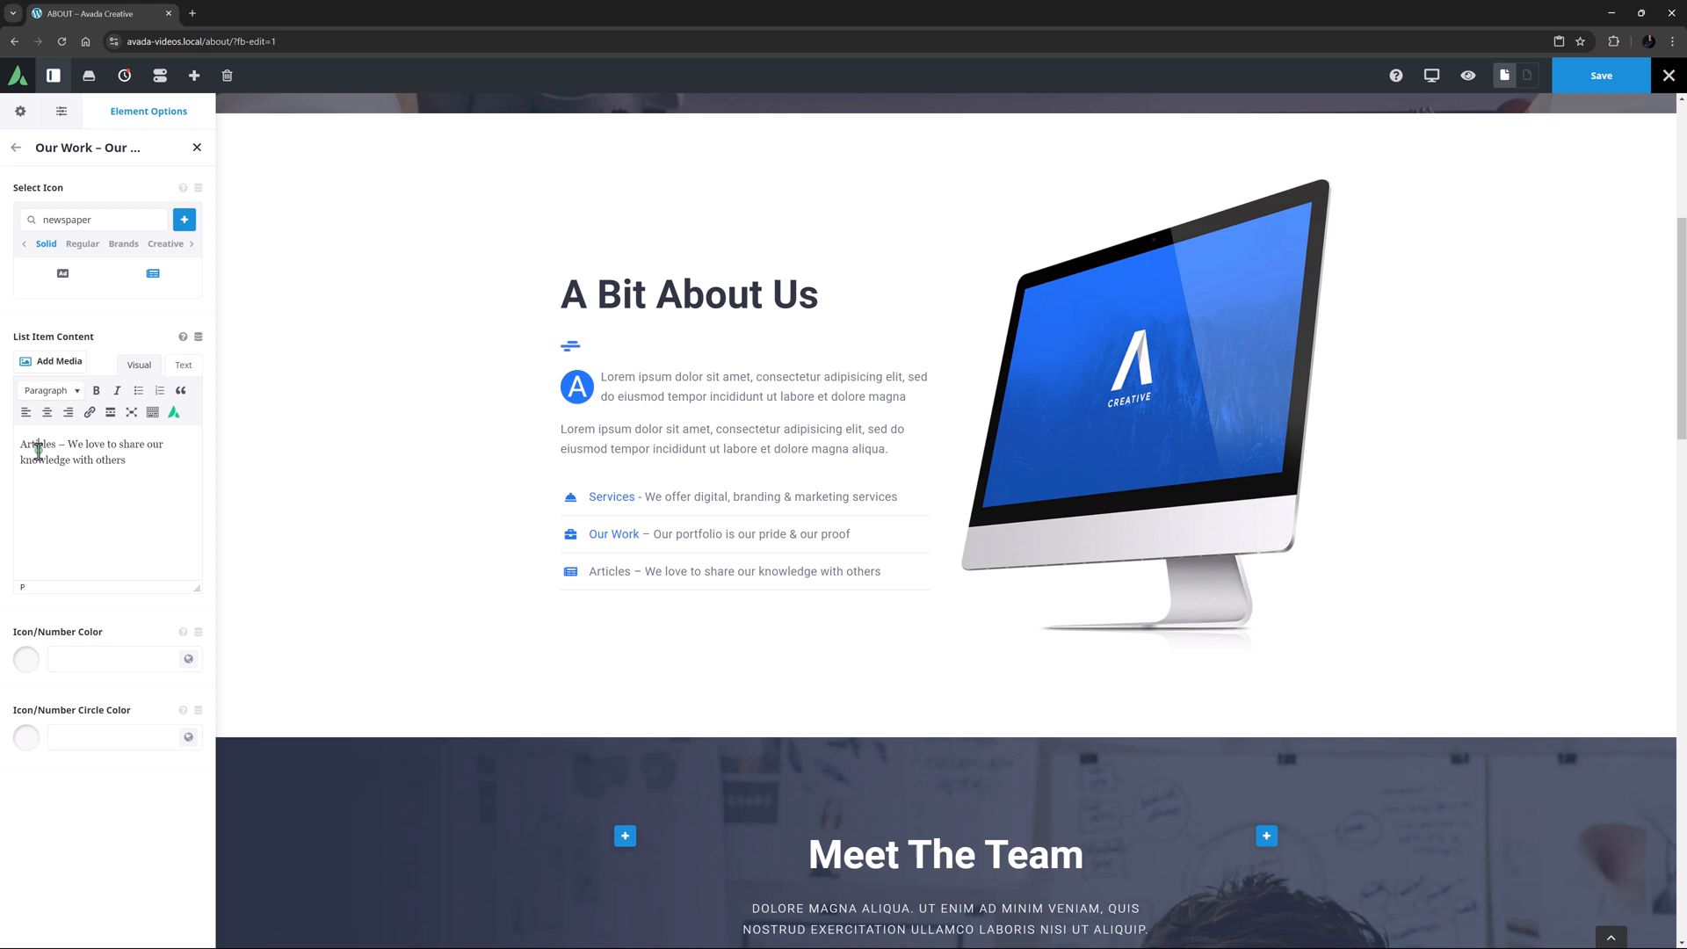
Link the word Articles to the ARTICLES page and return to the checklist settings.
left_click(89, 411)
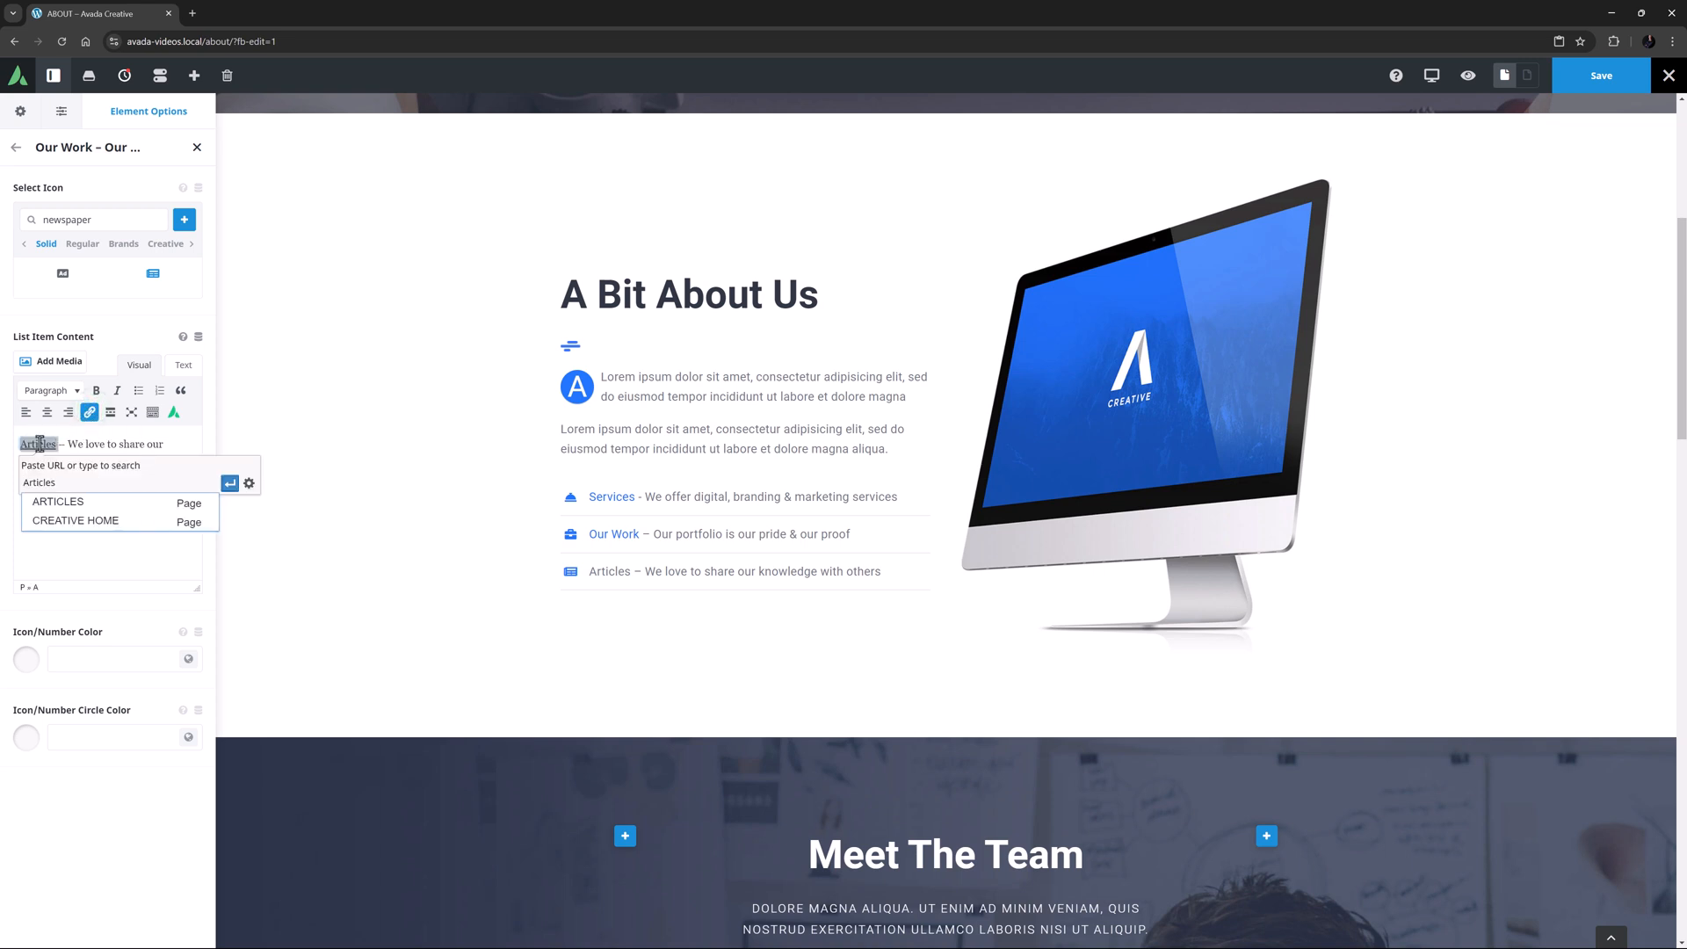
left_click(58, 501)
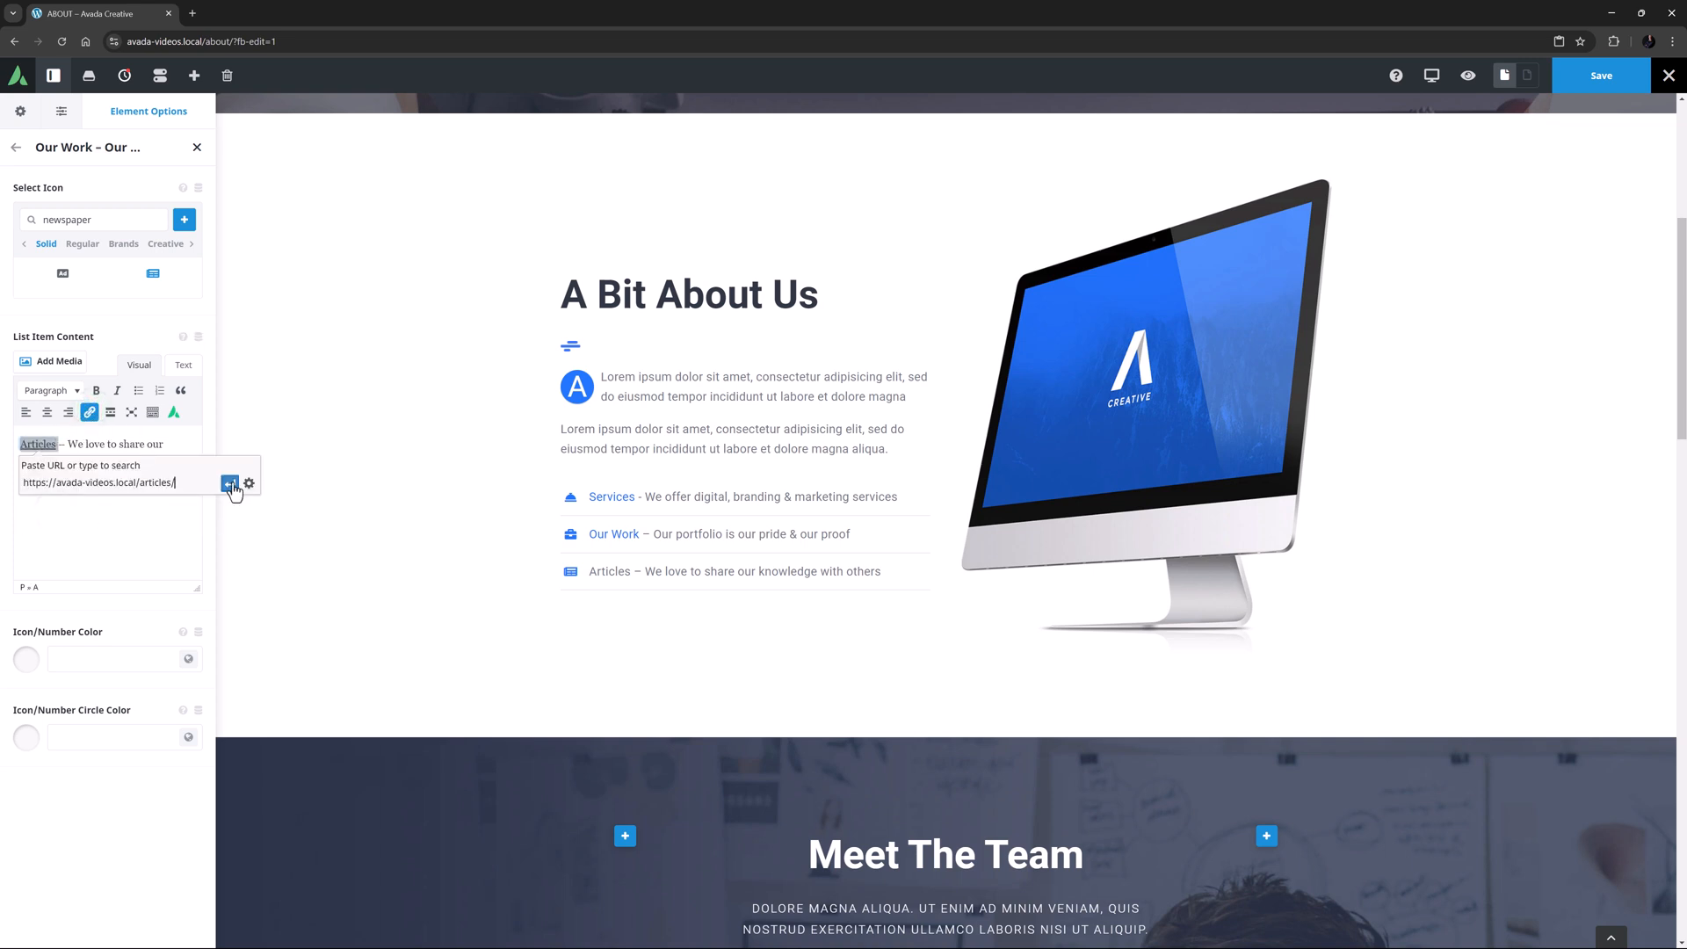
left_click(229, 482)
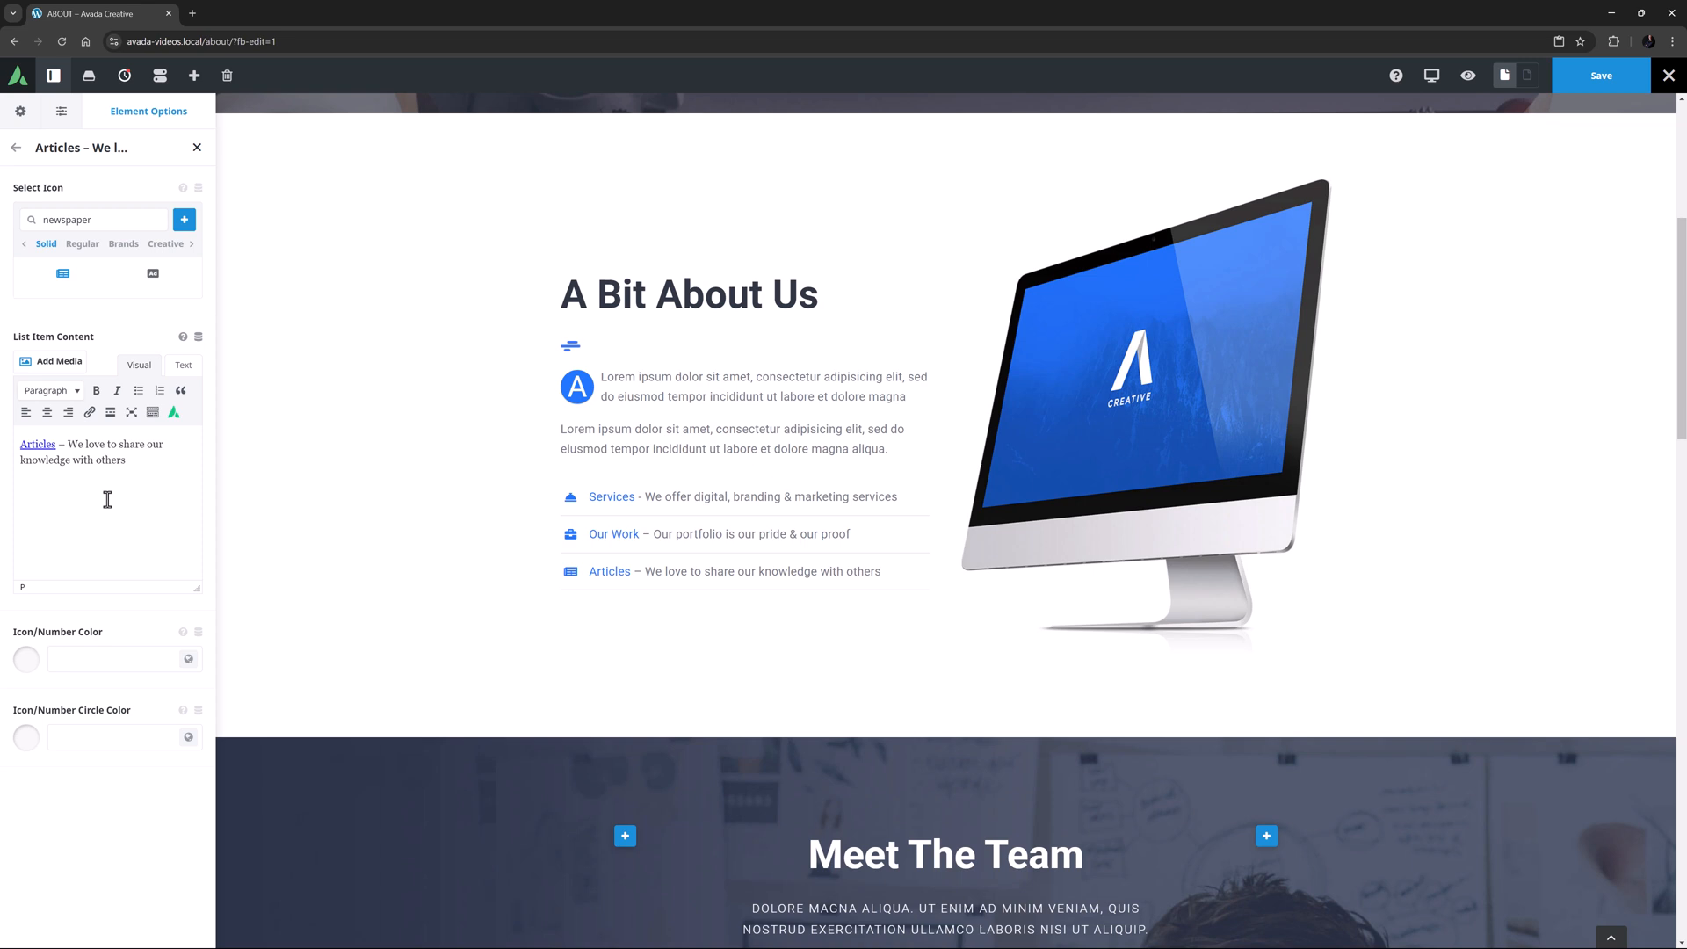
left_click(16, 148)
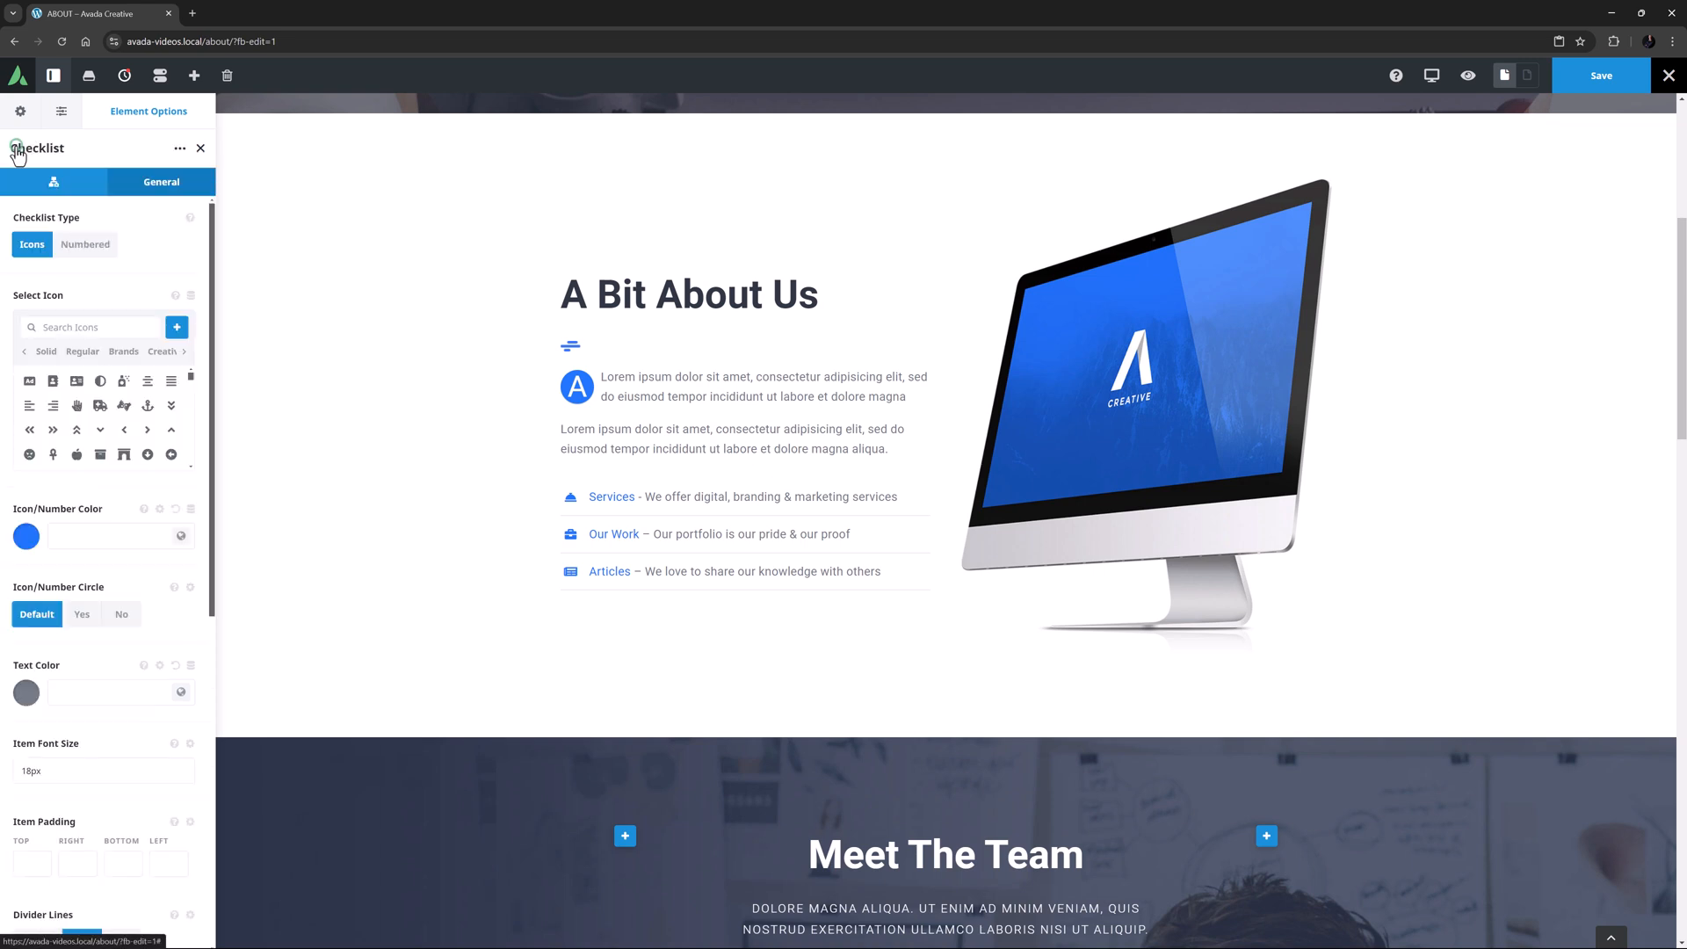